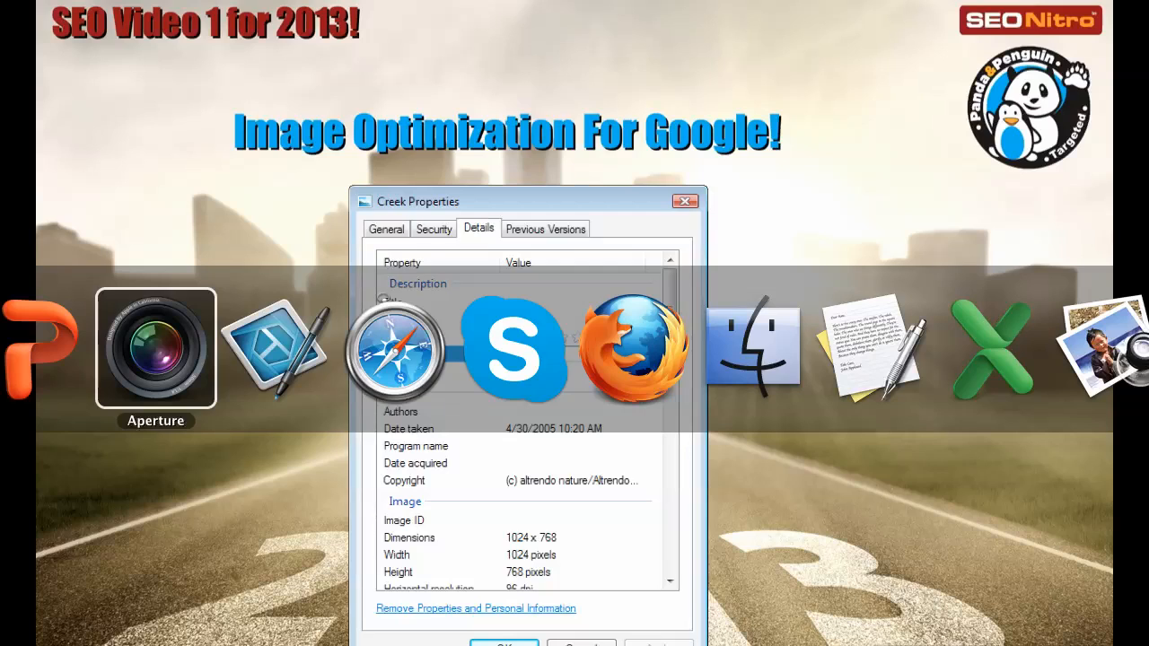
Create an empty Aperture project named 'Clogged Sinks' in the library.
left_click(155, 348)
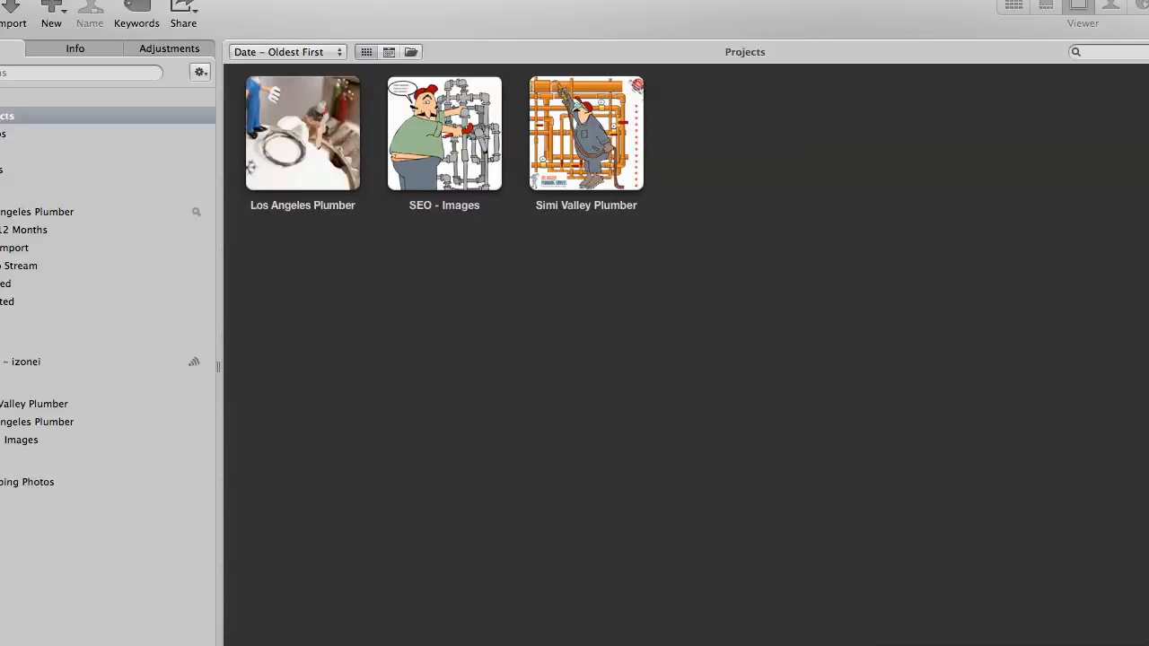
left_click(50, 12)
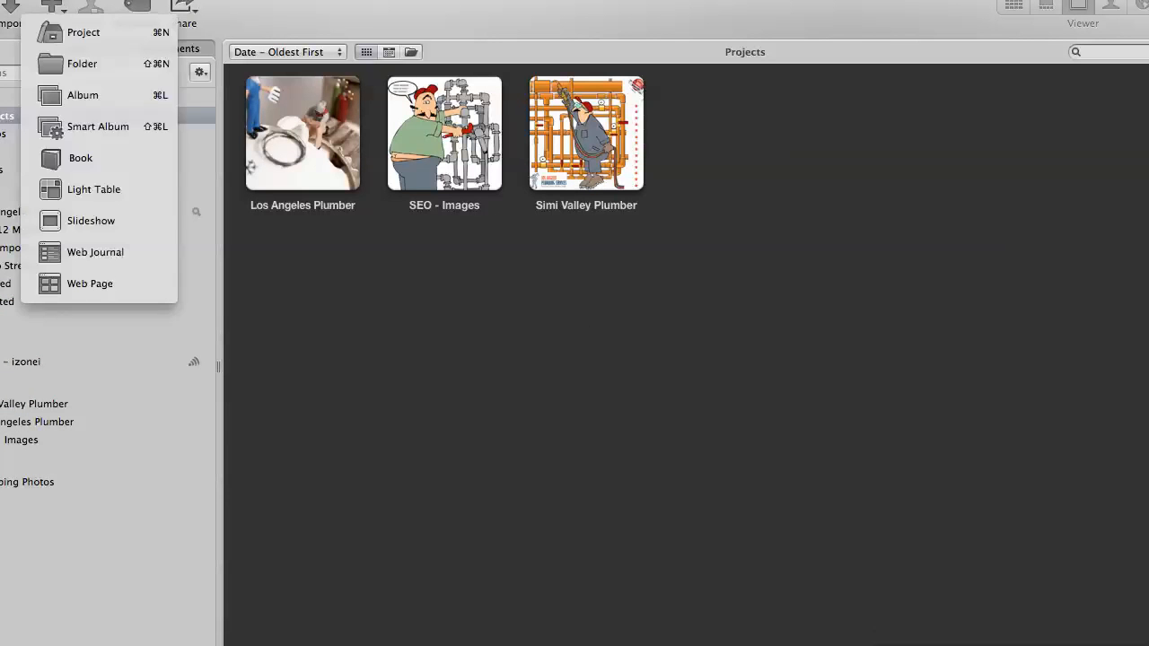
left_click(82, 33)
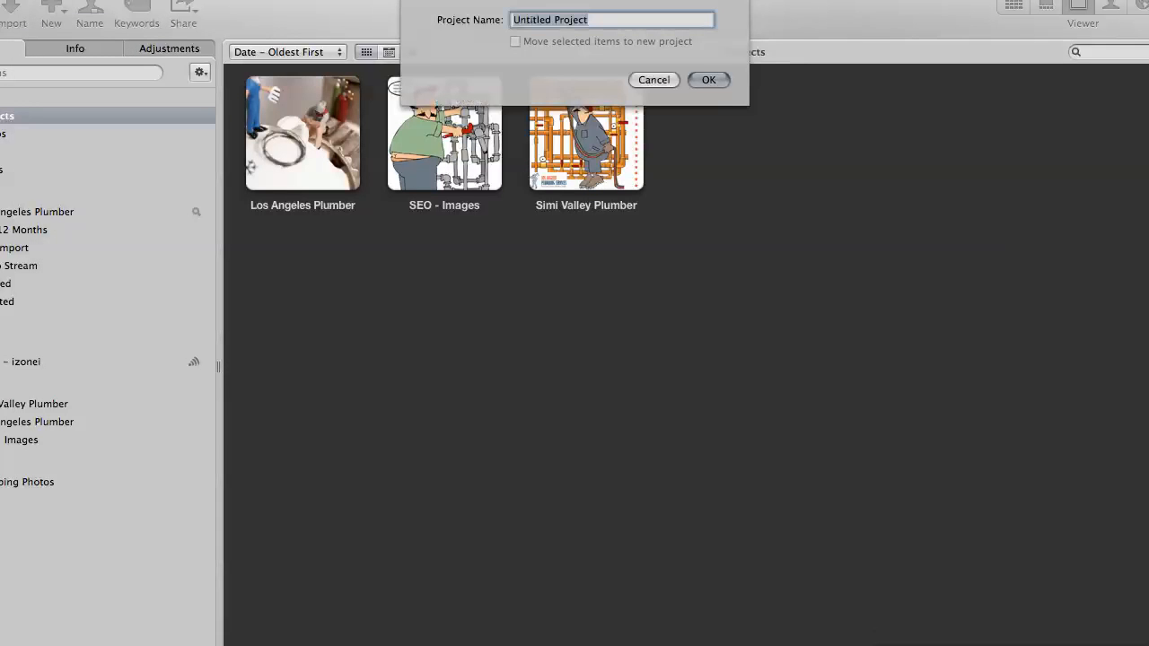
type("Clogged Sin")
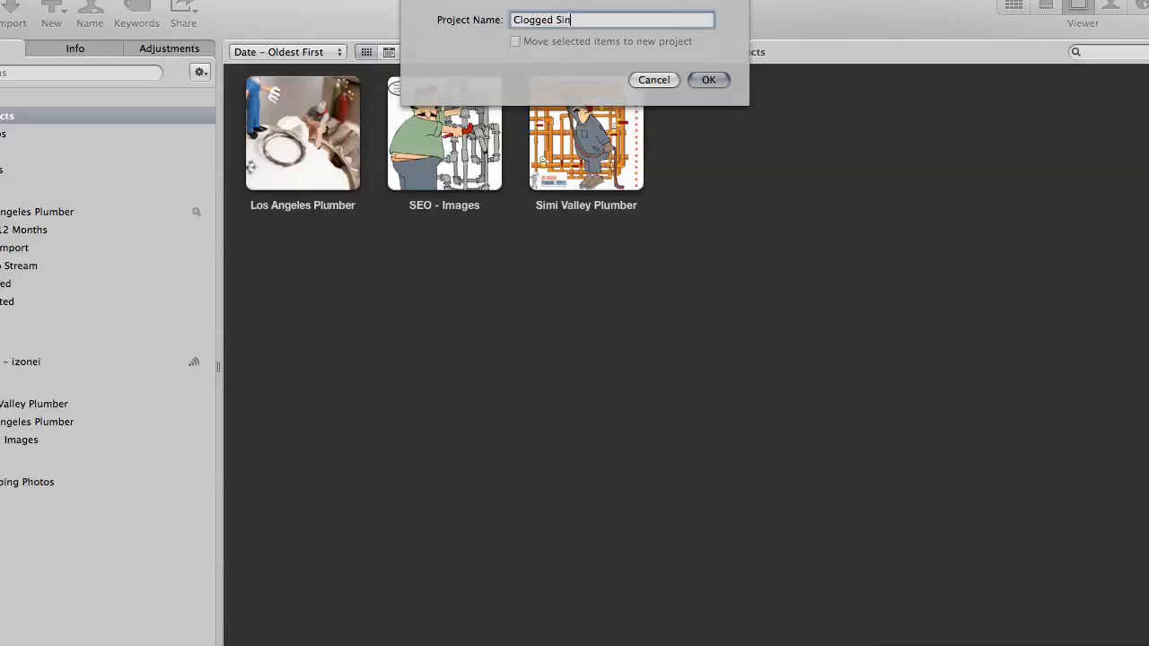
left_click(708, 79)
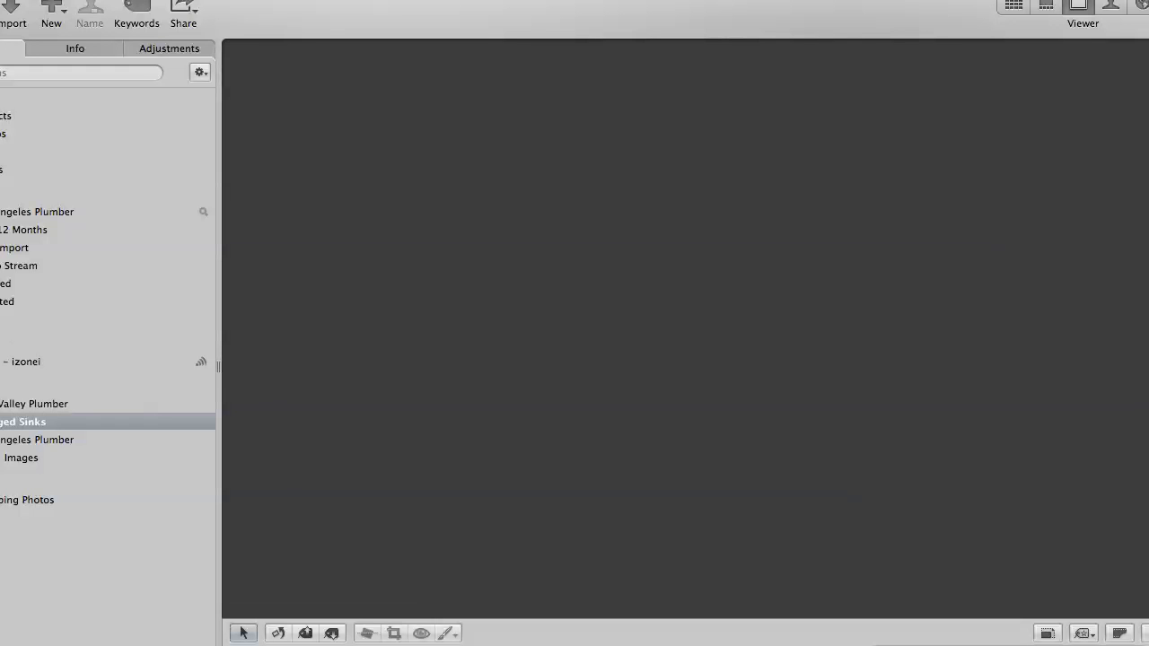
Import only the clogged-pipe photo from the Desktop and suppress the import notice.
right_click(22, 421)
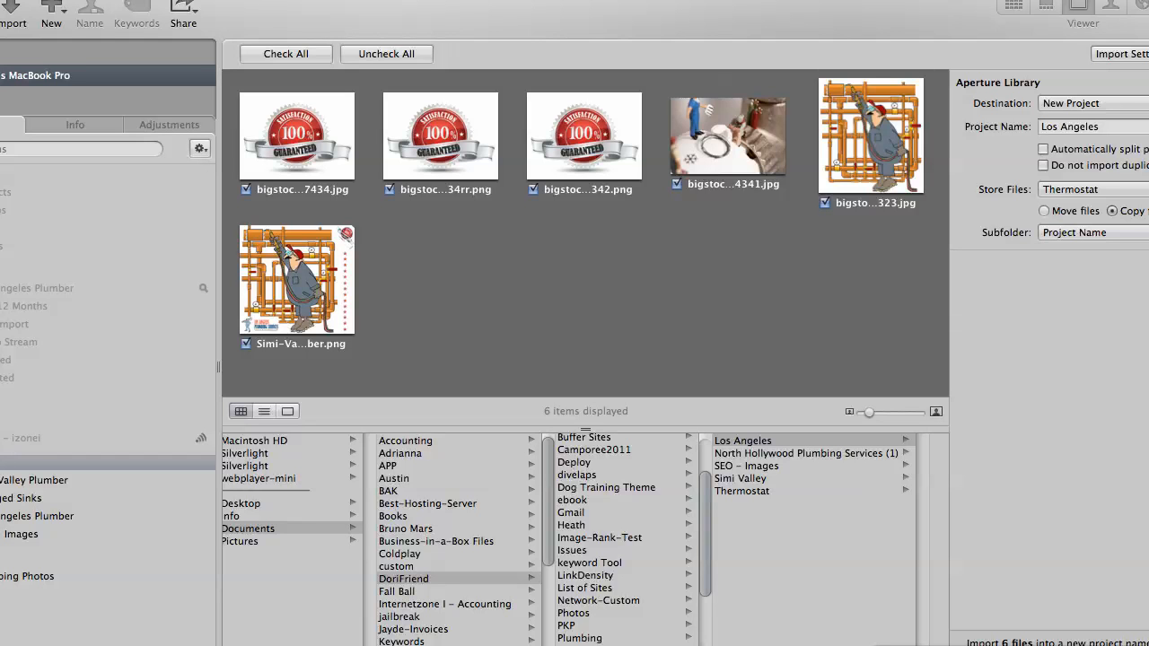
left_click(386, 54)
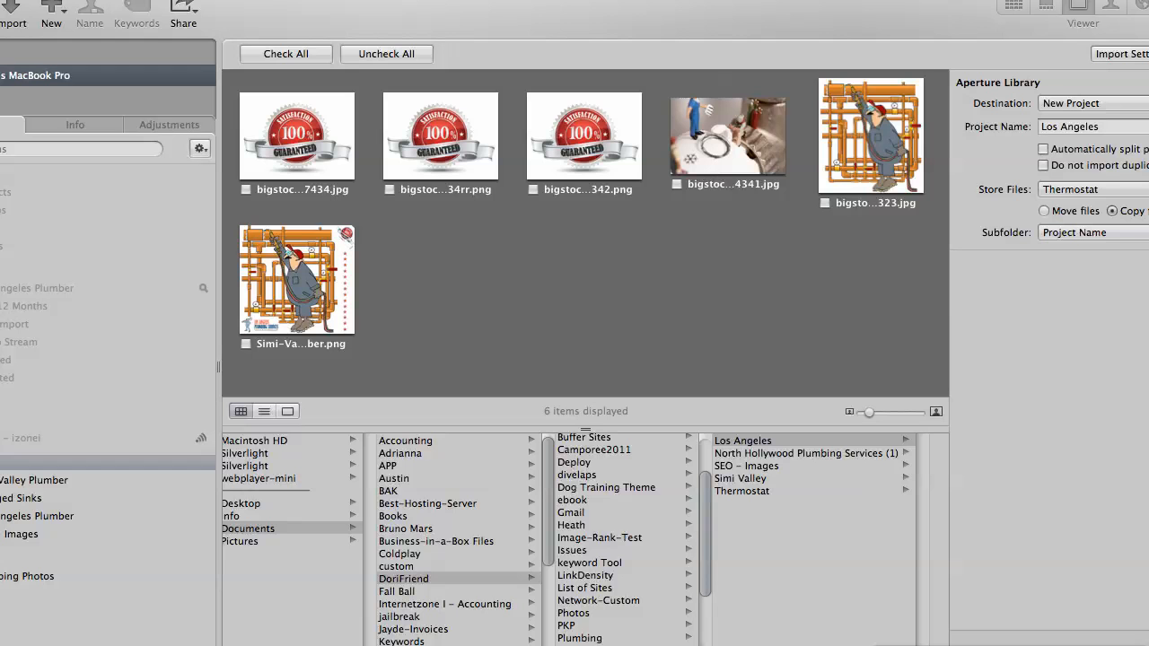
left_click(244, 503)
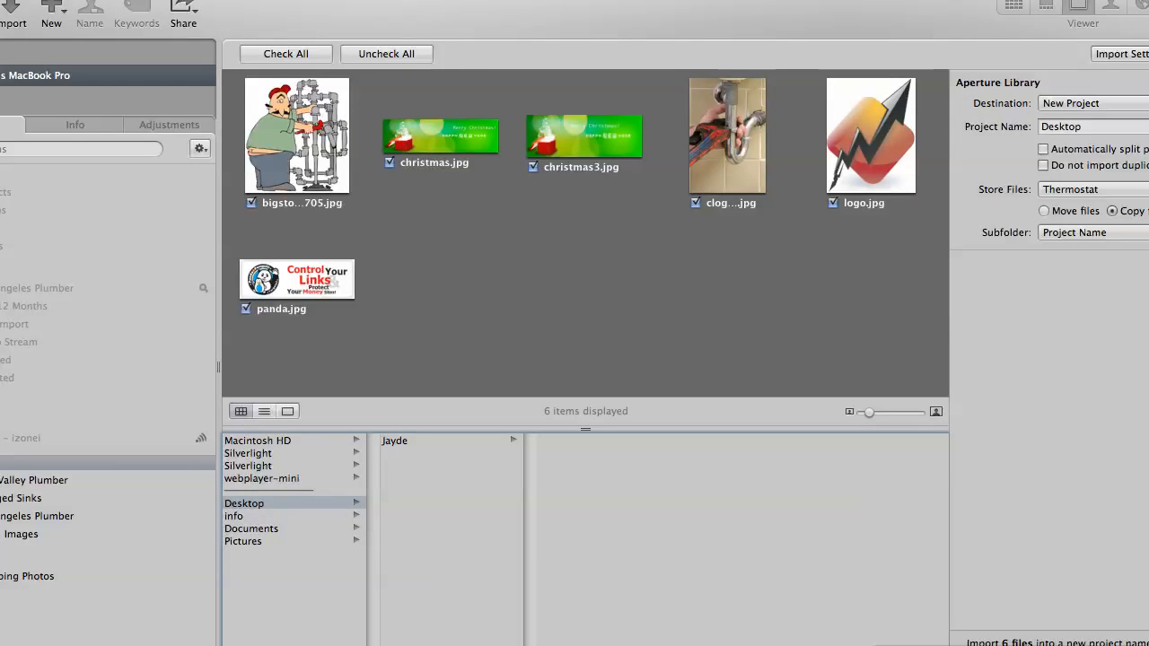
left_click(727, 135)
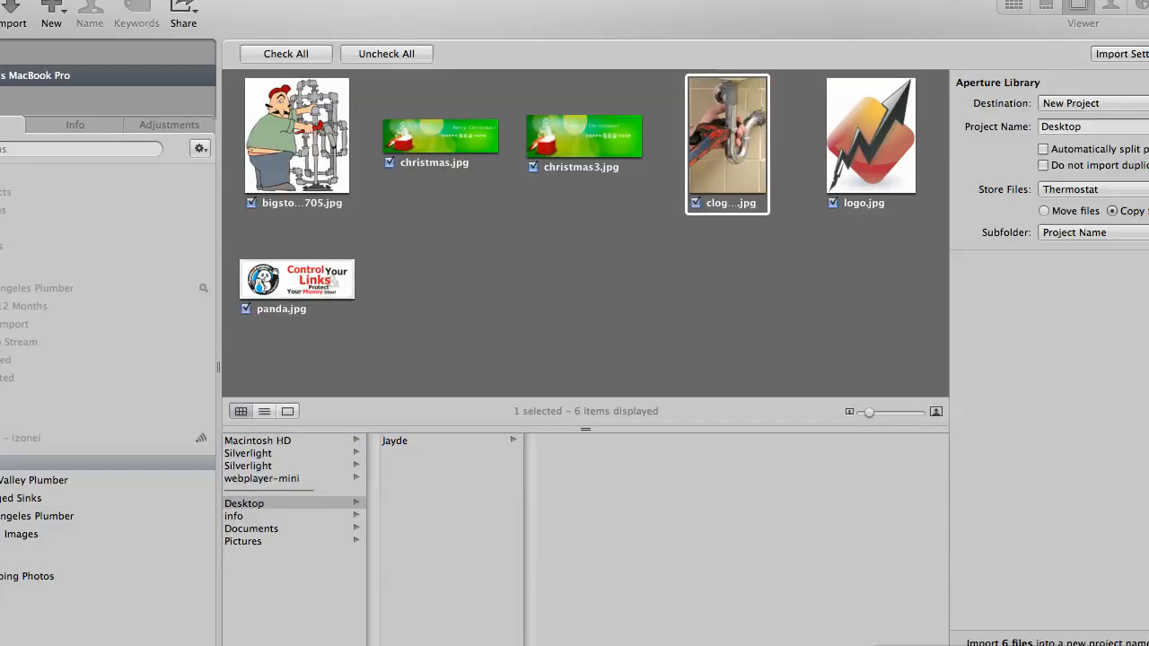
left_click(386, 53)
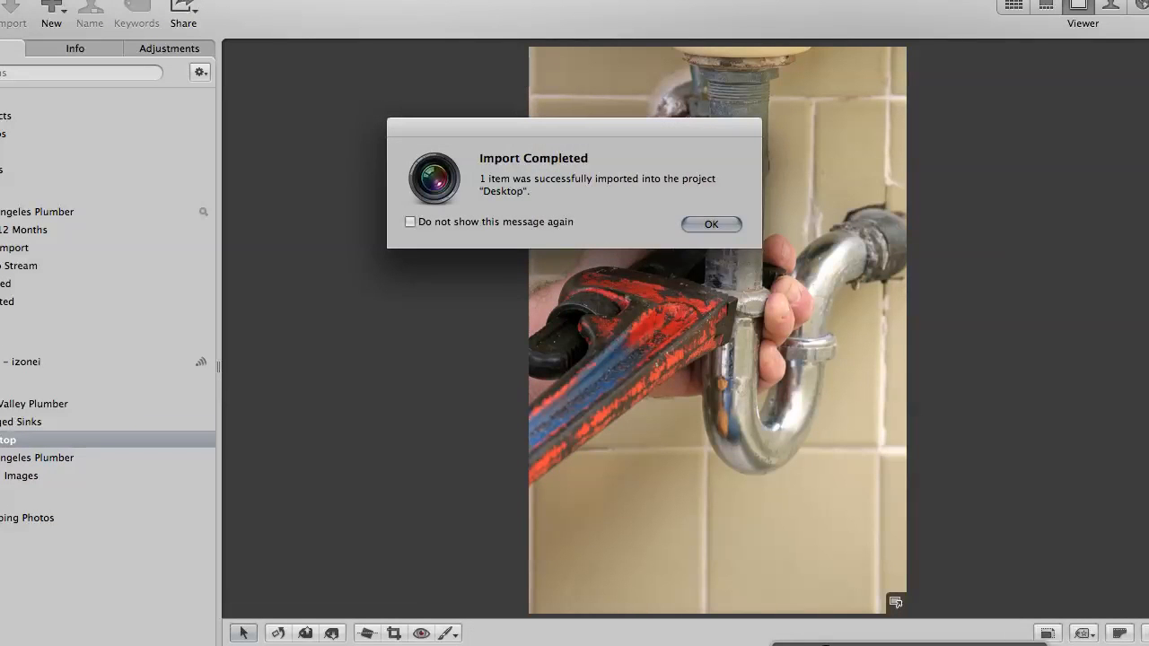
left_click(410, 221)
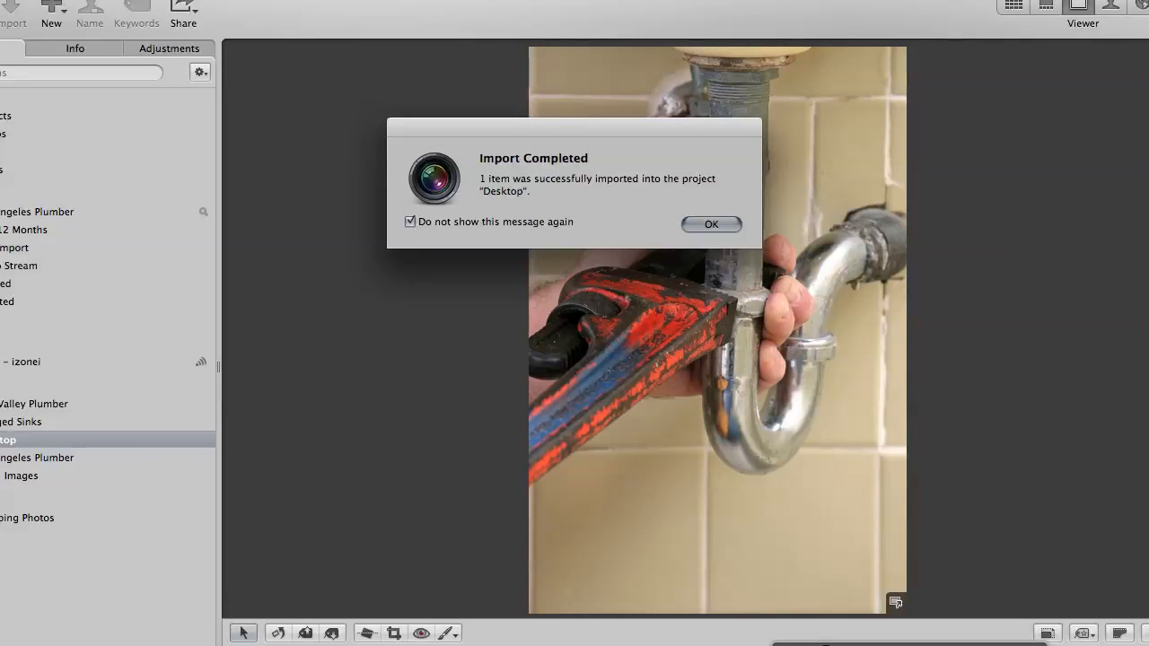
left_click(710, 224)
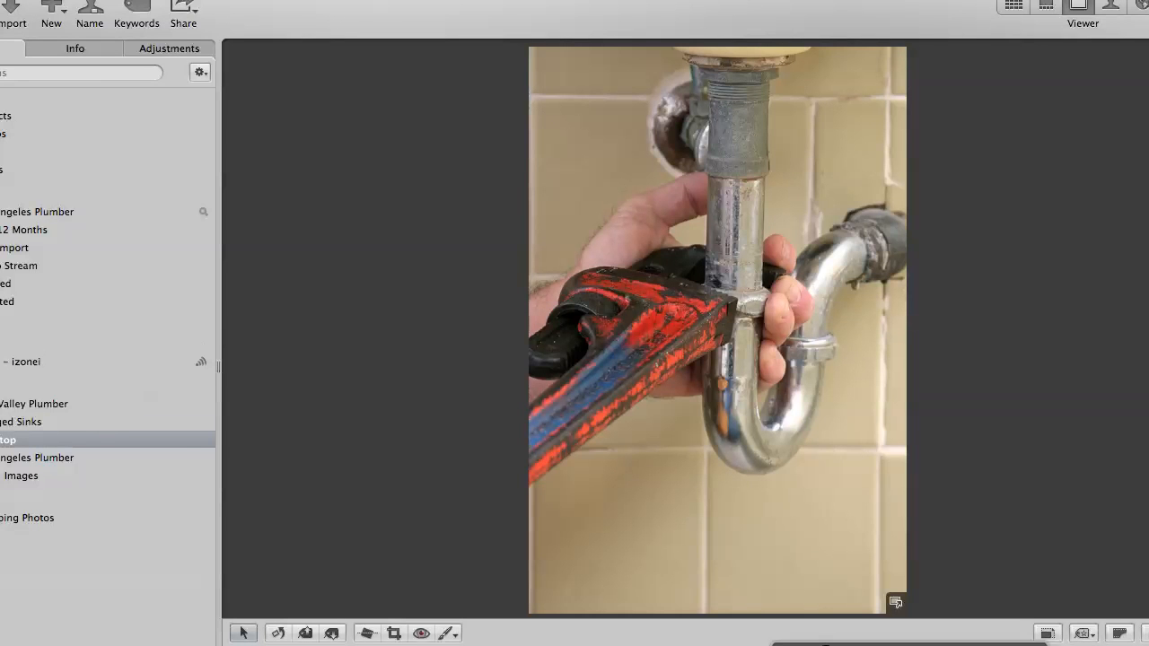
left_click(74, 47)
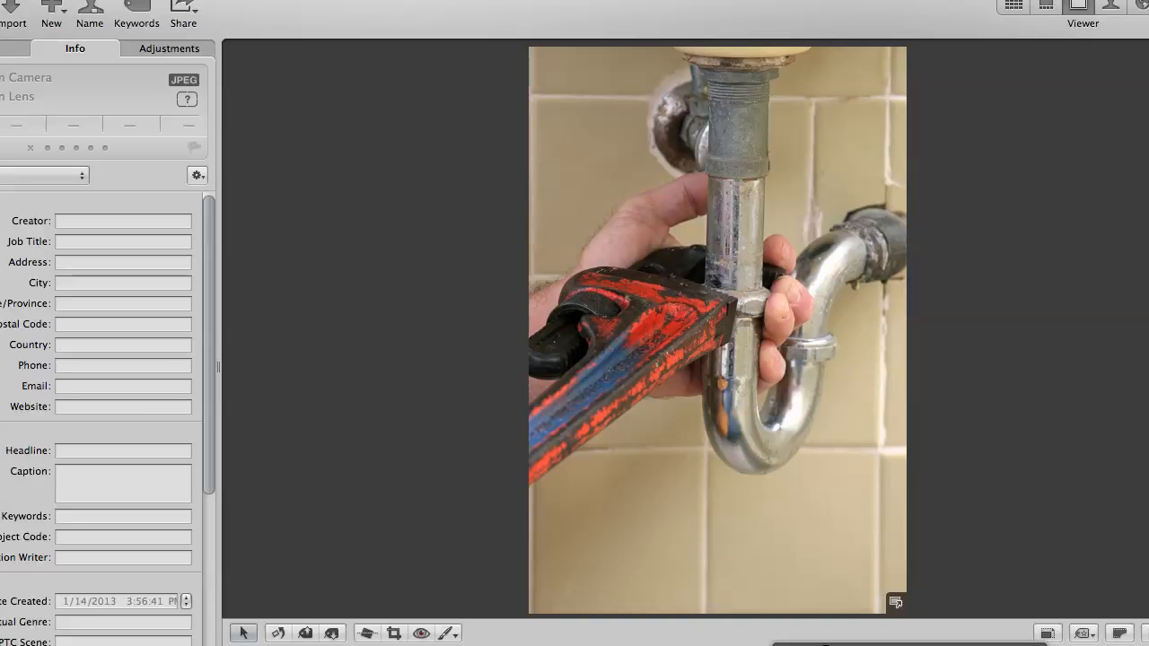
left_click(123, 221)
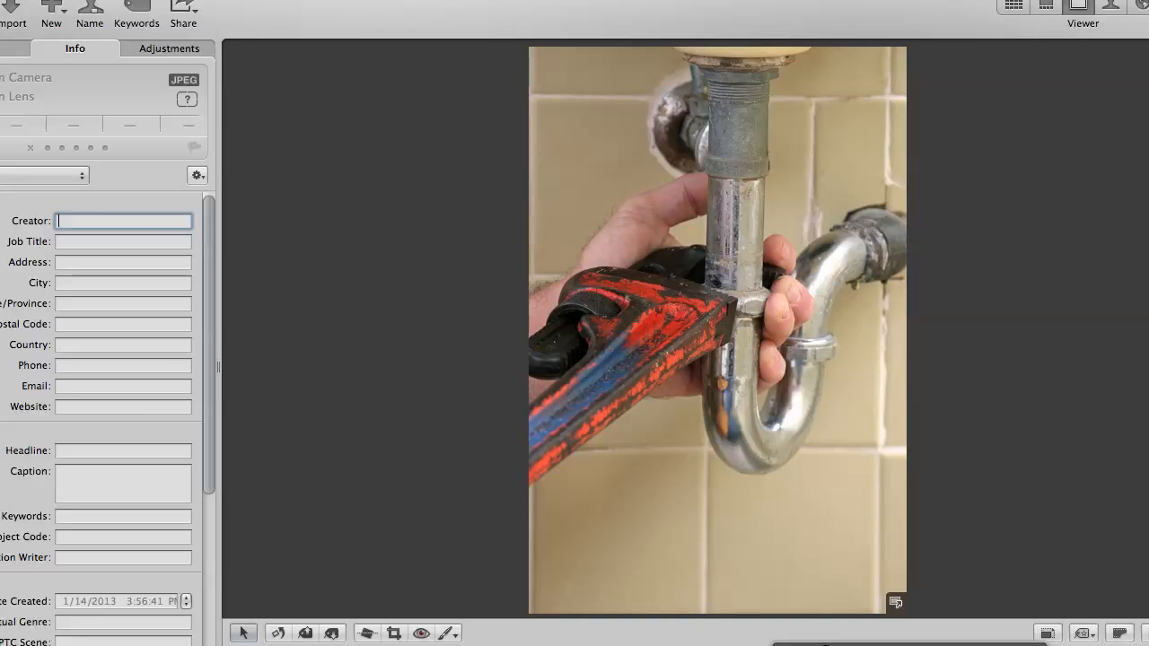
type("Darren D")
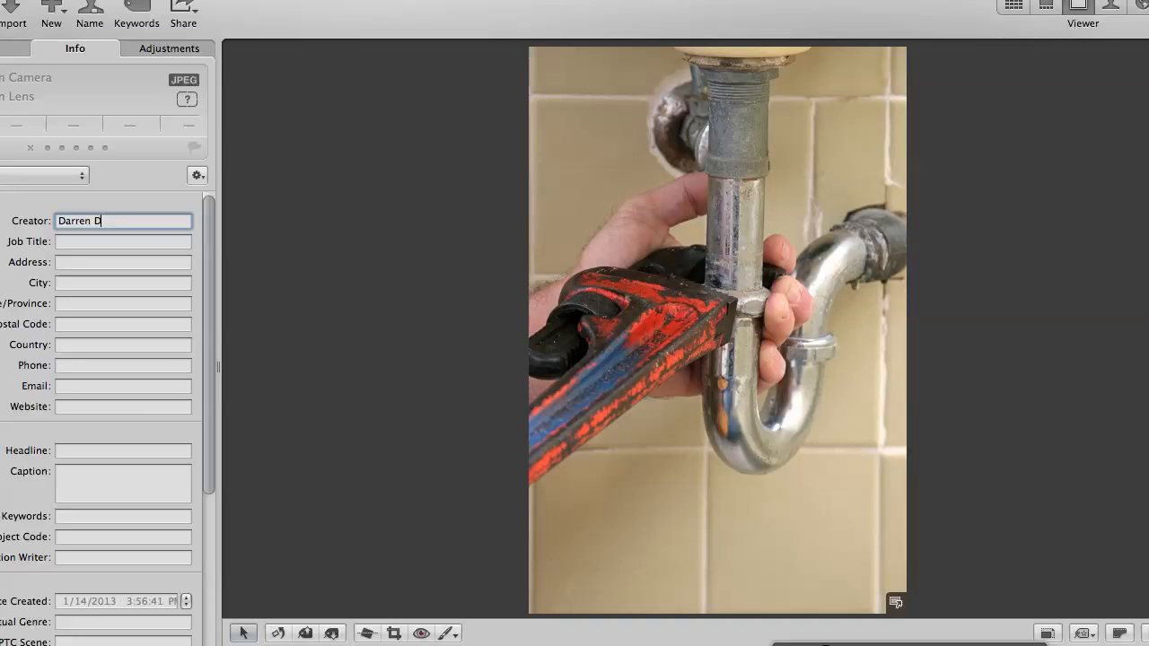
type("unner")
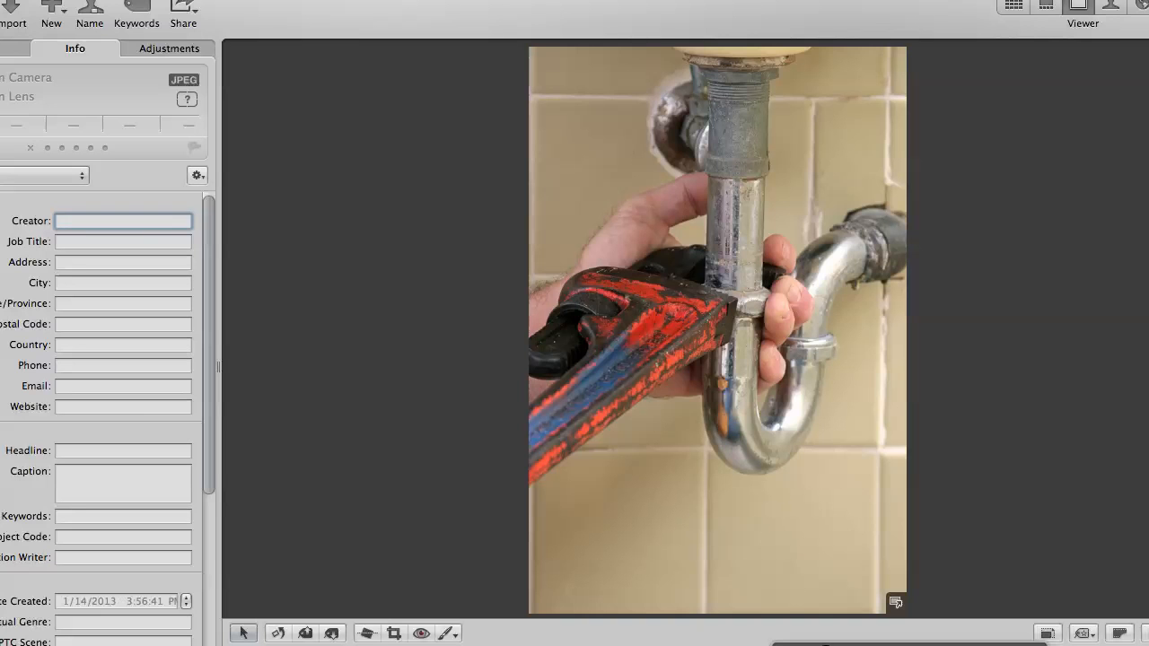
left_click(123, 282)
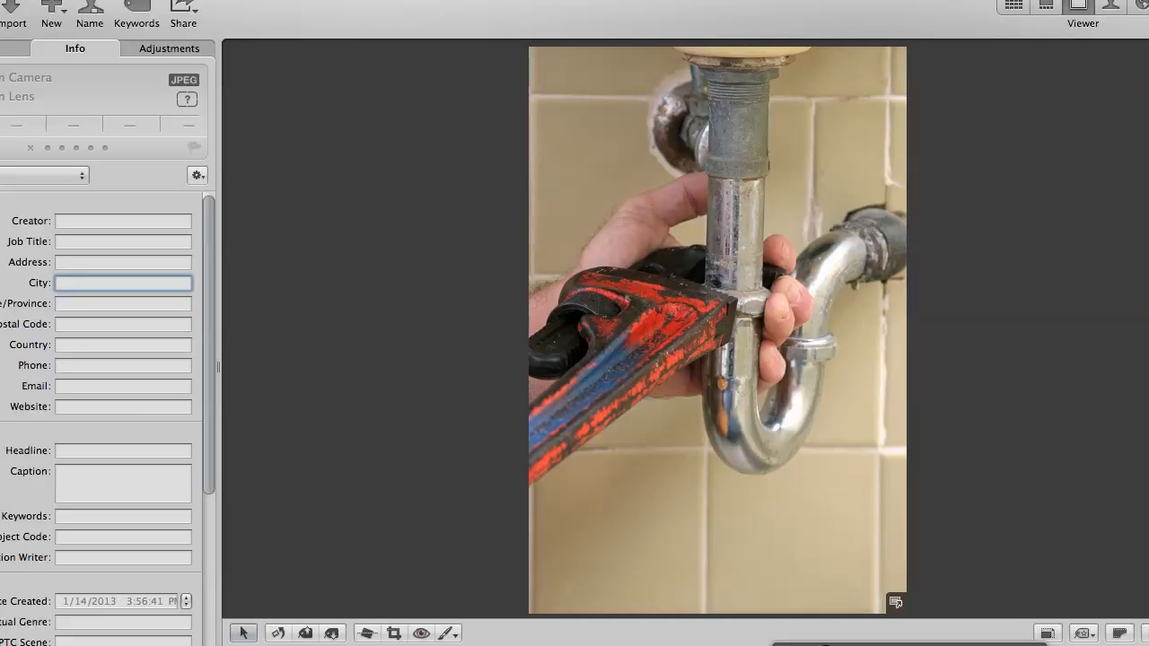
type("Los Angeles")
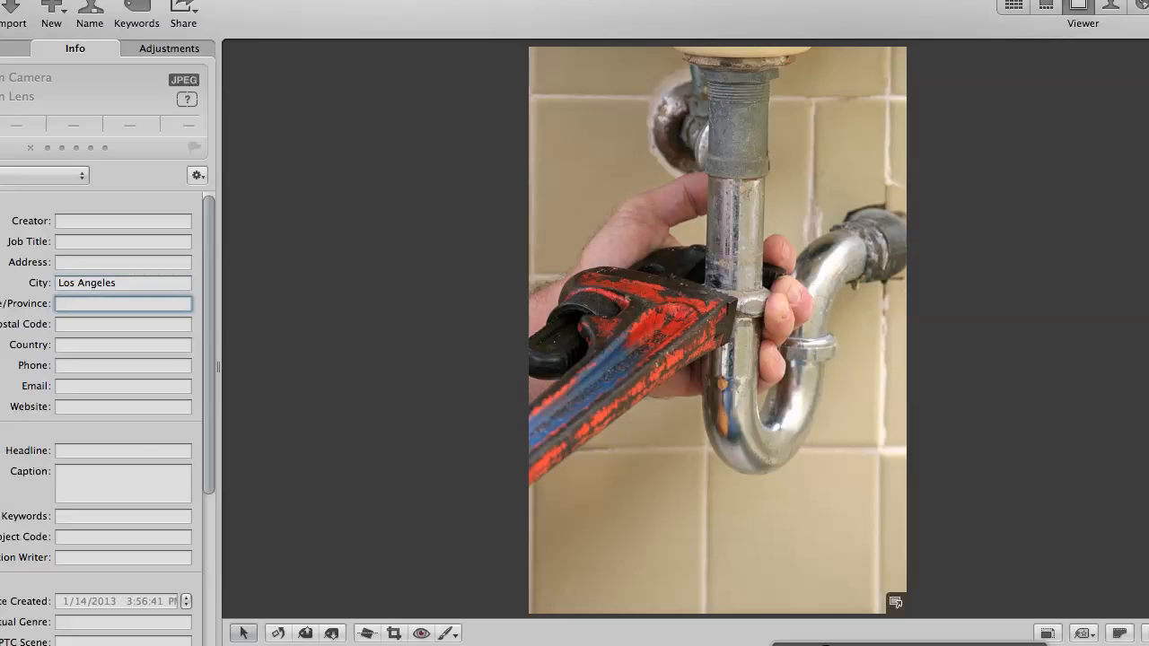
type("Cal")
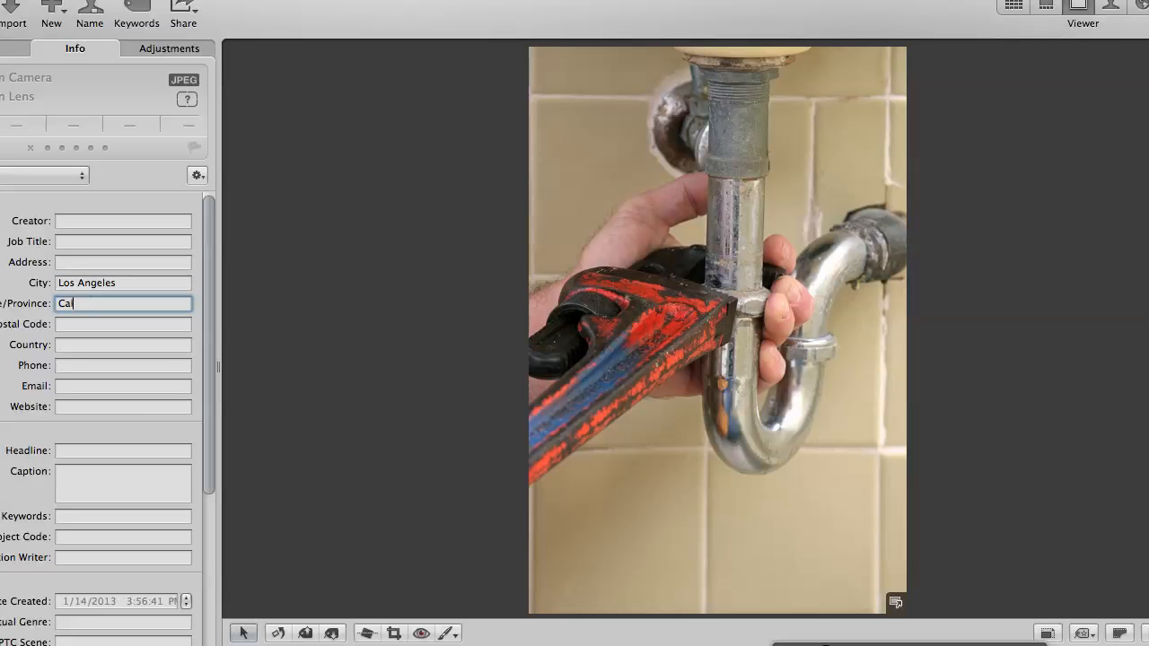
type("ifornia")
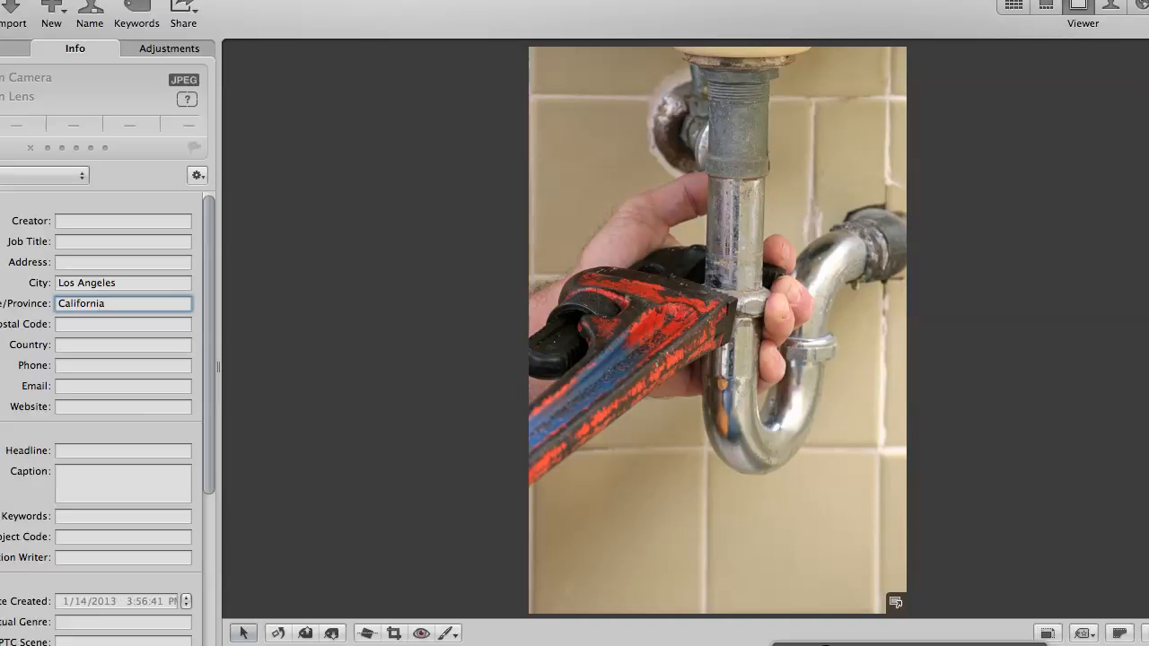
left_click(123, 407)
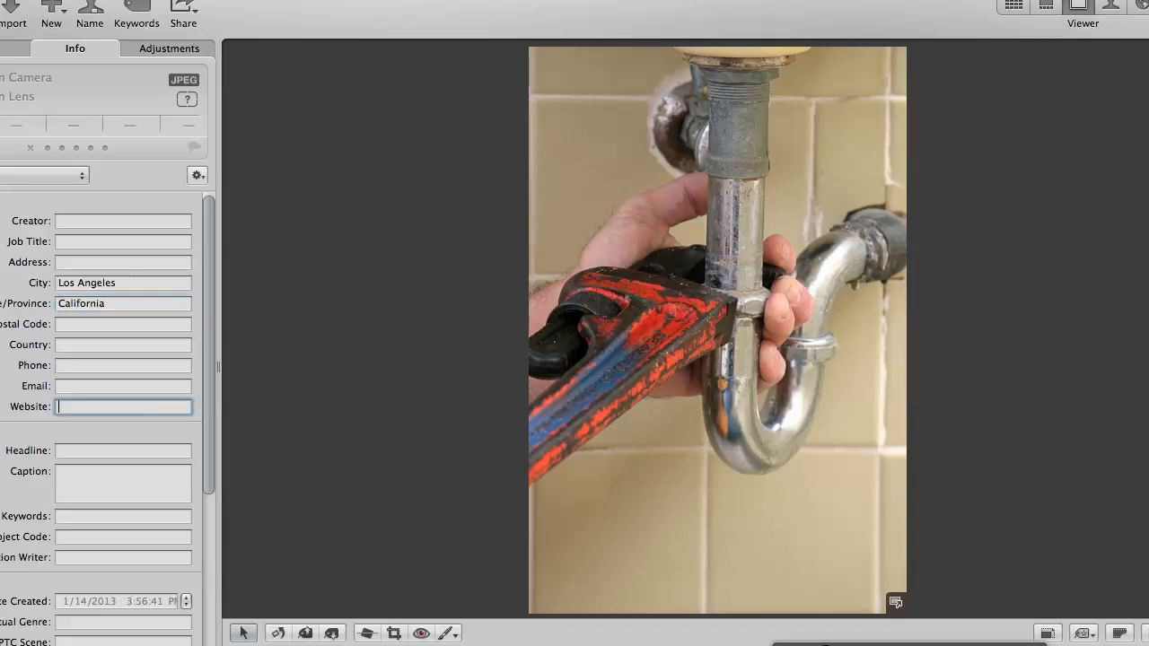
type("http://www.ca-losangelesplumbing.com")
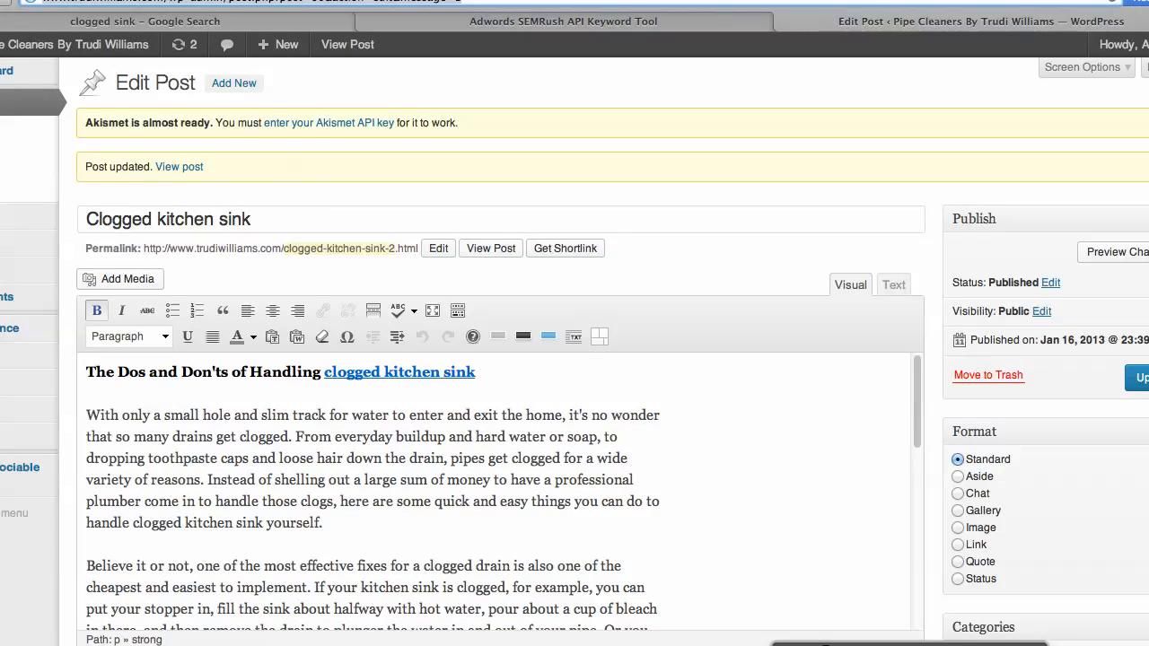
scroll("up", 3)
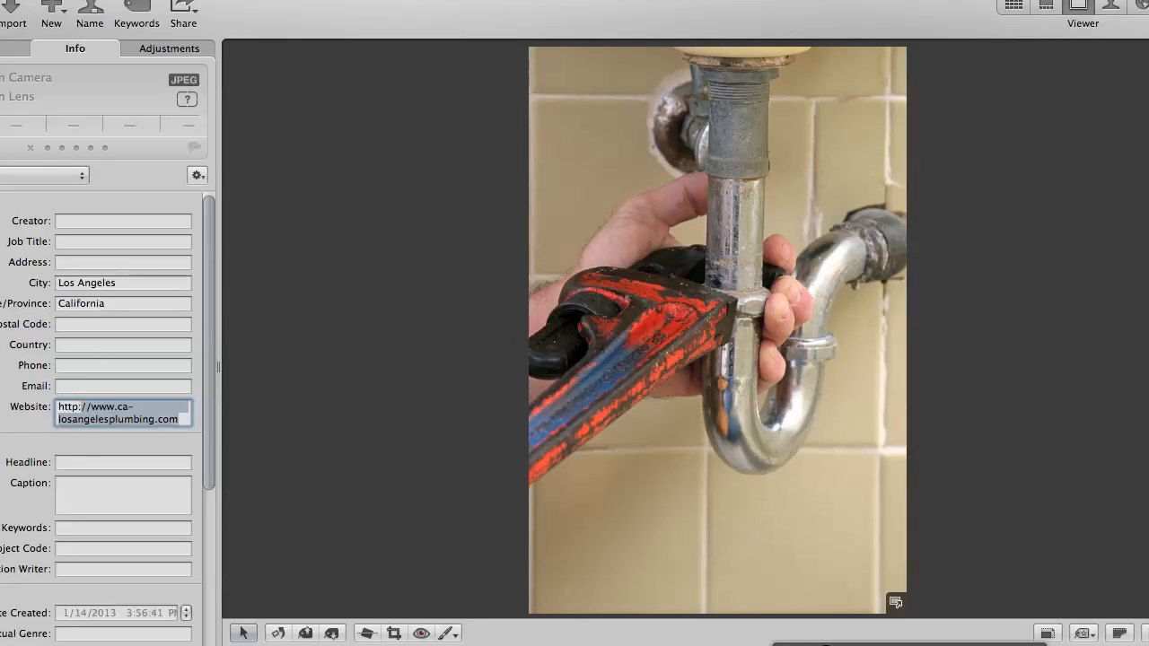
type("http://www.trudiwilliams.com/wp-admin/post.php?post=60&action=edit&message")
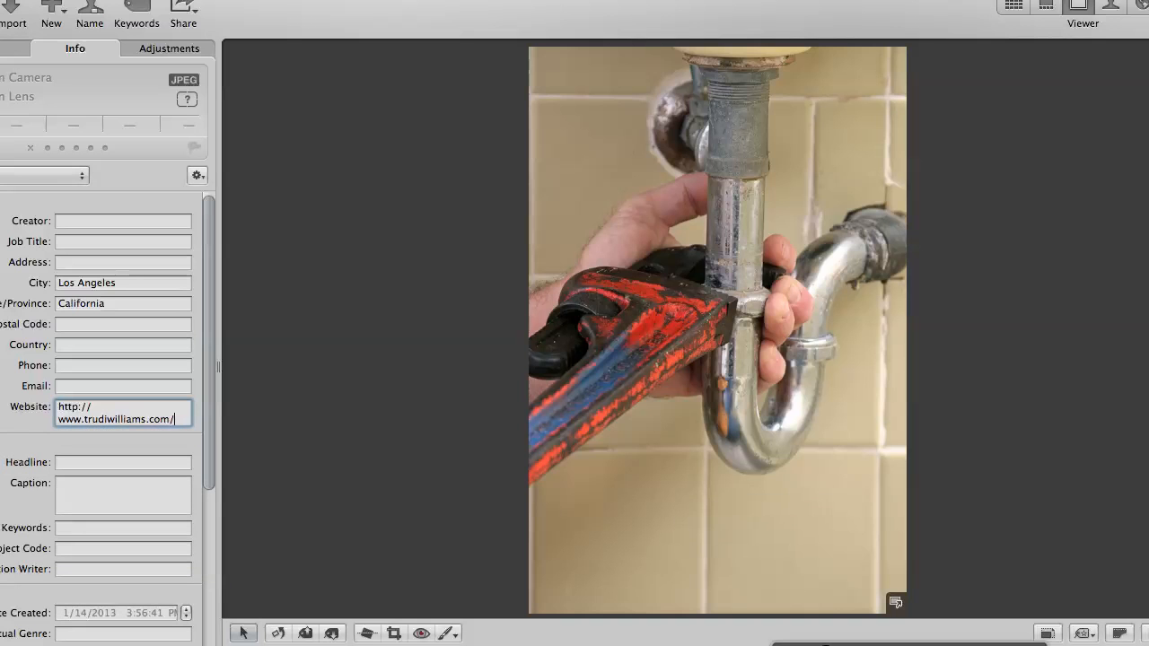
left_click(123, 496)
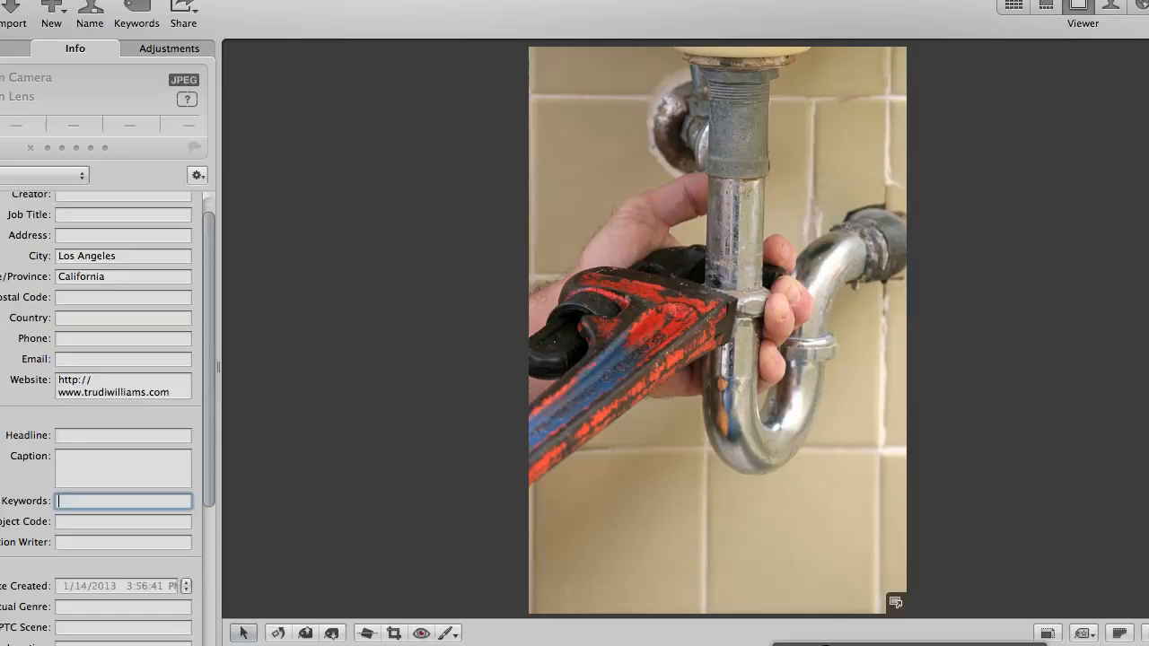
Enter the keywords clogged sink, clogged pipes and clogged kitchen sink.
scroll("down", 3)
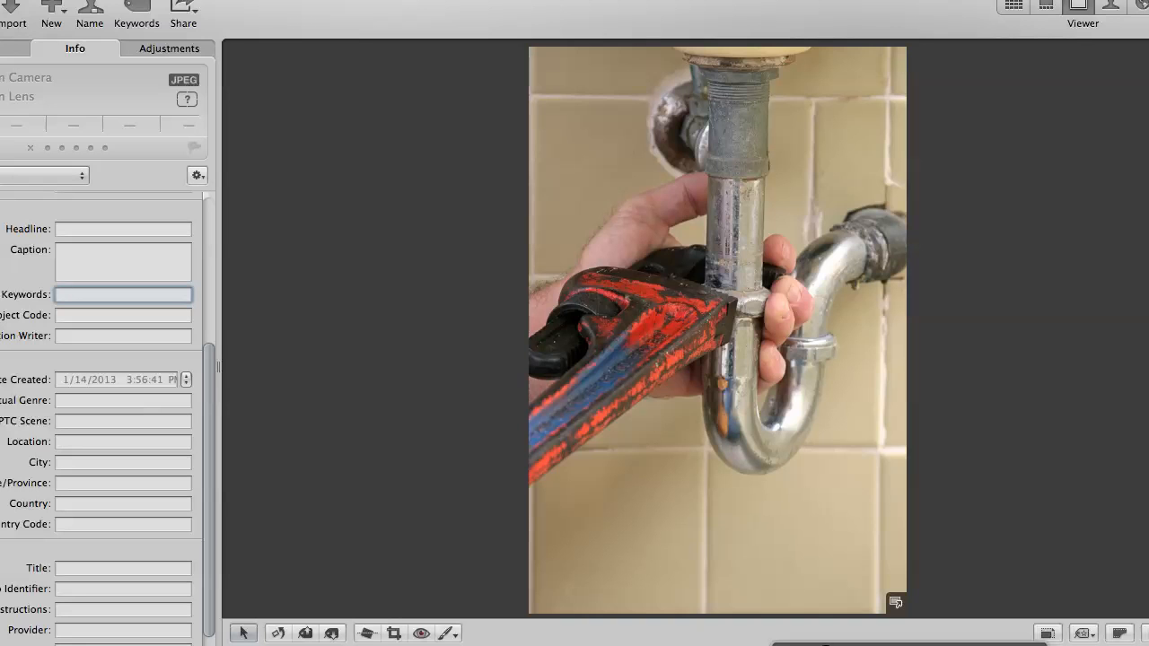
type("clogged")
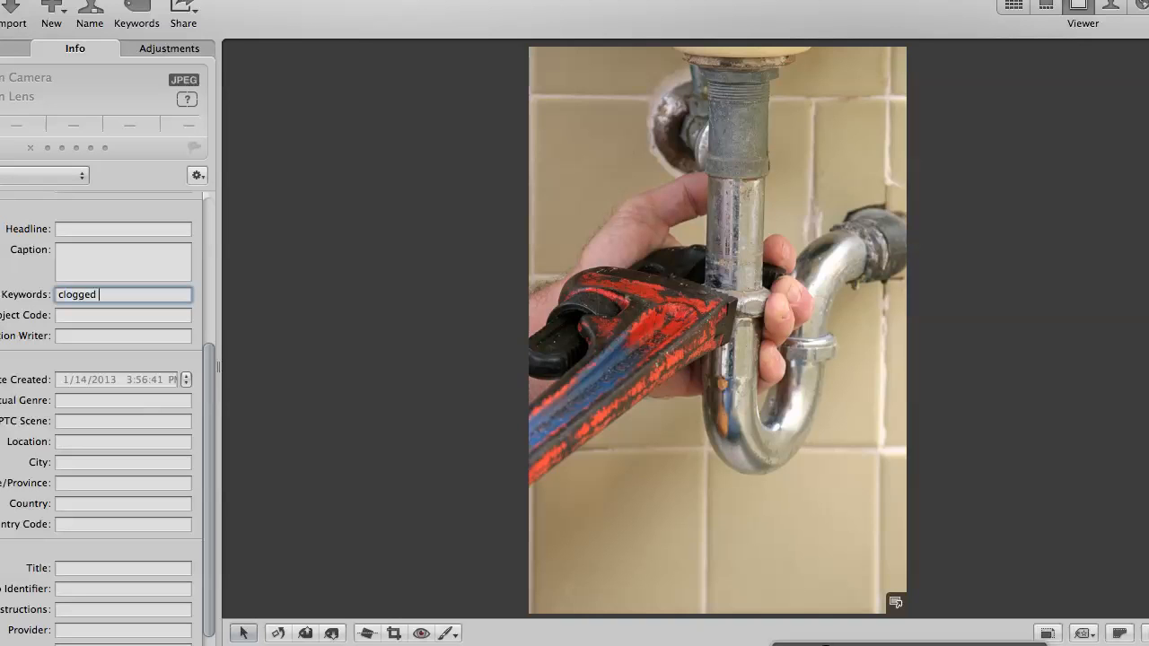
type("pi")
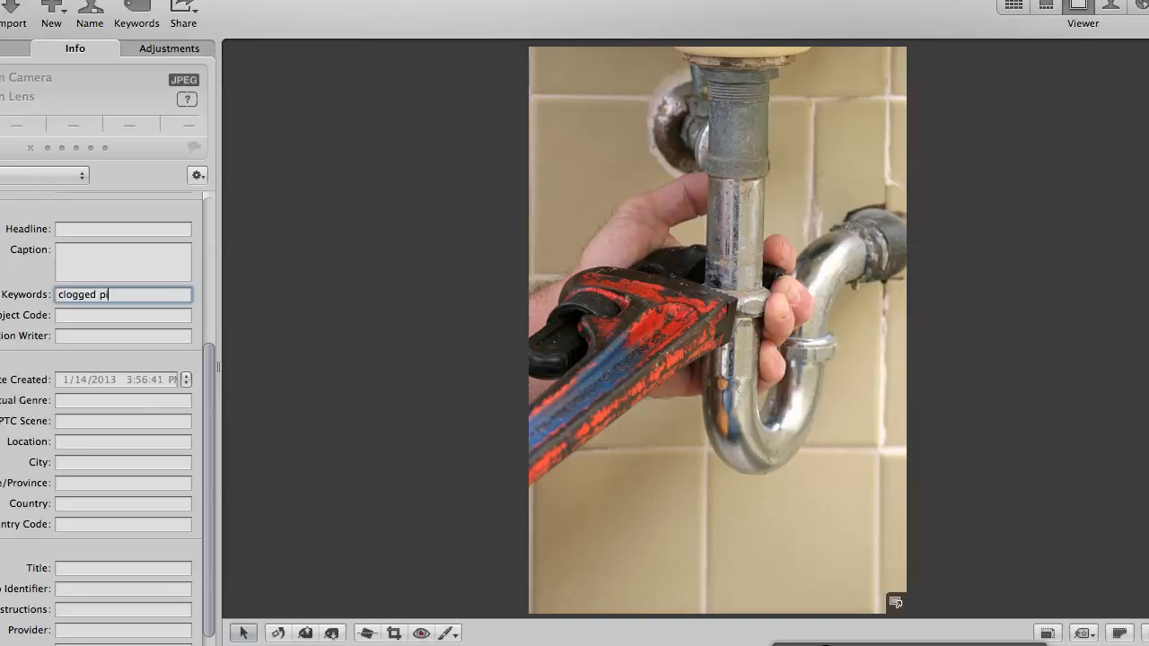
type("sink")
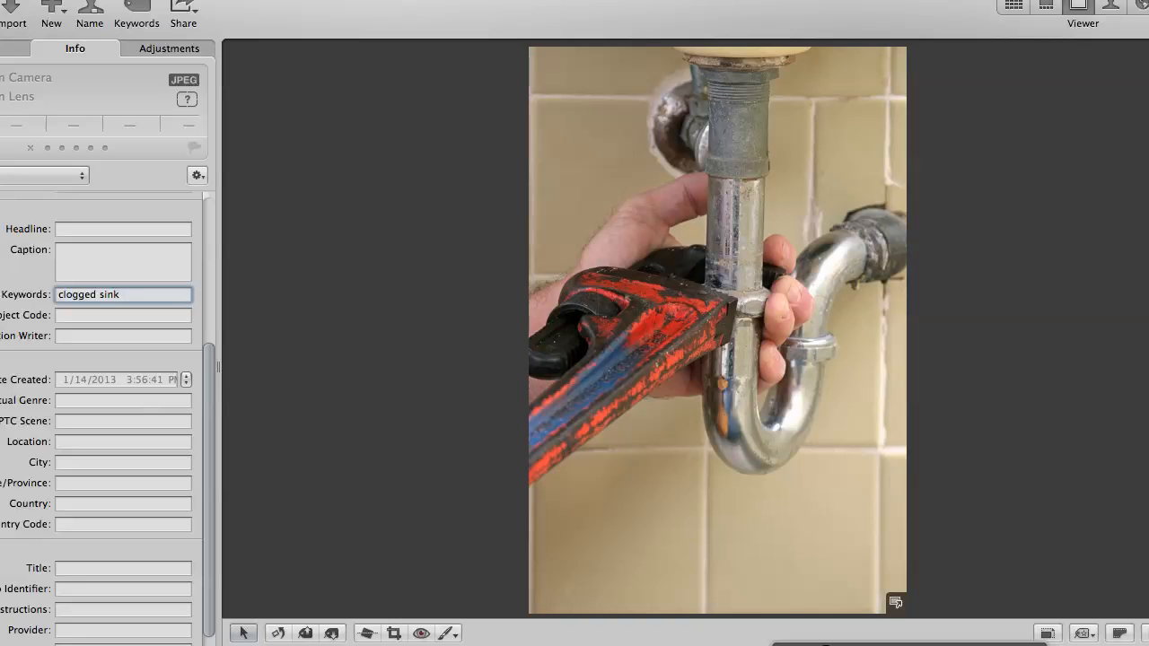
type(", clogged pipes, c")
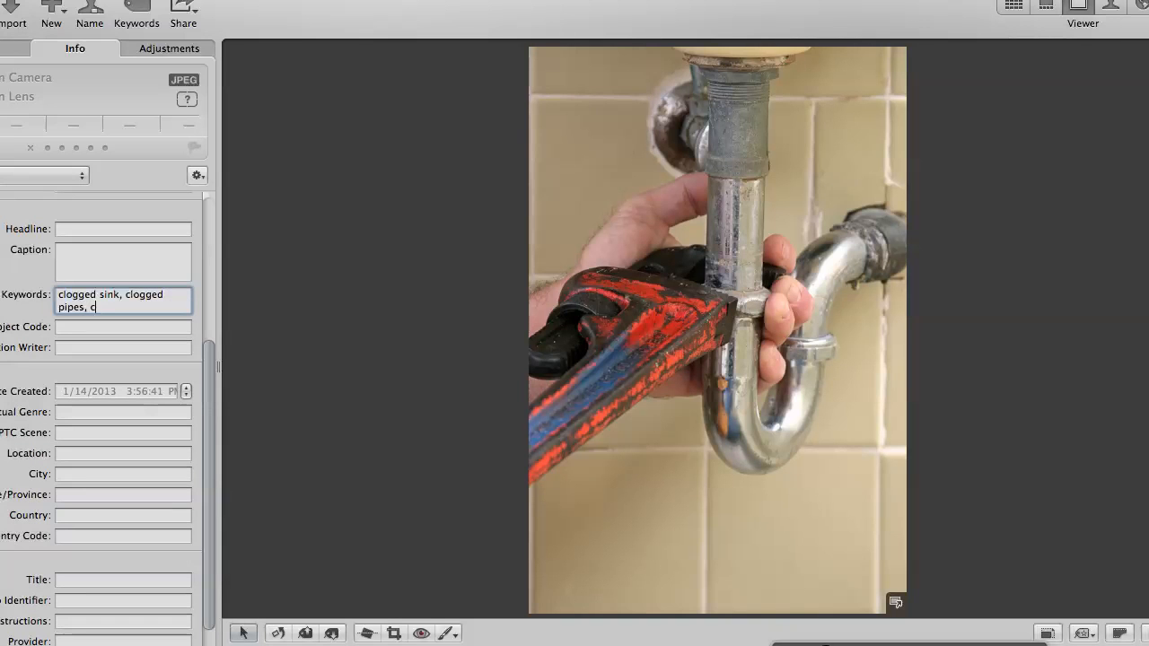
type("logged kit")
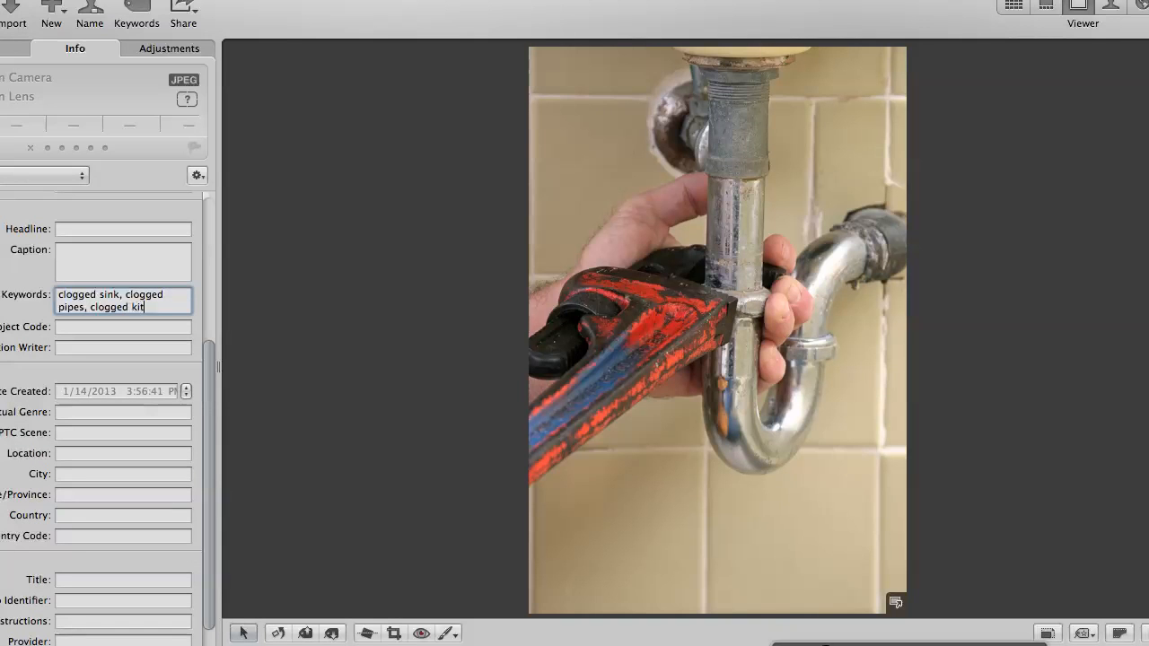
type("chen sing")
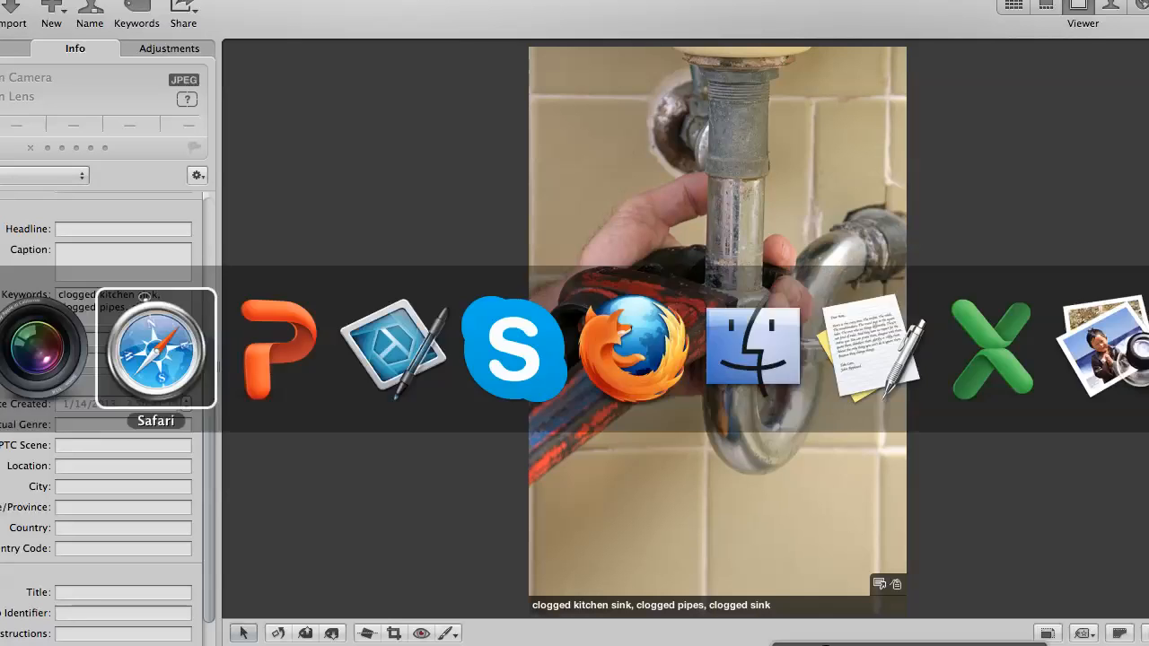
Place the cursor at the start of the 'Clogged kitchen sink' post body and review its text.
left_click(154, 347)
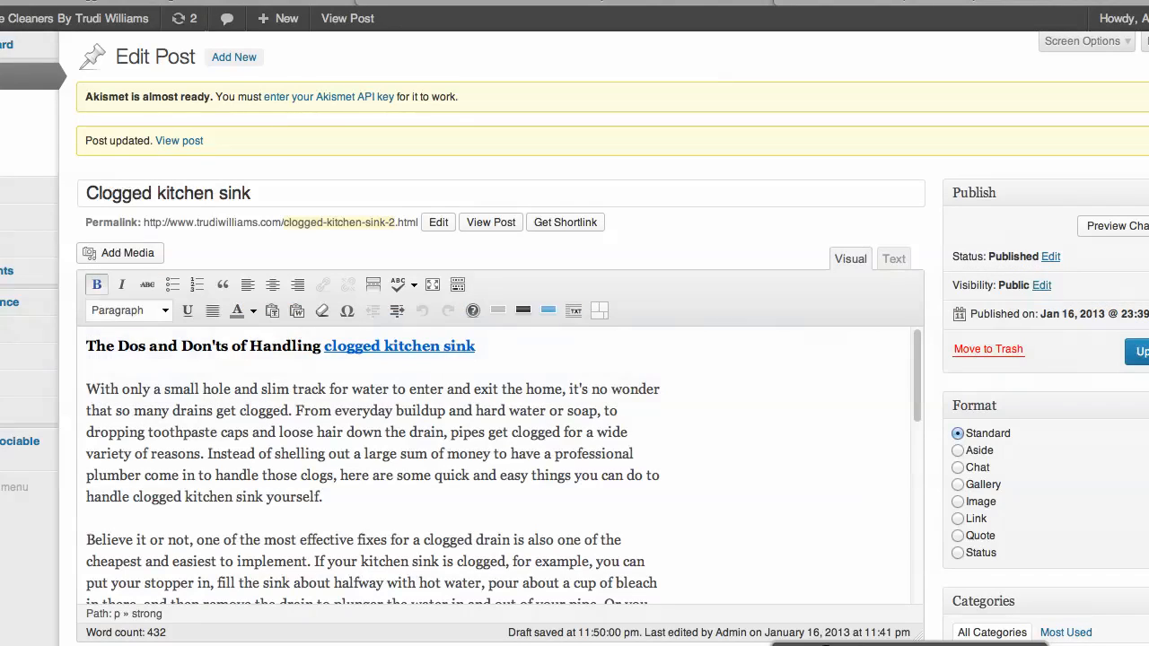
scroll("down", 3)
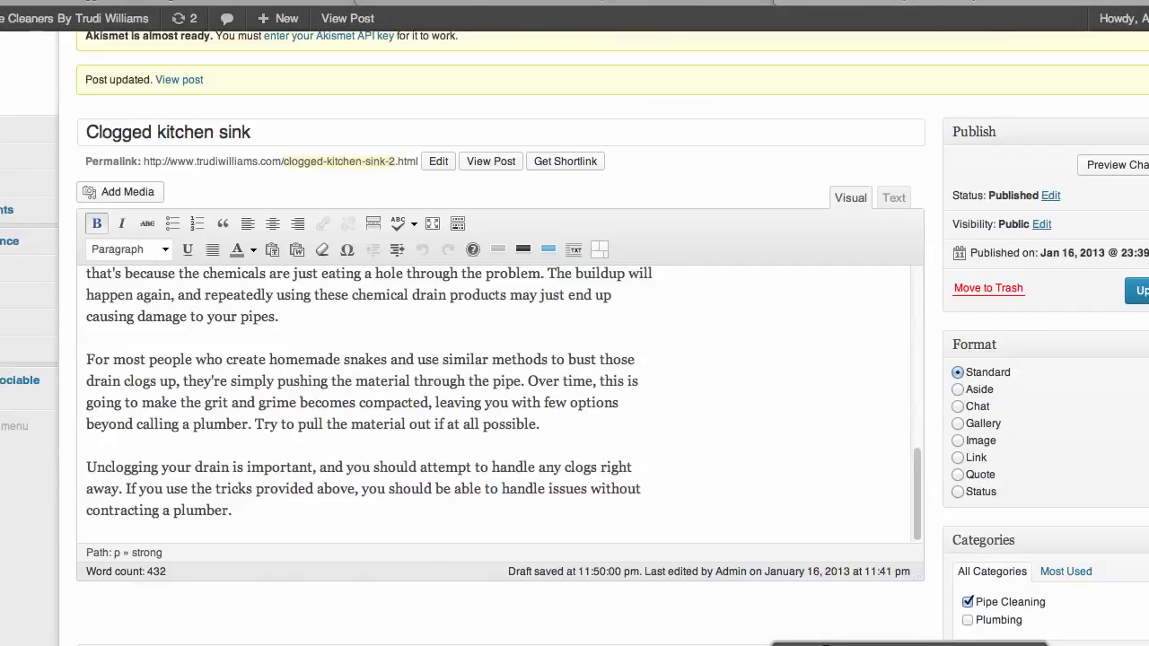
scroll("up", 3)
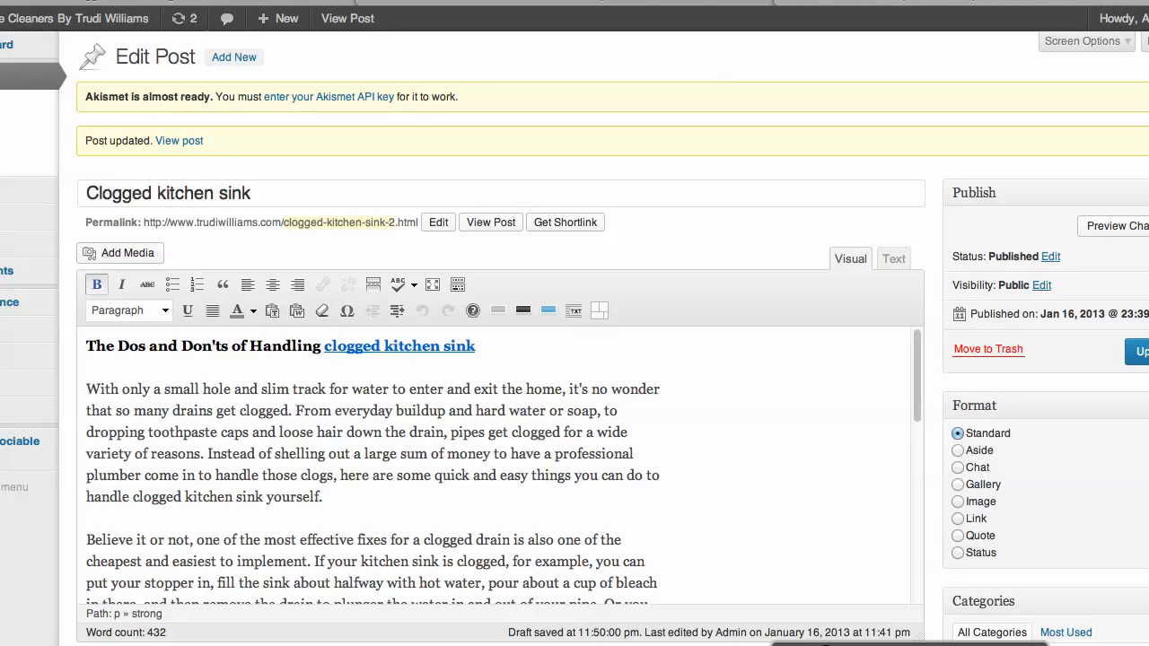
mouse_move(359, 431)
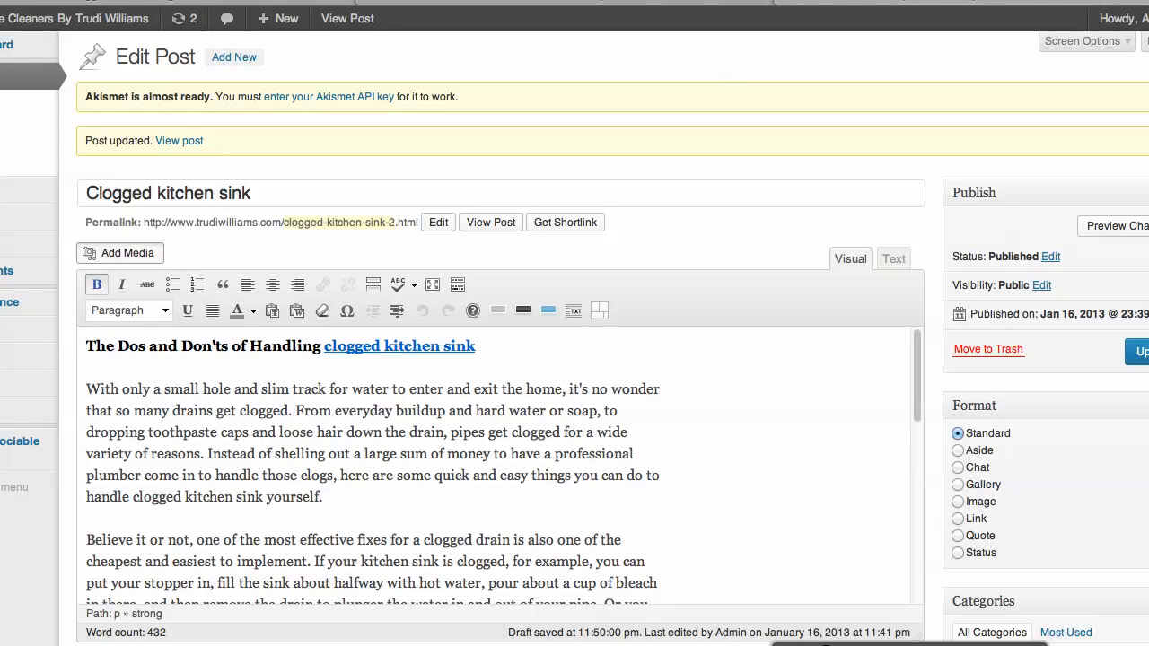
Choose the sink photo in Add Media and set its alt text to 'clogged sink'.
left_click(120, 252)
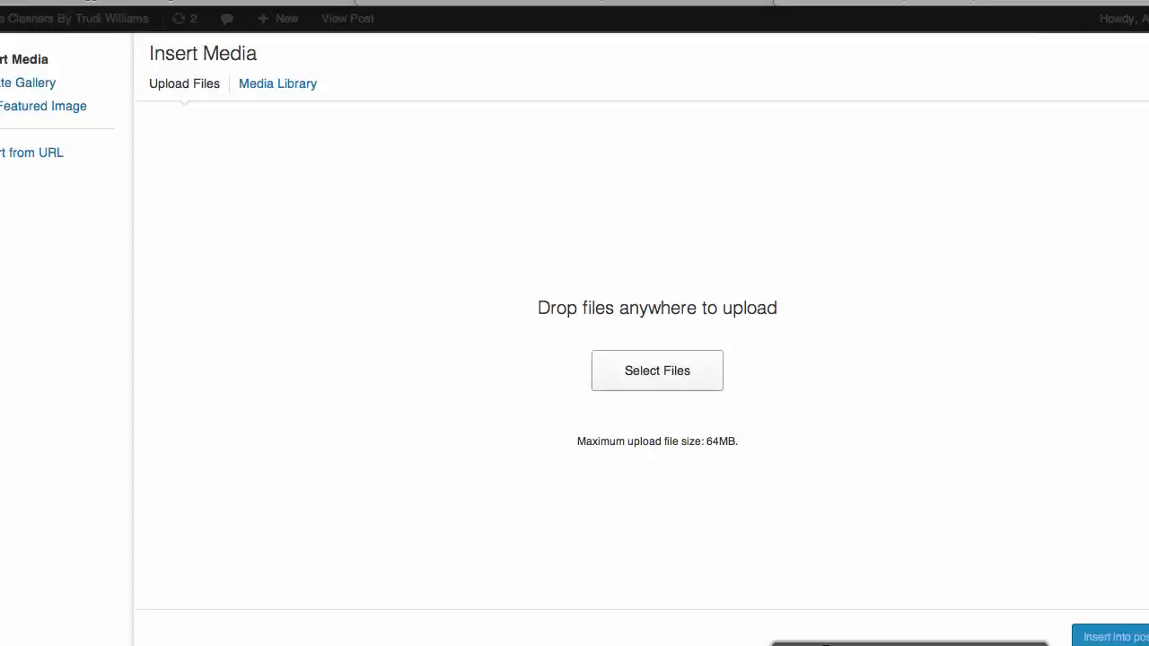
left_click(656, 370)
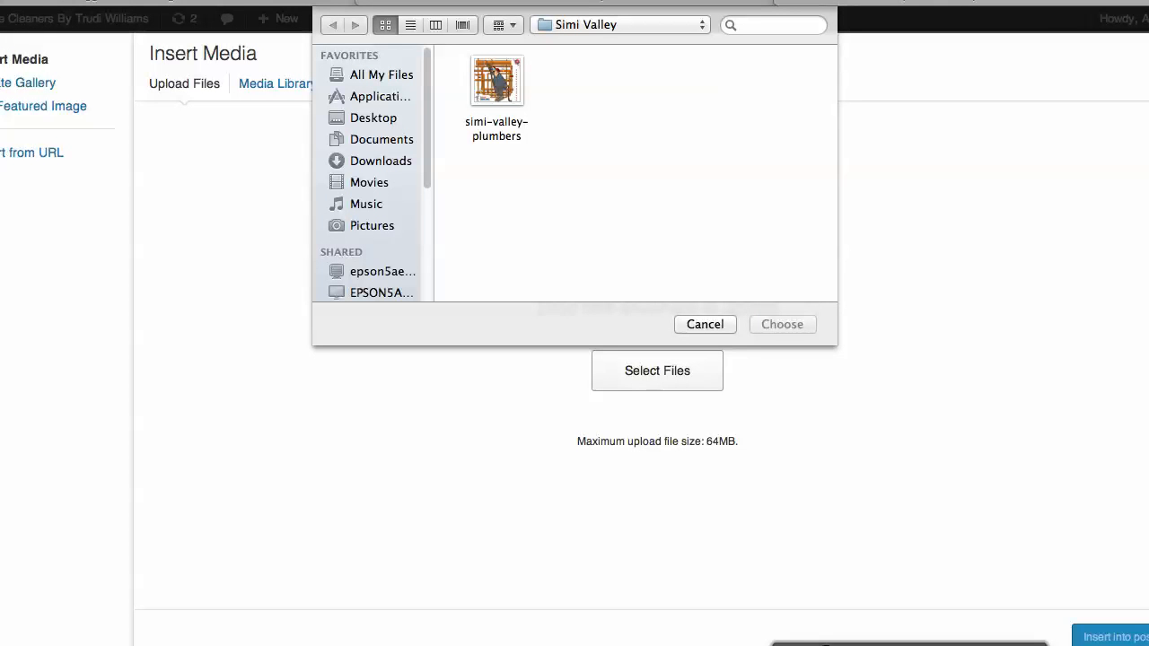
left_click(374, 117)
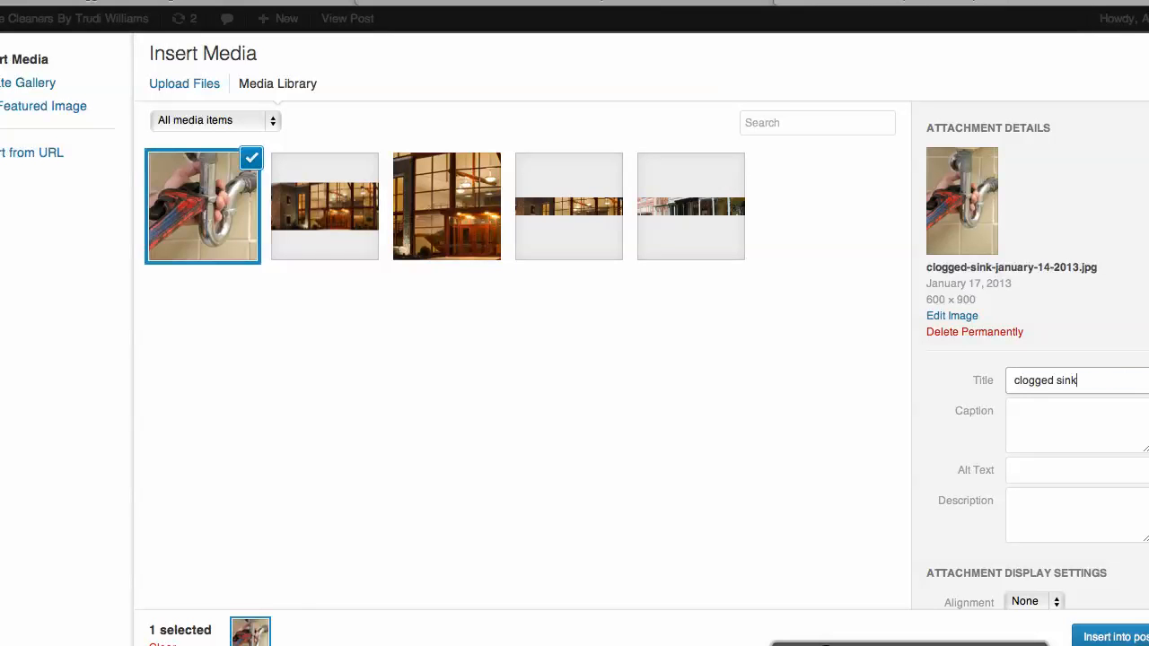
left_click(1076, 469)
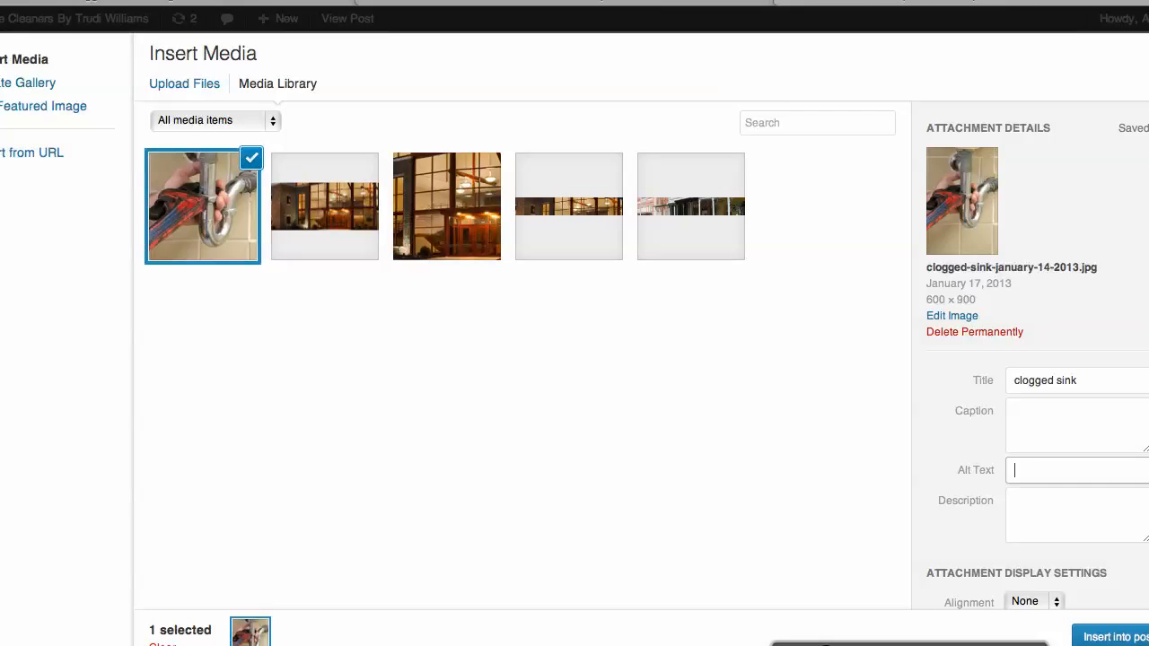
type("clogged sink")
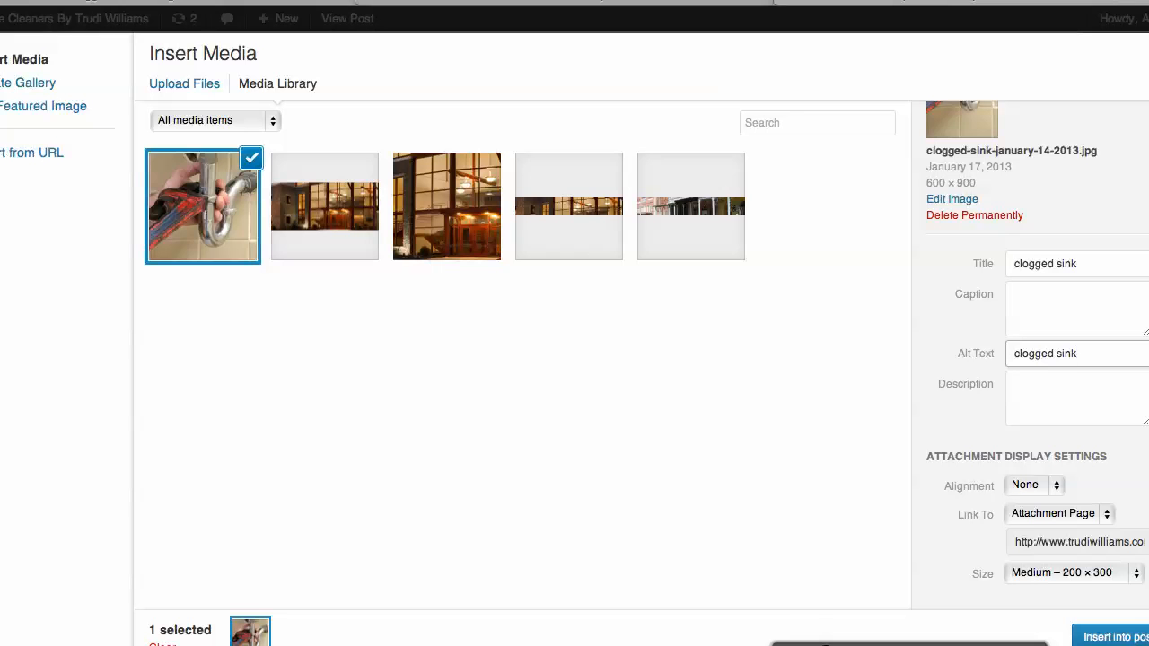
Set Link To None and Alignment Center, then insert the photo into the post.
left_click(1058, 513)
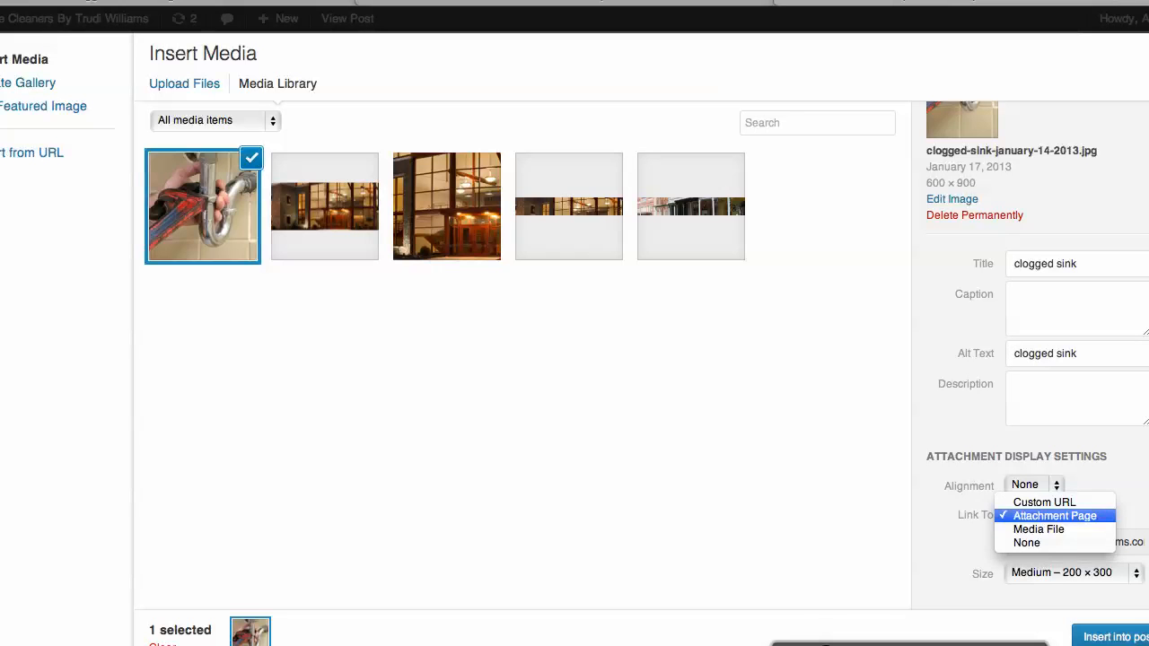
mouse_move(1026, 542)
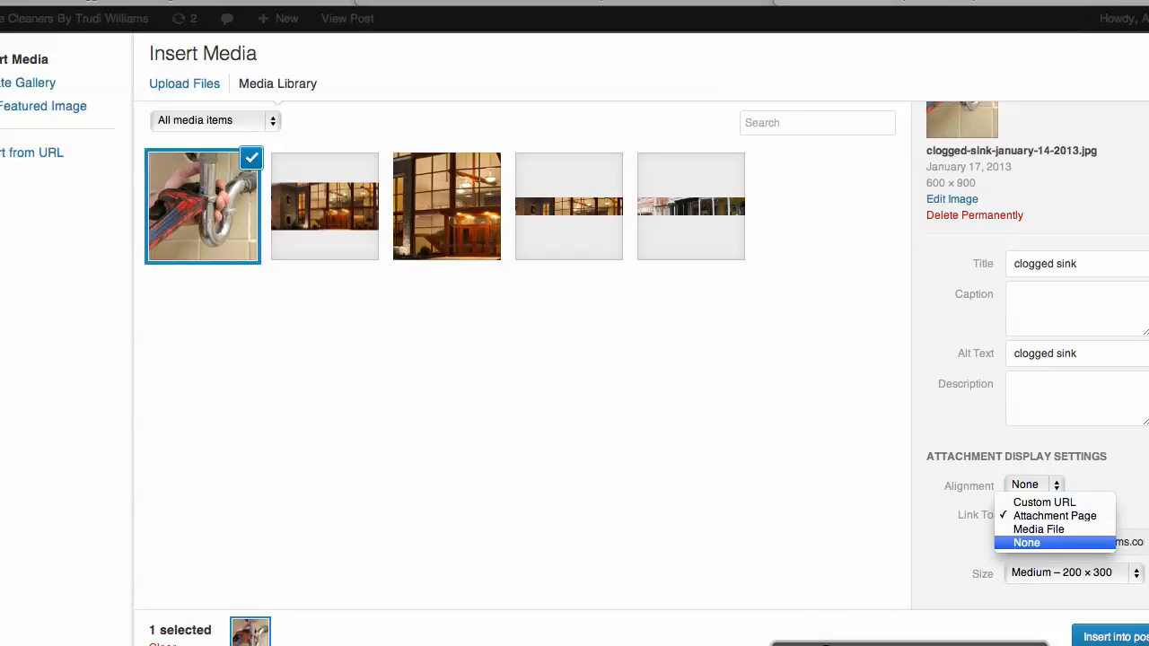
left_click(1025, 543)
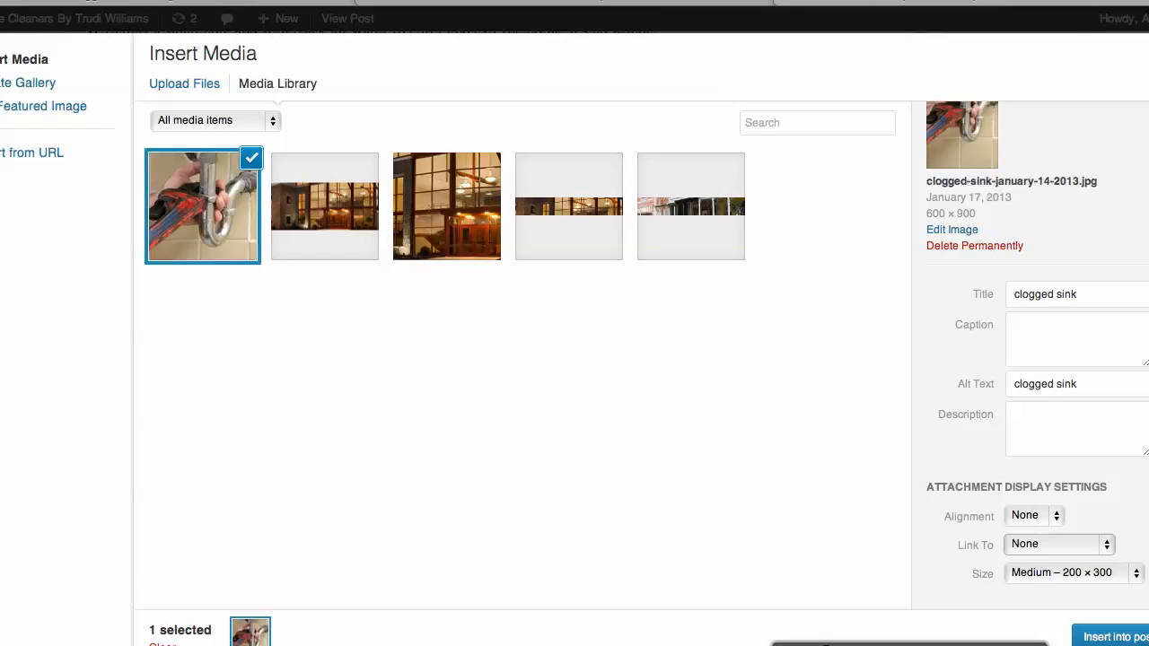
left_click(1033, 515)
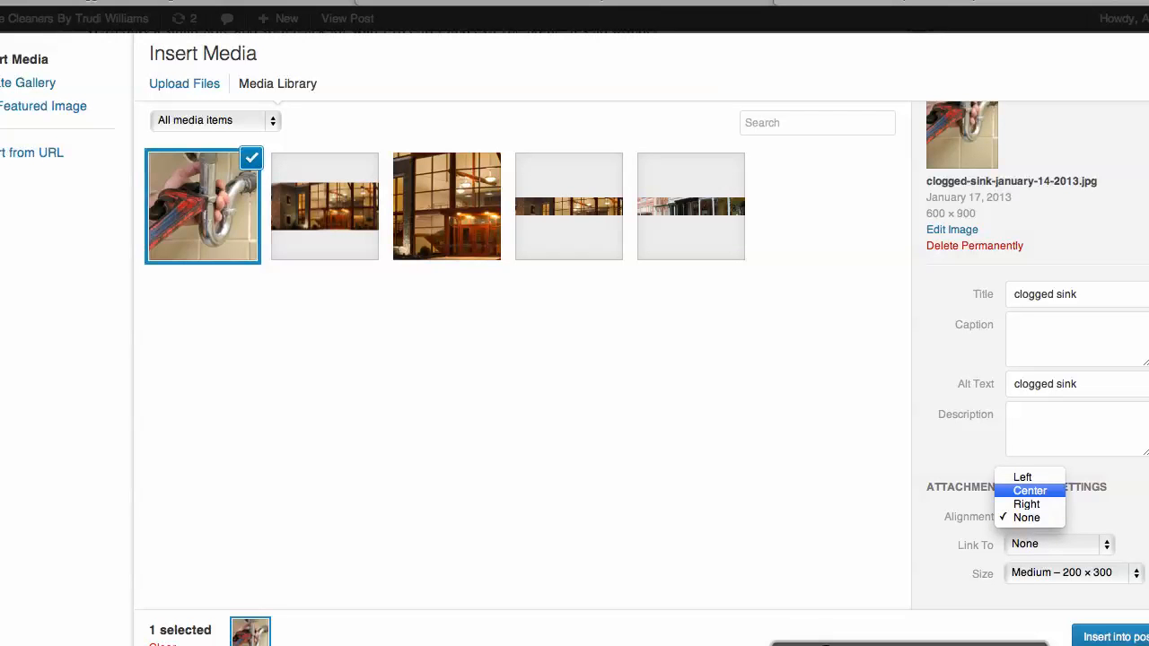
left_click(1029, 490)
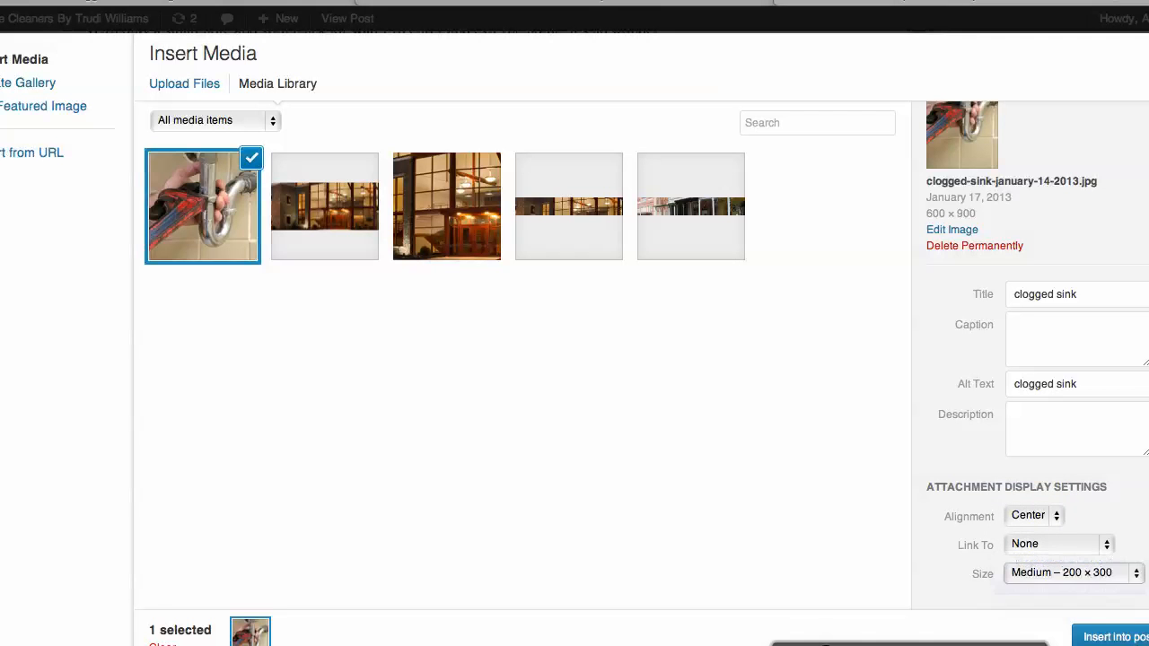
left_click(1112, 636)
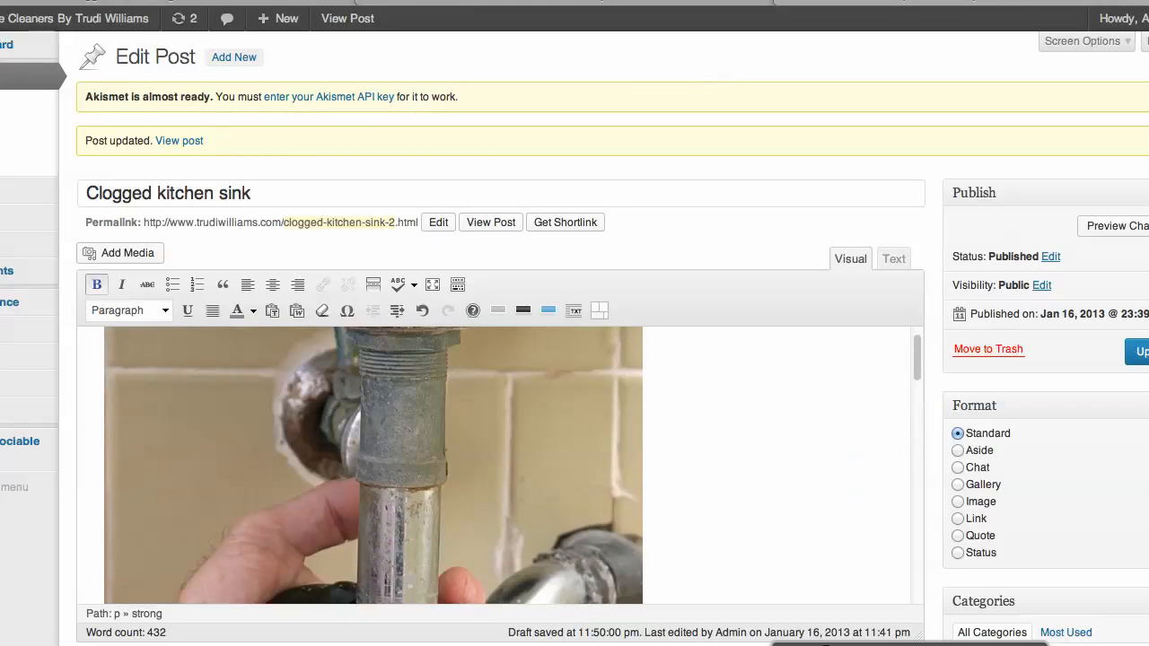
scroll("down", 3)
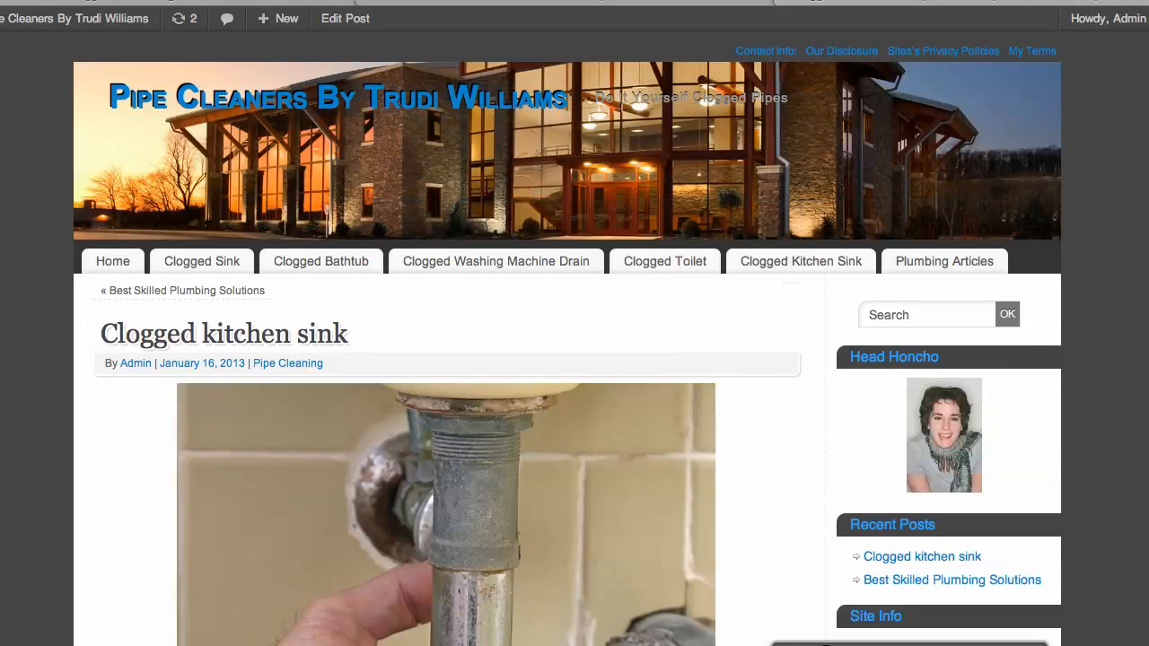
scroll("down", 3)
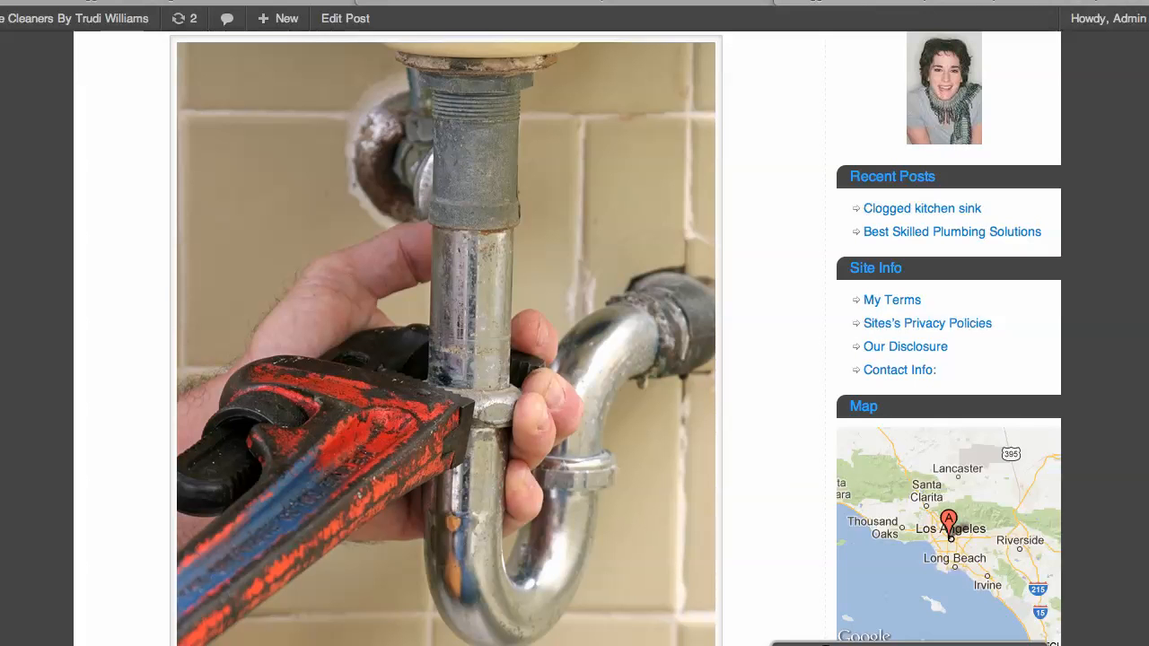
scroll("down", 3)
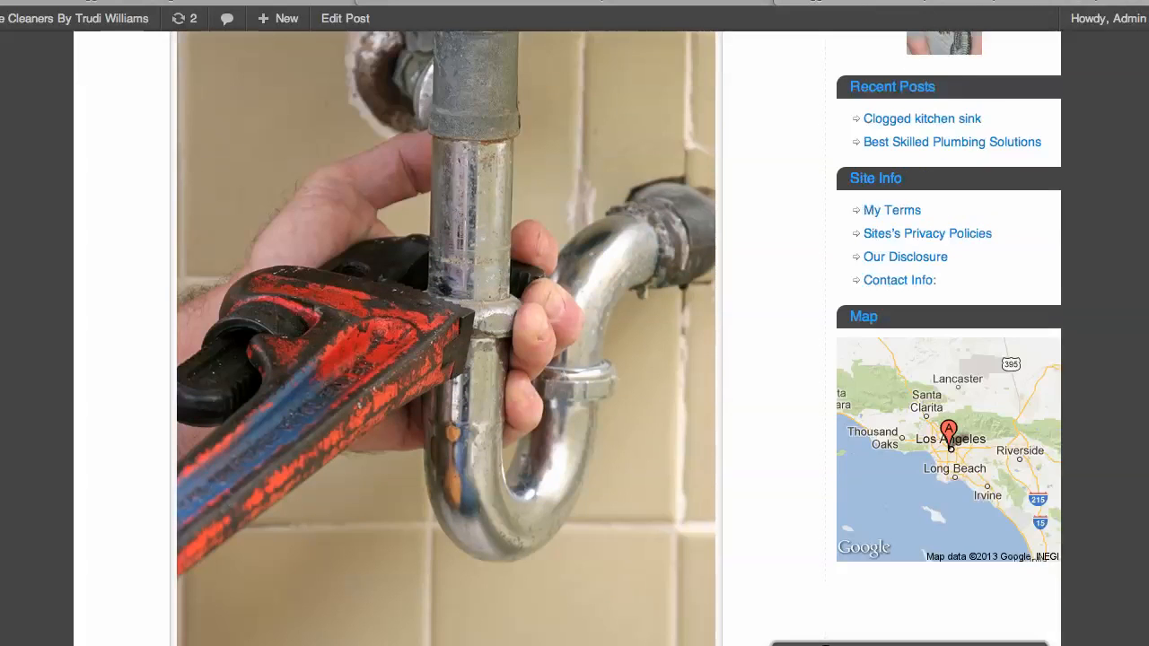
scroll("up", 3)
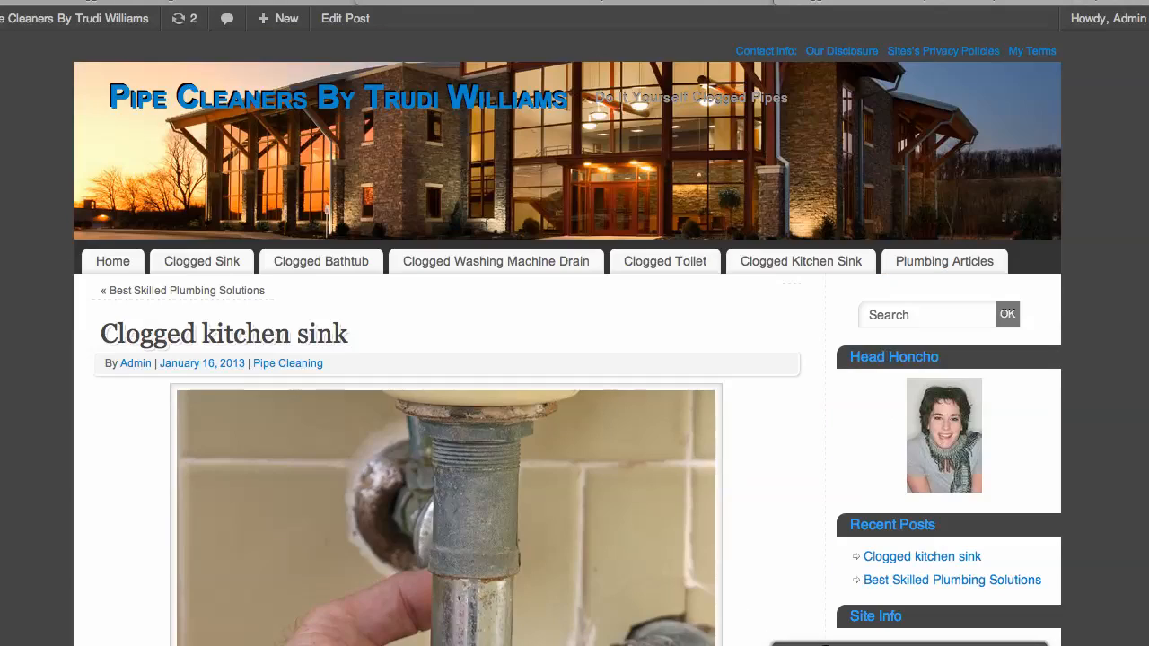
scroll("down", 3)
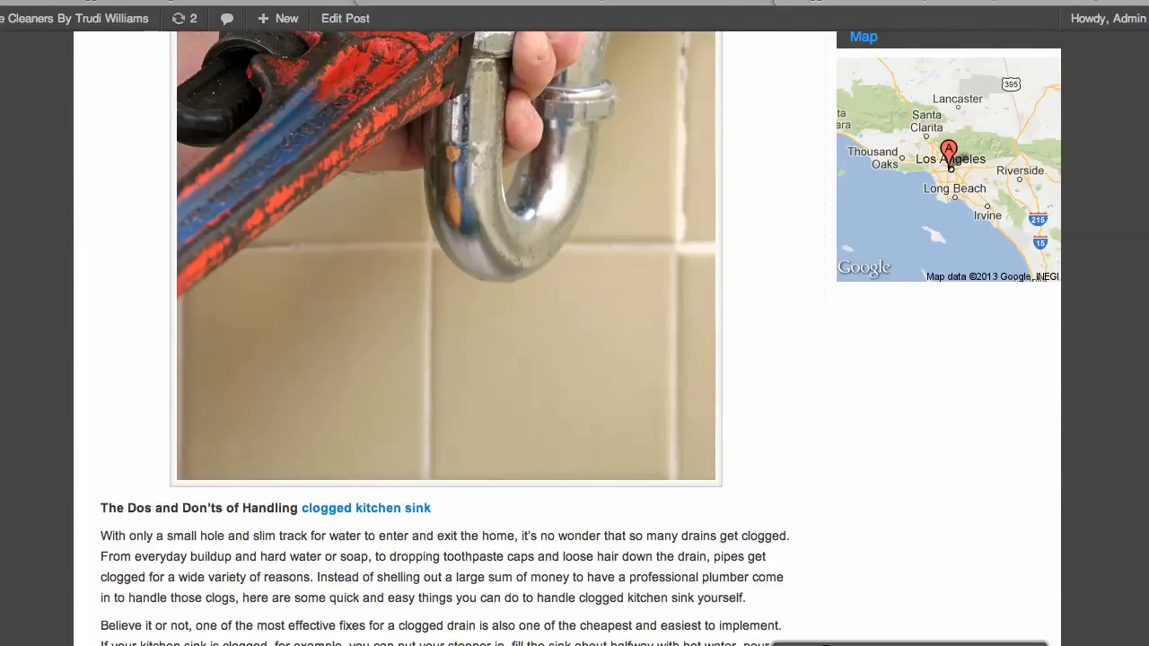
scroll("down", 3)
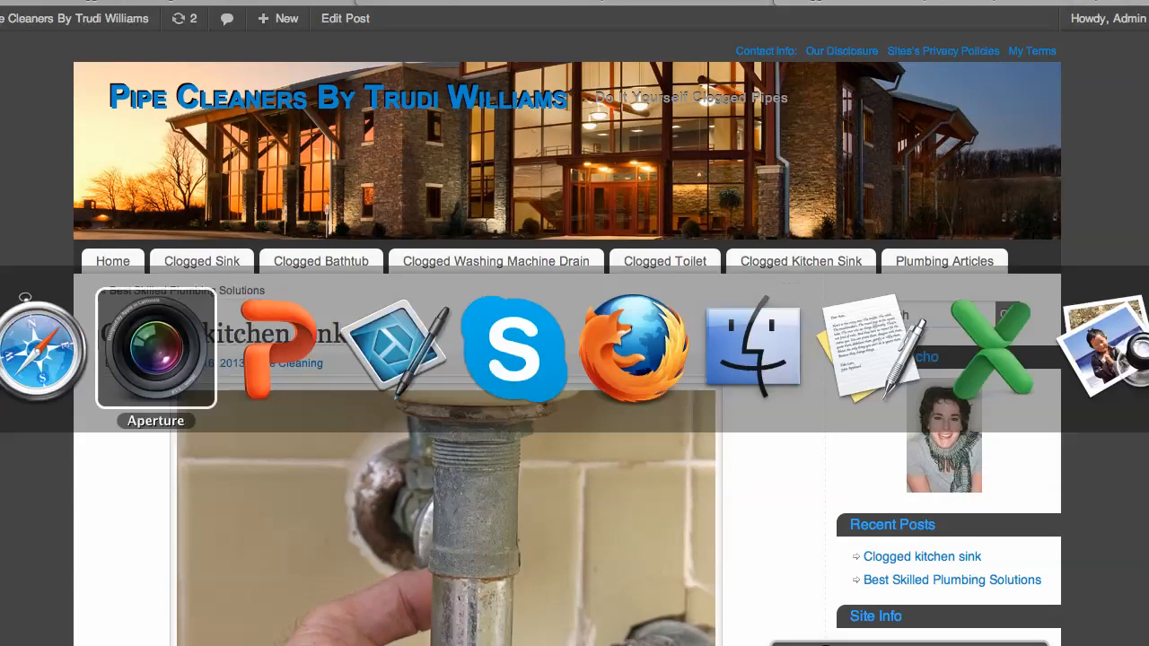
Publish the wrench-and-pipe photo to a new Flickr set 'Clogged Sink' and open that album.
left_click(156, 348)
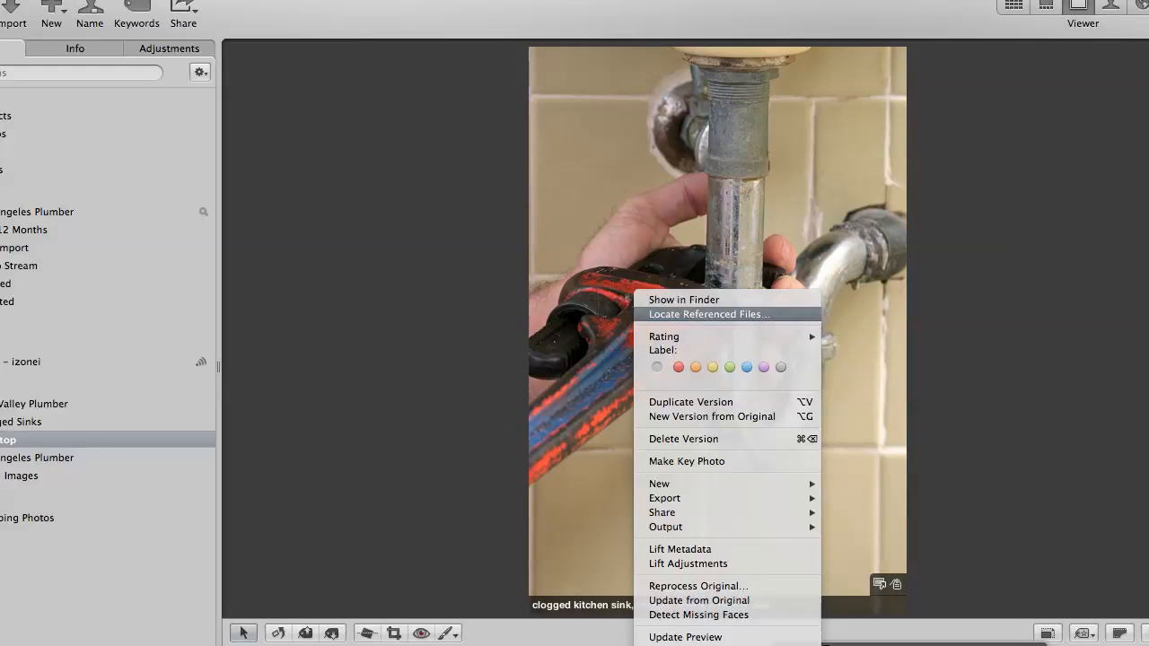
mouse_move(685, 460)
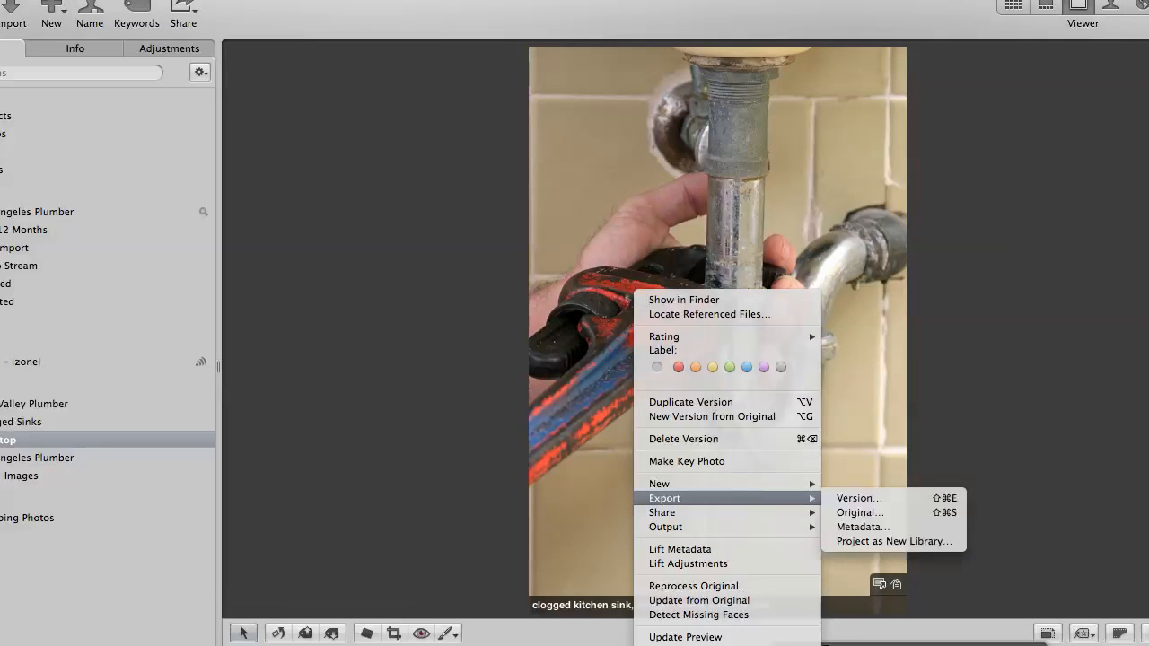
mouse_move(662, 512)
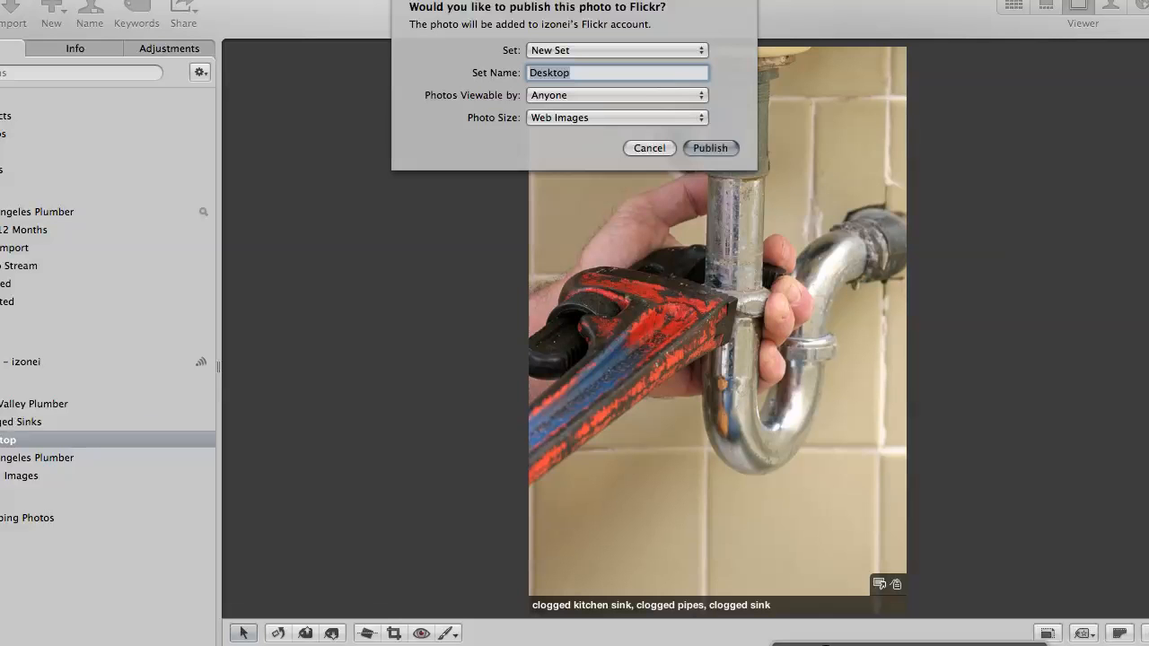
type("Clogg")
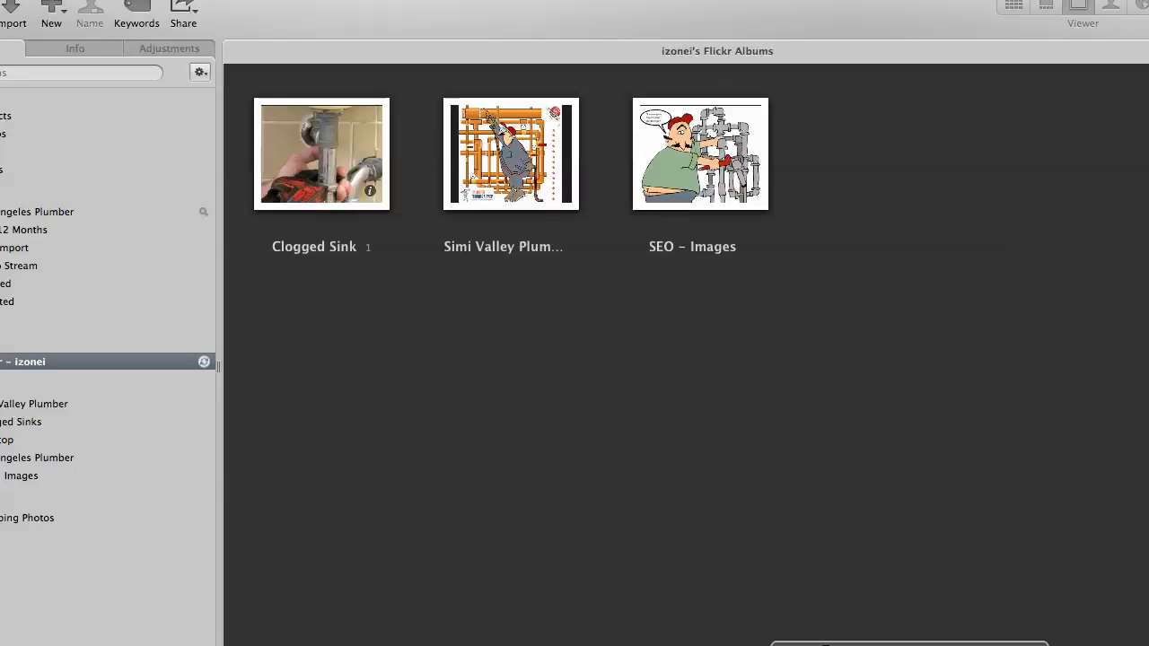
double_click(320, 154)
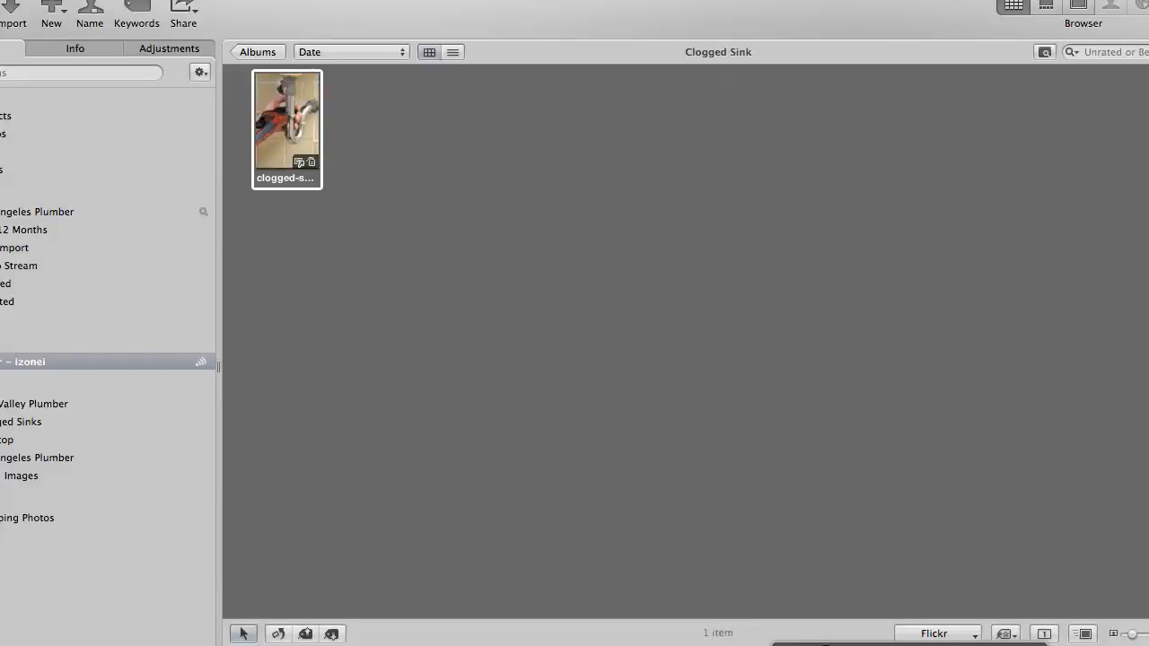
right_click(286, 107)
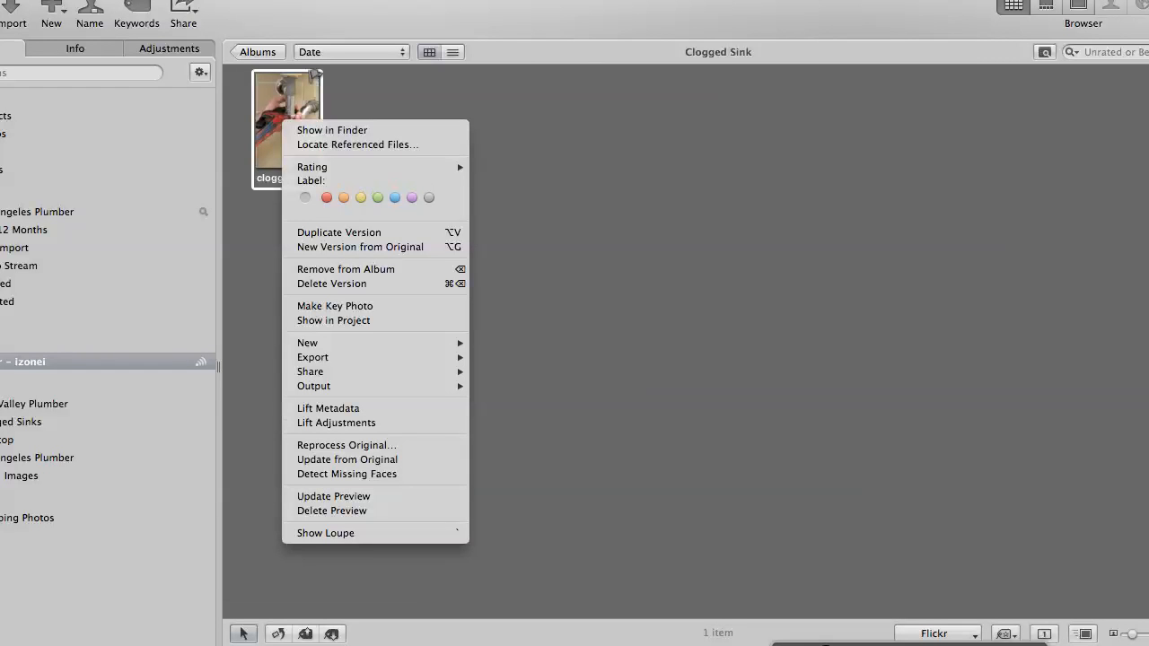
mouse_move(357, 144)
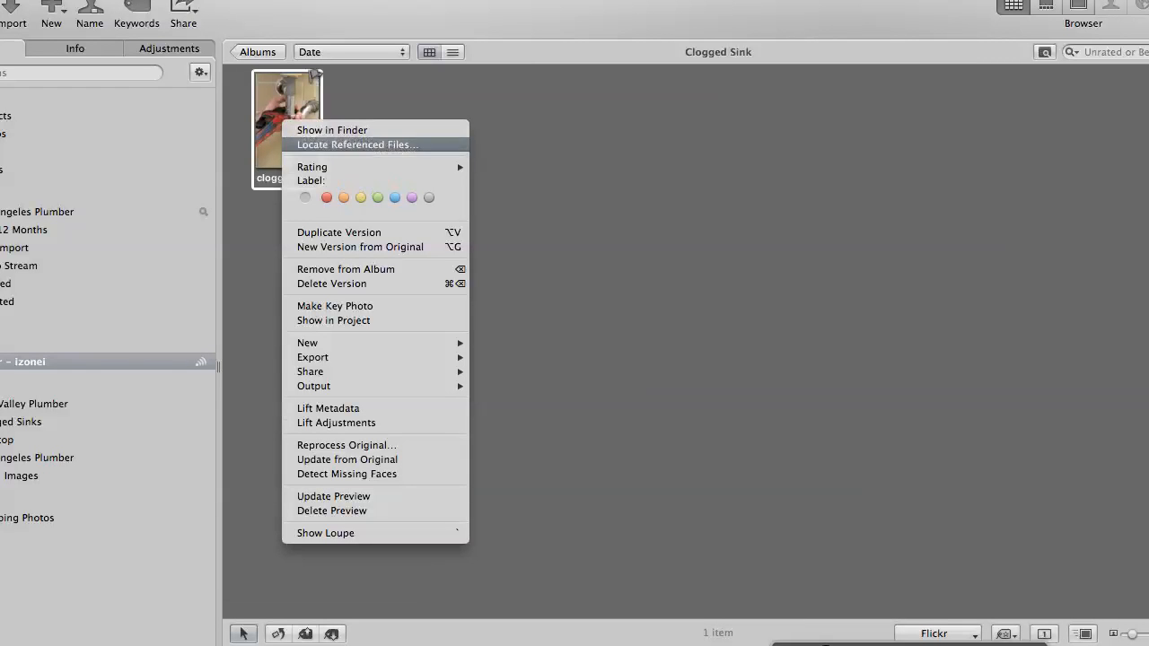
left_click(356, 144)
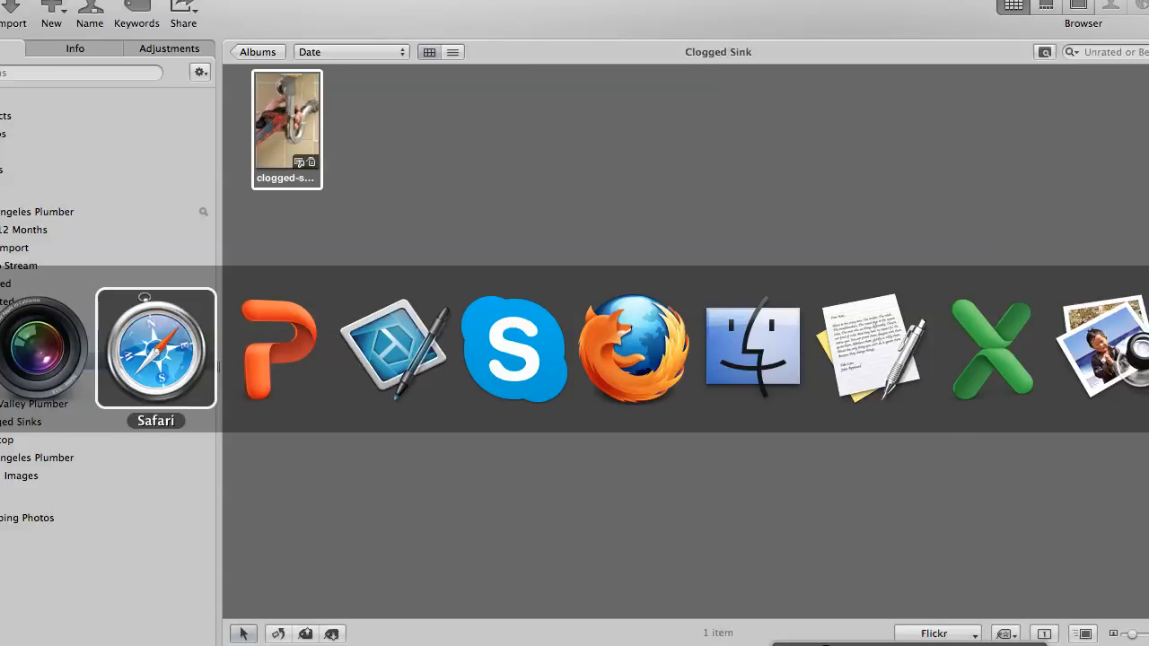
Go to Flickr in Safari and submit the prefilled Yahoo sign-in.
left_click(155, 348)
type("fl")
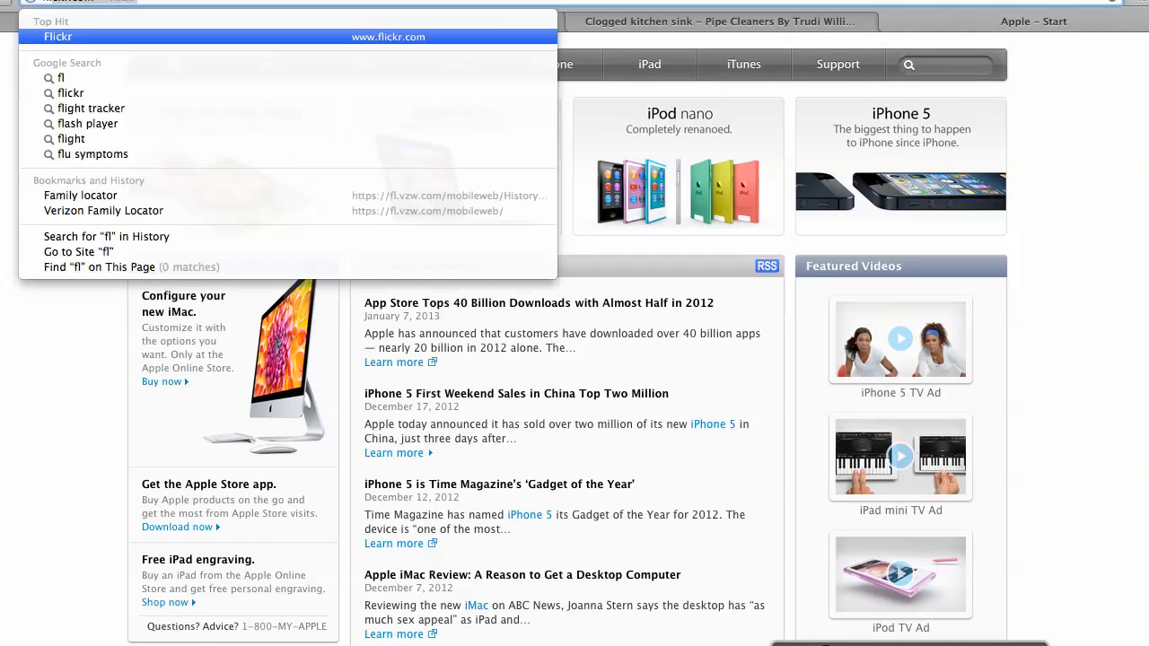
left_click(57, 36)
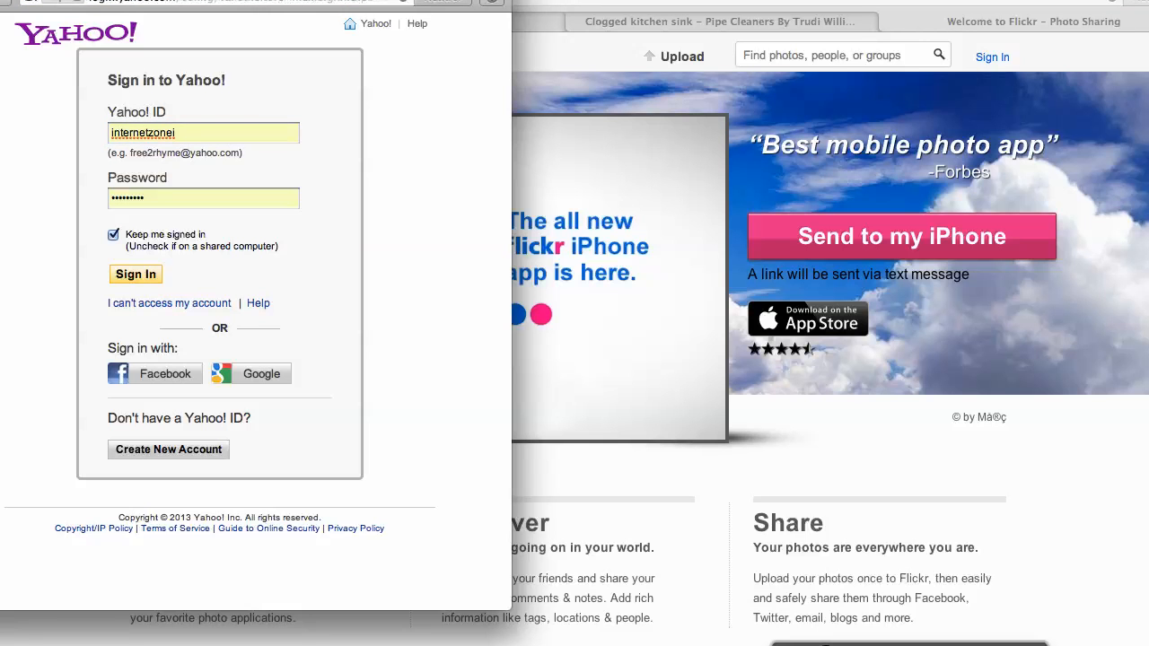
left_click(134, 273)
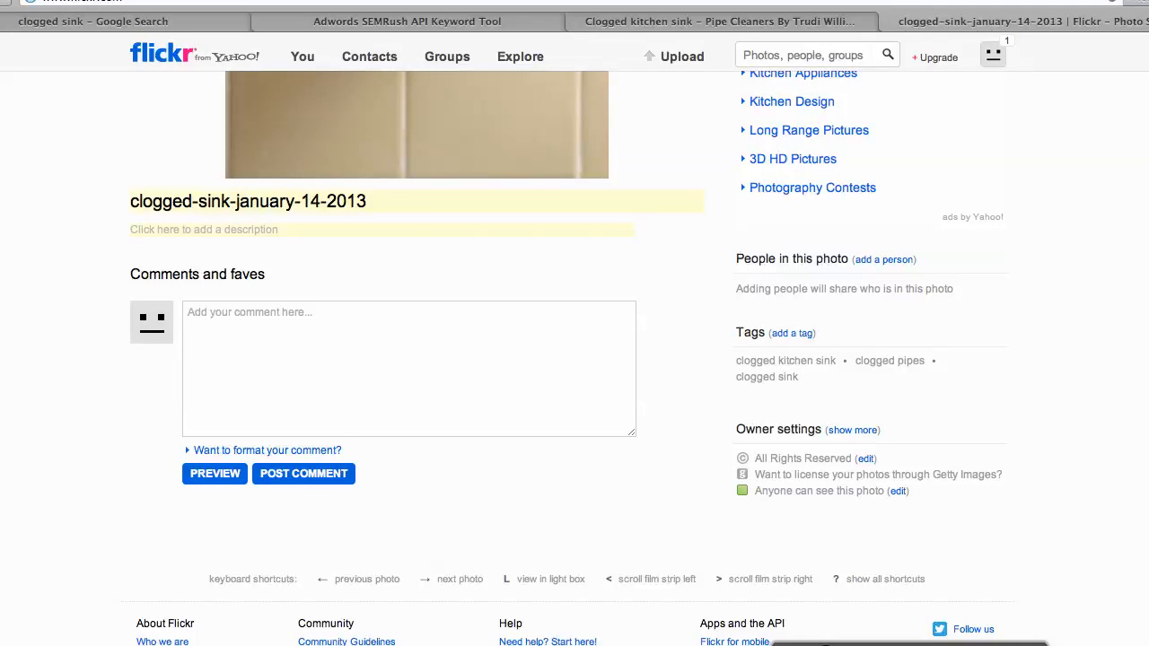
Title the photo 'Clogged Sink' and type the description 'Do it yourself clogged kitchen sink'.
left_click(248, 201)
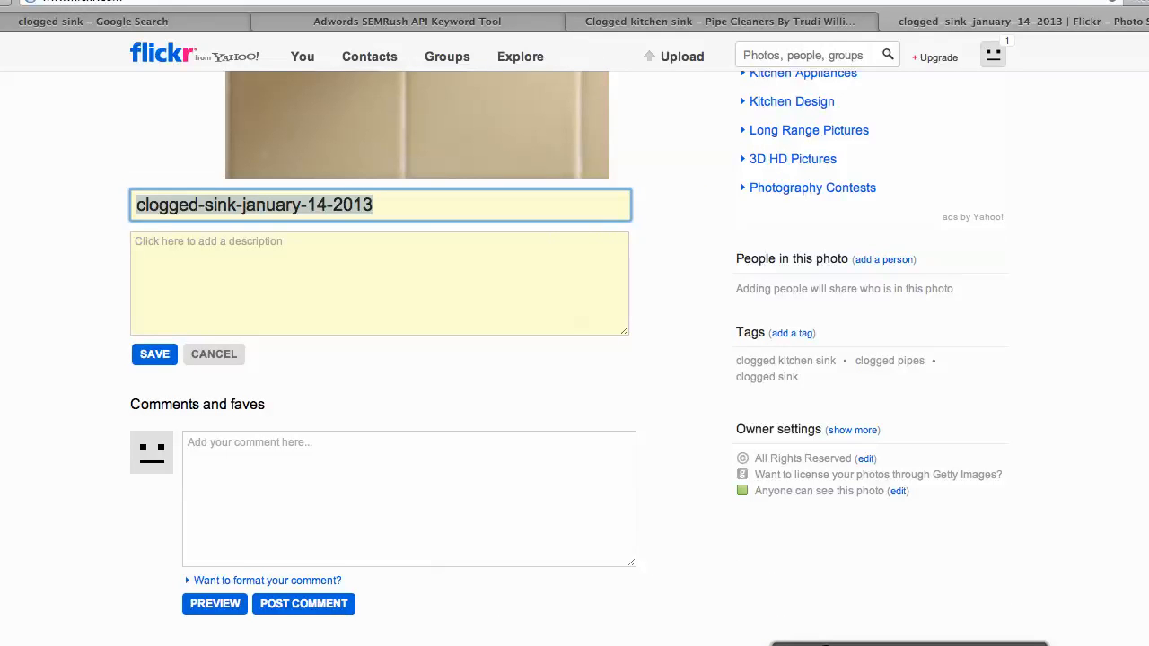
type("Clogged")
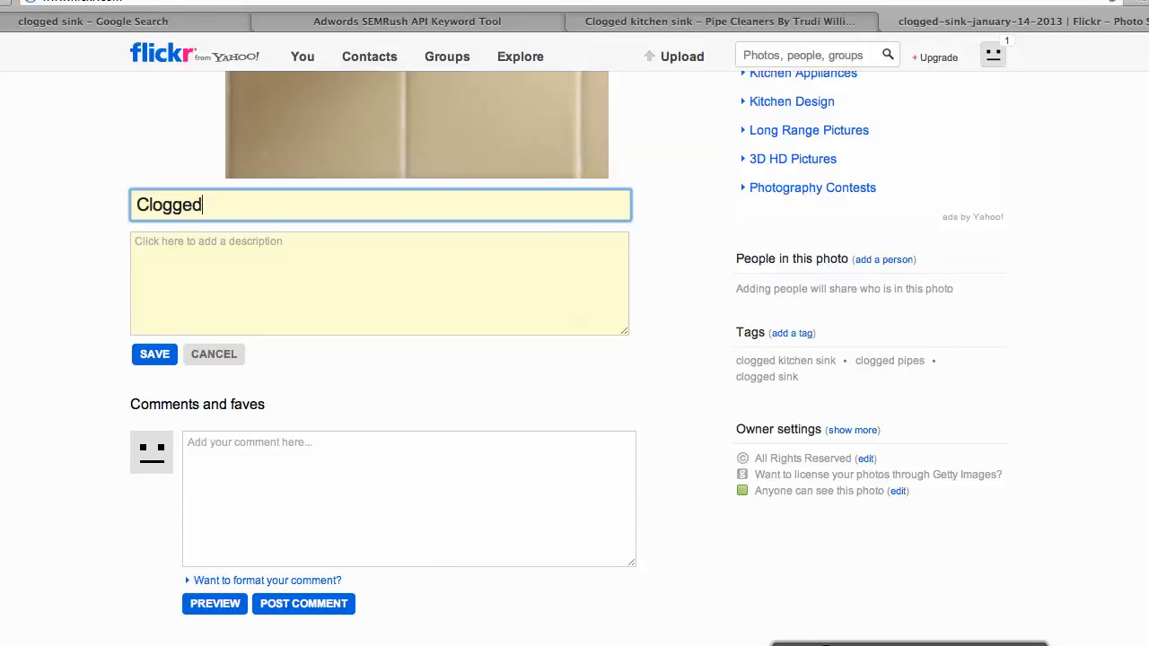
type("Sink")
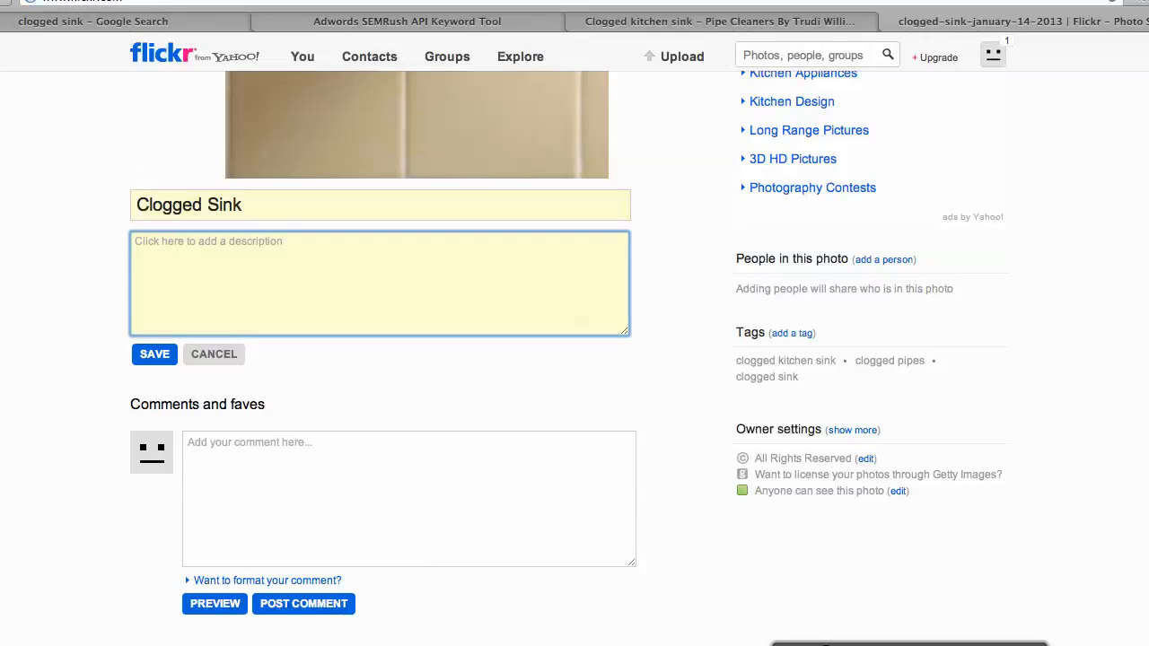
type("Do i")
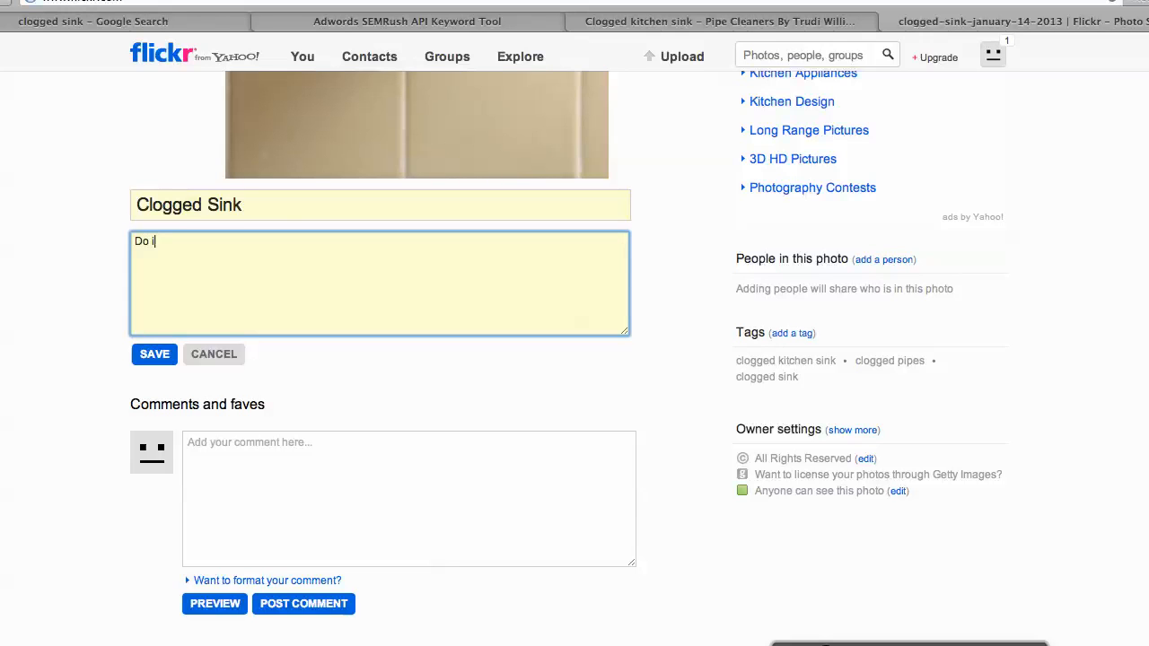
type("t your")
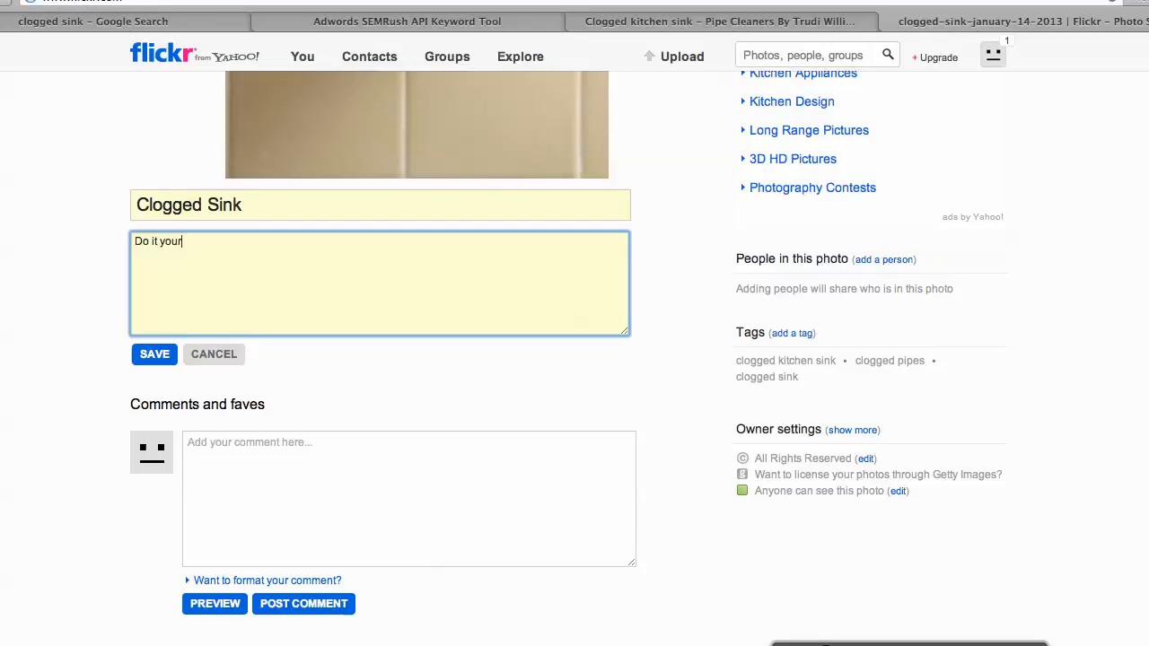
type("self clo")
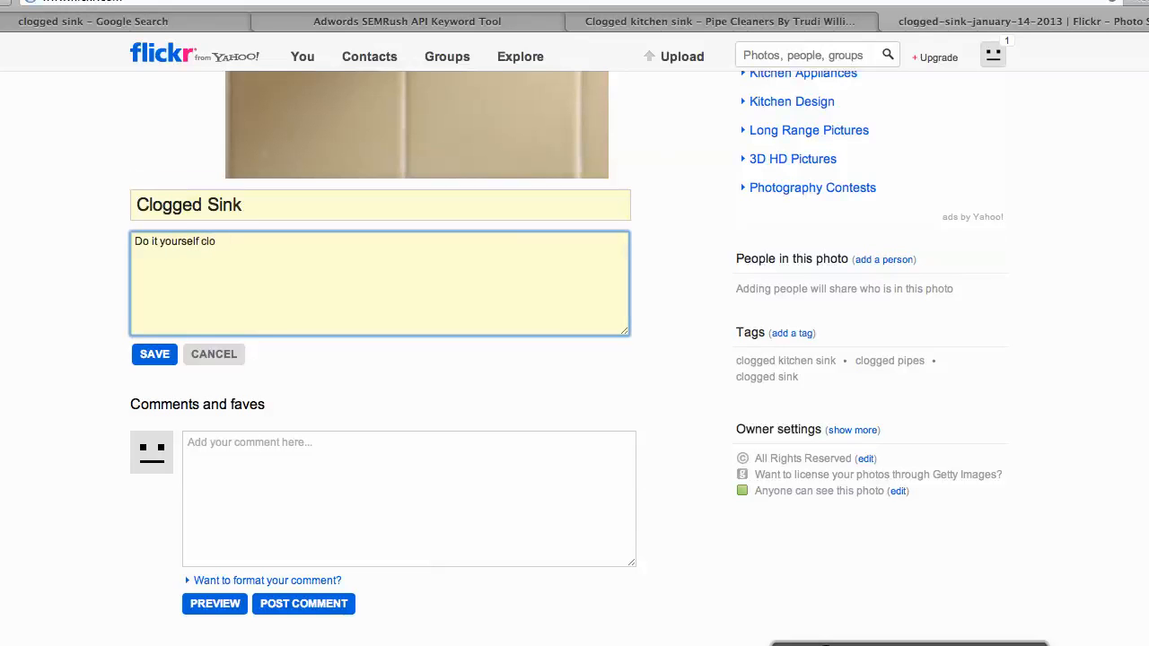
type("gged k")
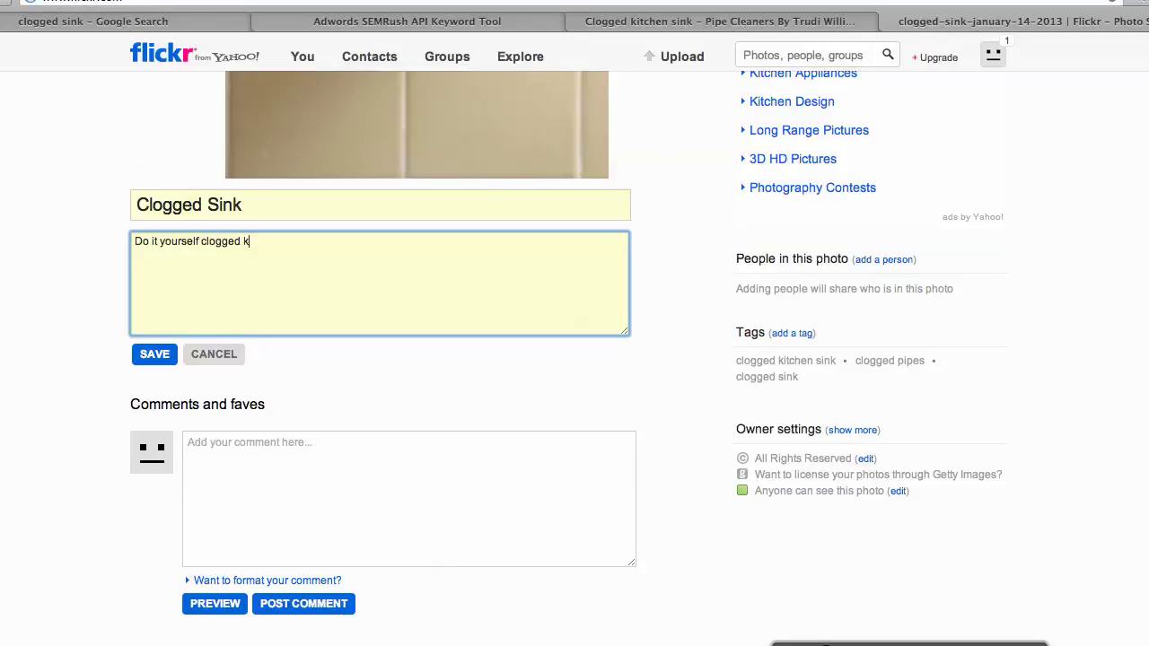
type("itchen si")
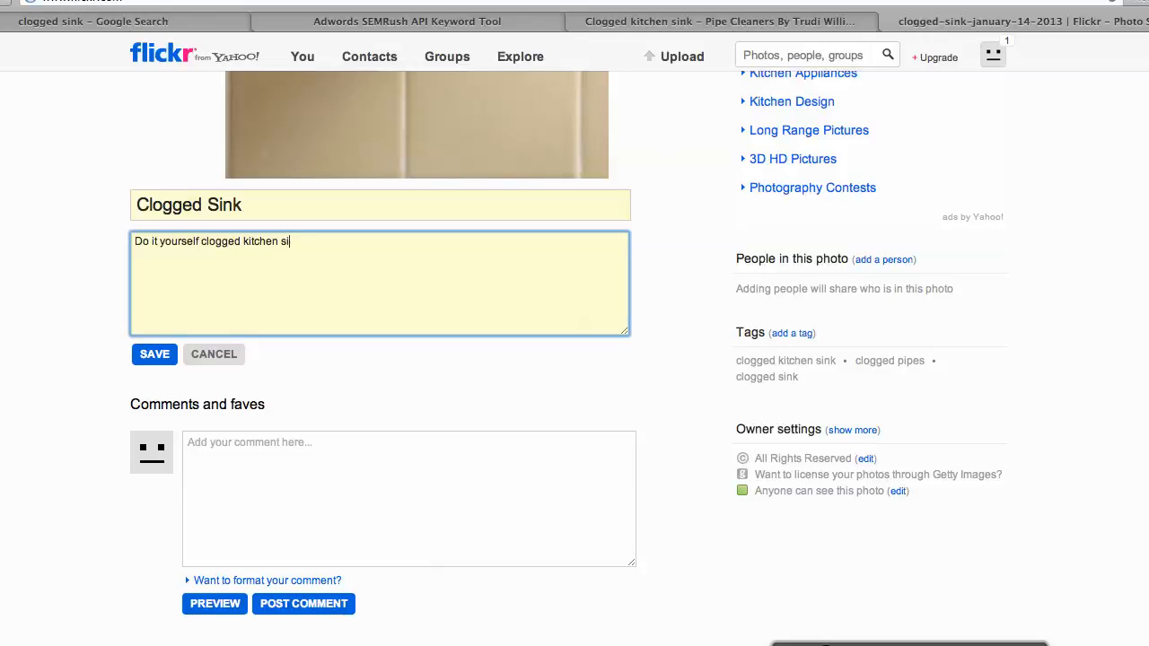
type("nk")
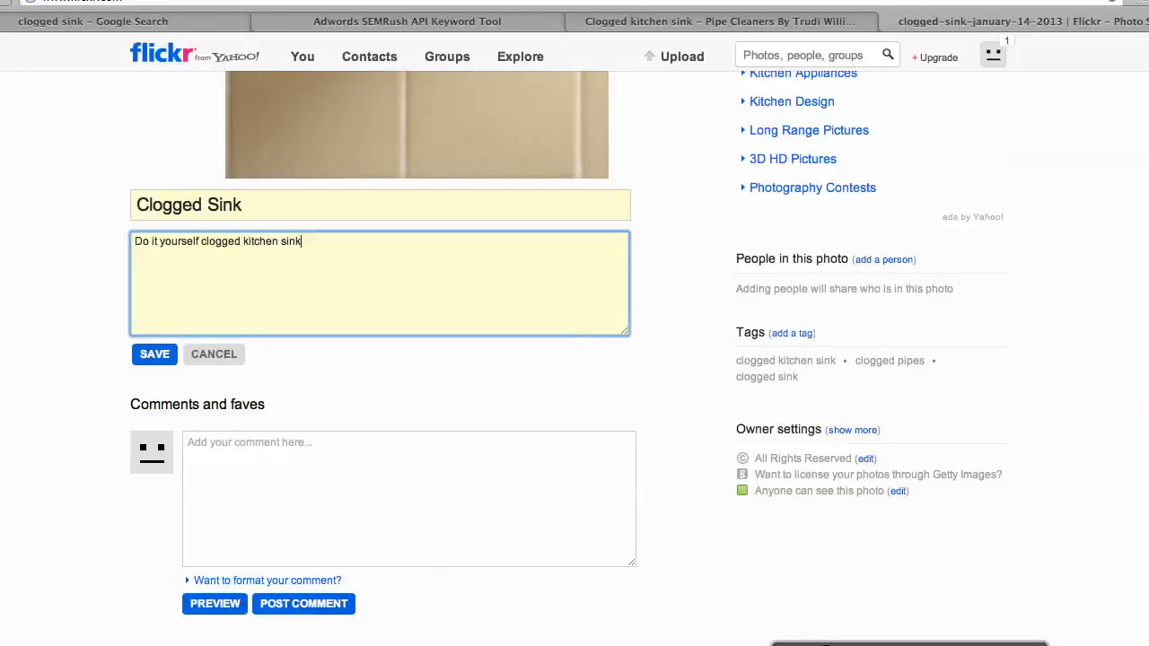
left_click(92, 20)
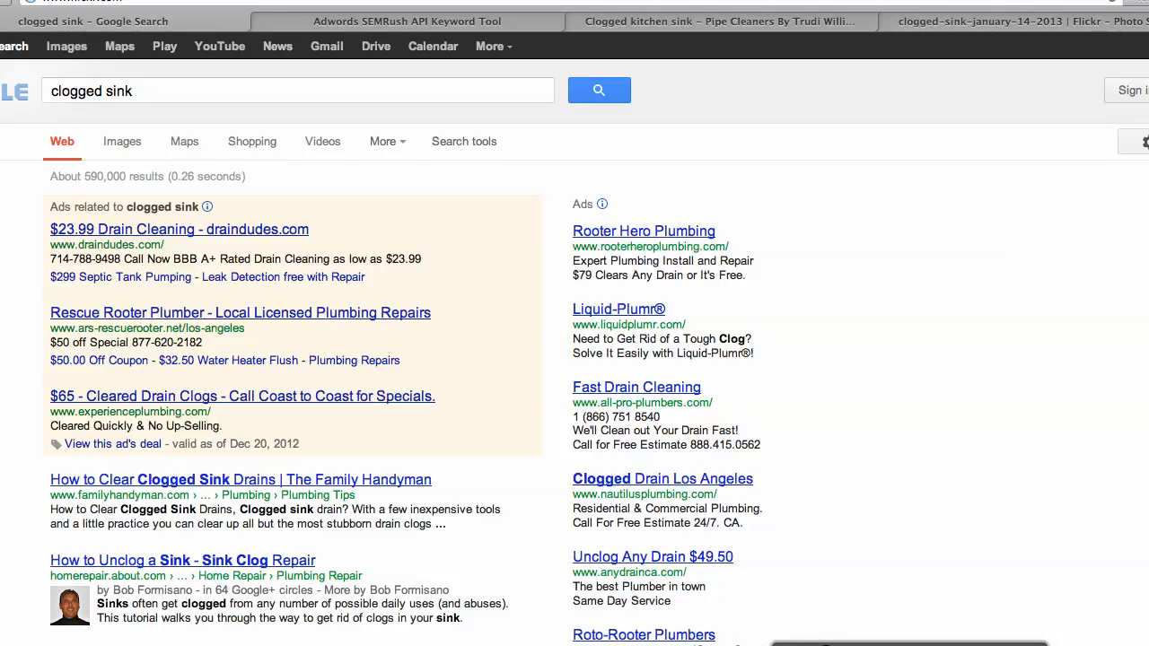
left_click(722, 21)
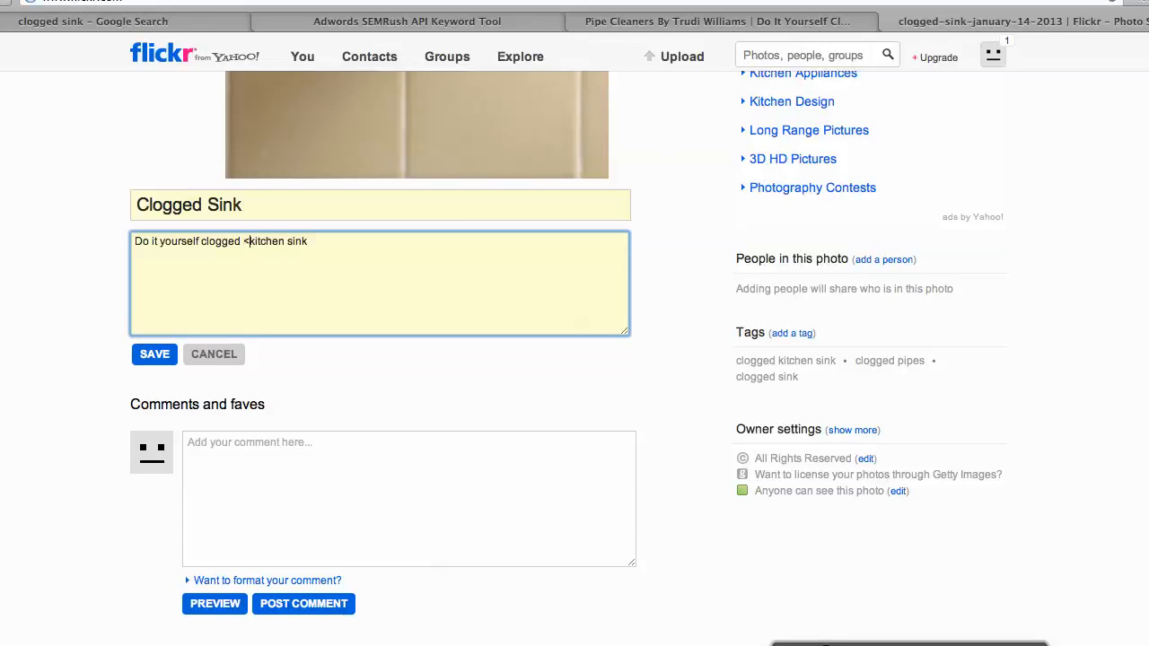
type("a h")
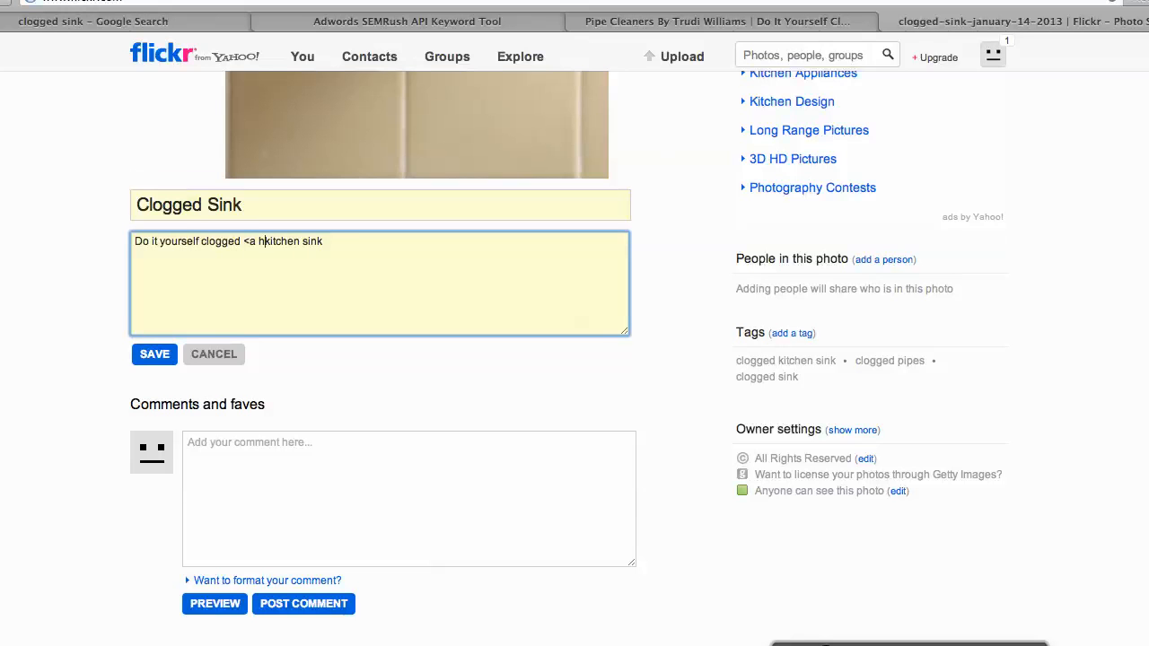
type("ref=\"http://www.trudiwilliams.com/clogged-kitchen-sink-2.html\"")
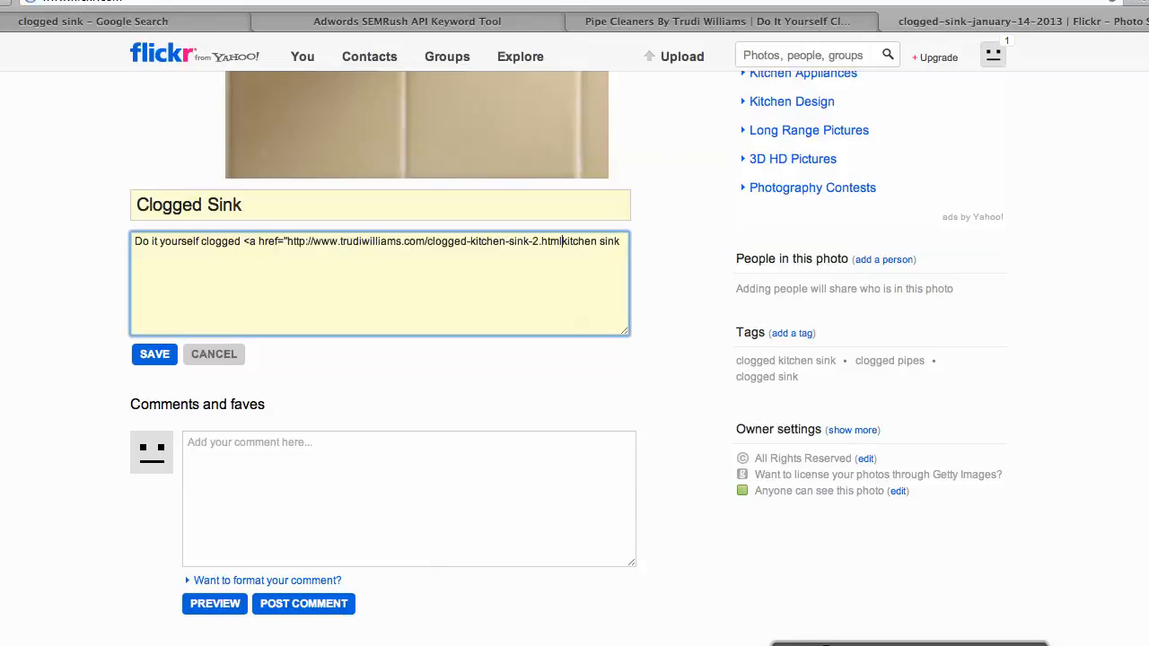
type("\">")
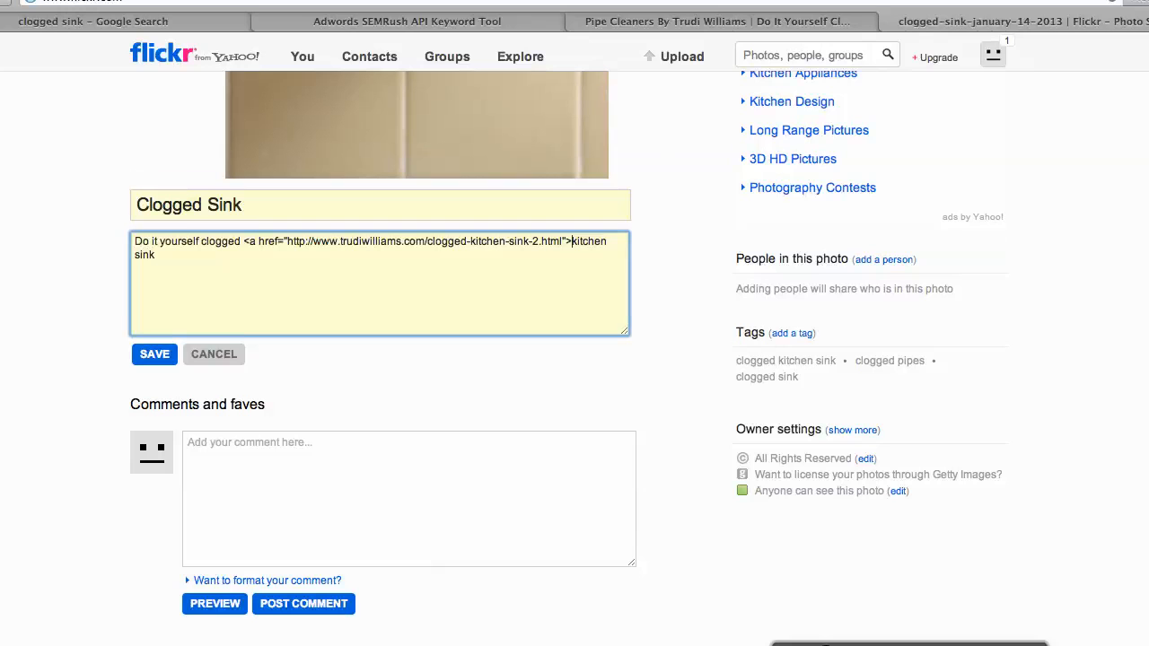
type("alt=\"clogged sink\"")
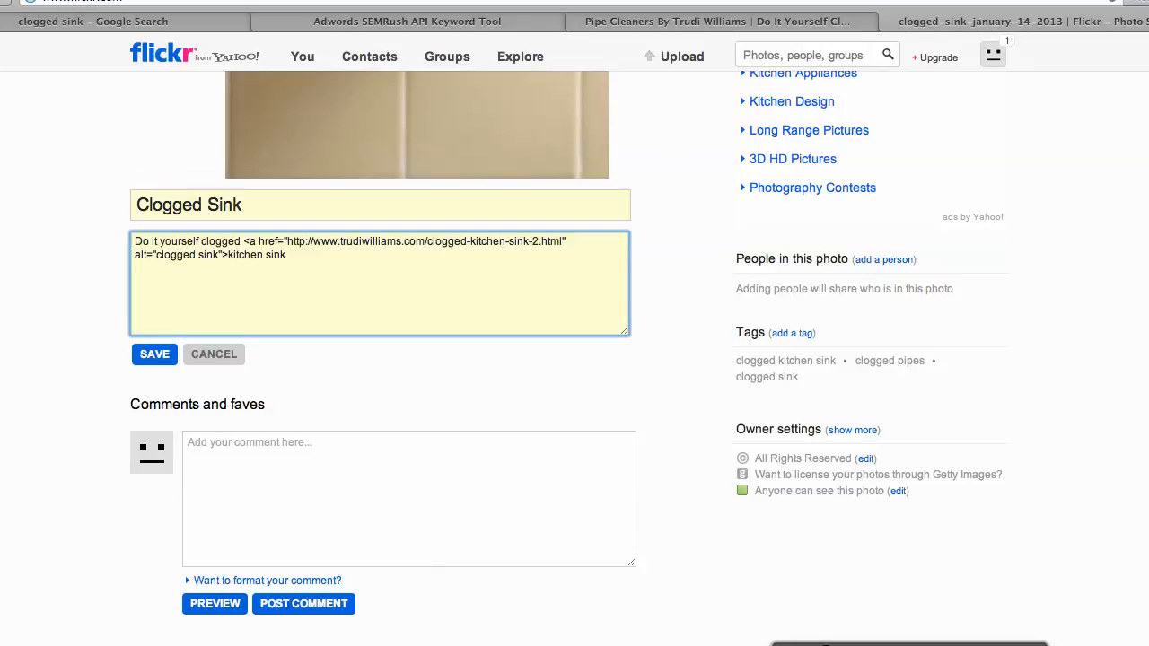
type("</a>")
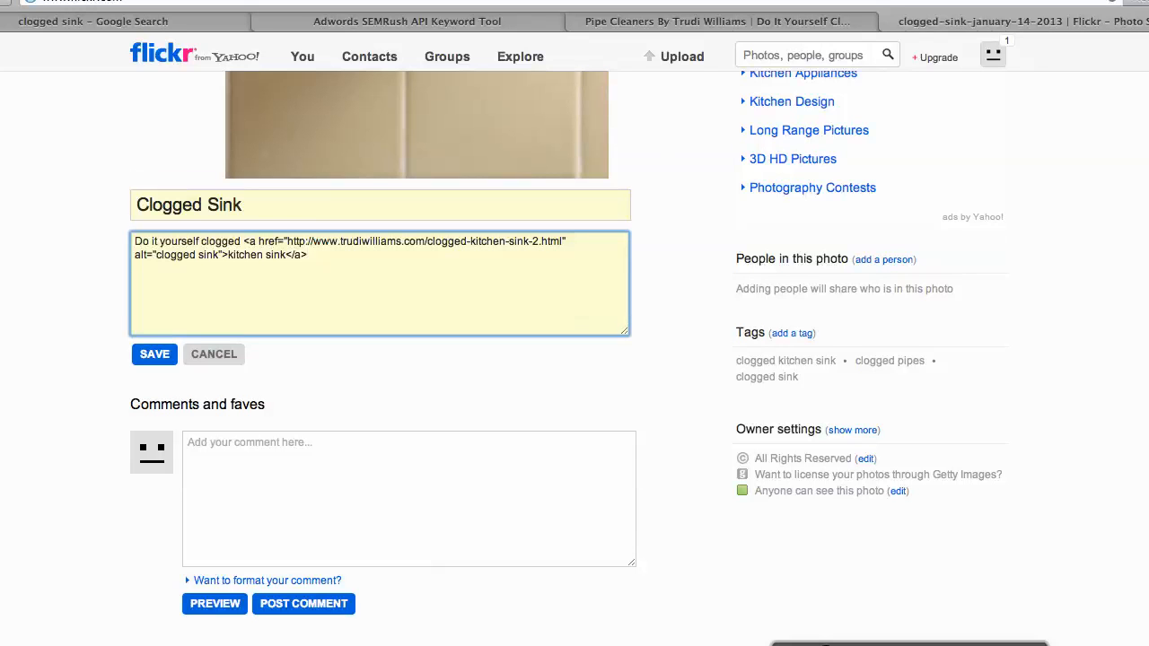
left_click(155, 354)
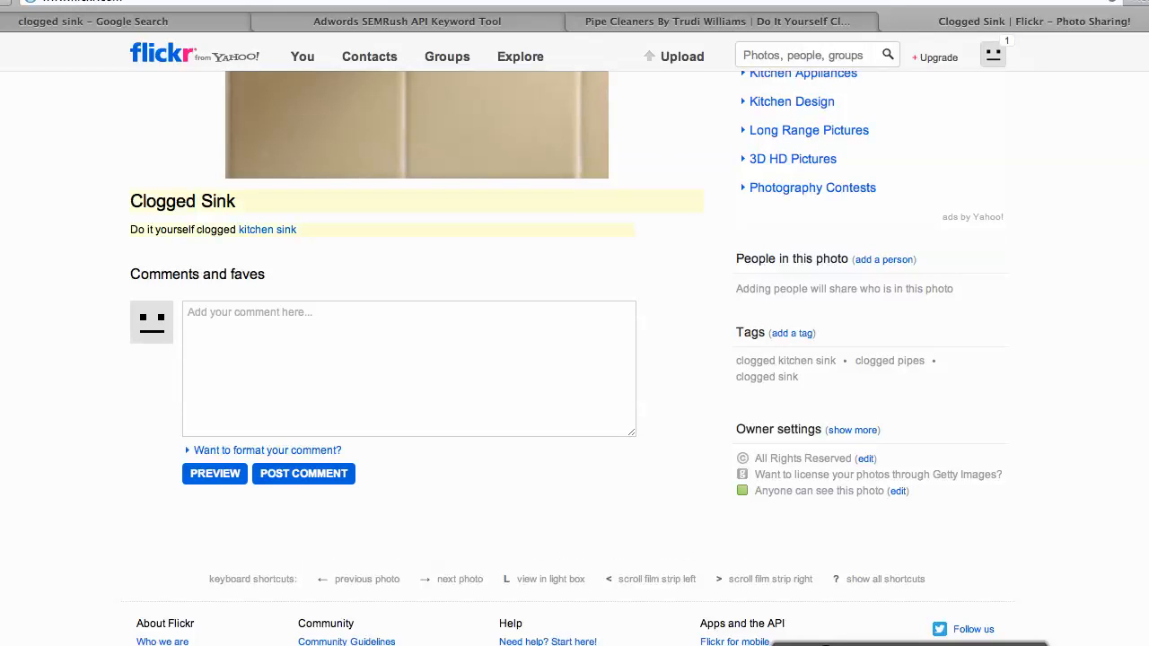
double_click(267, 230)
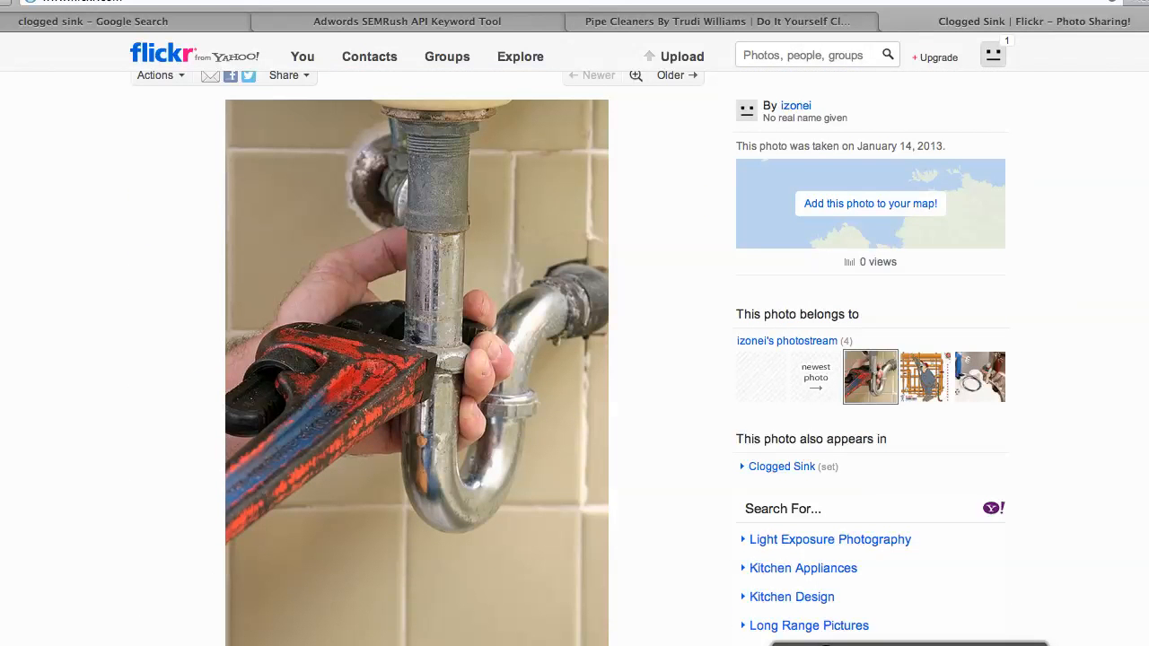
Switch to the Pipe Cleaners tab and scroll through the live Clogged kitchen sink post.
left_click(718, 21)
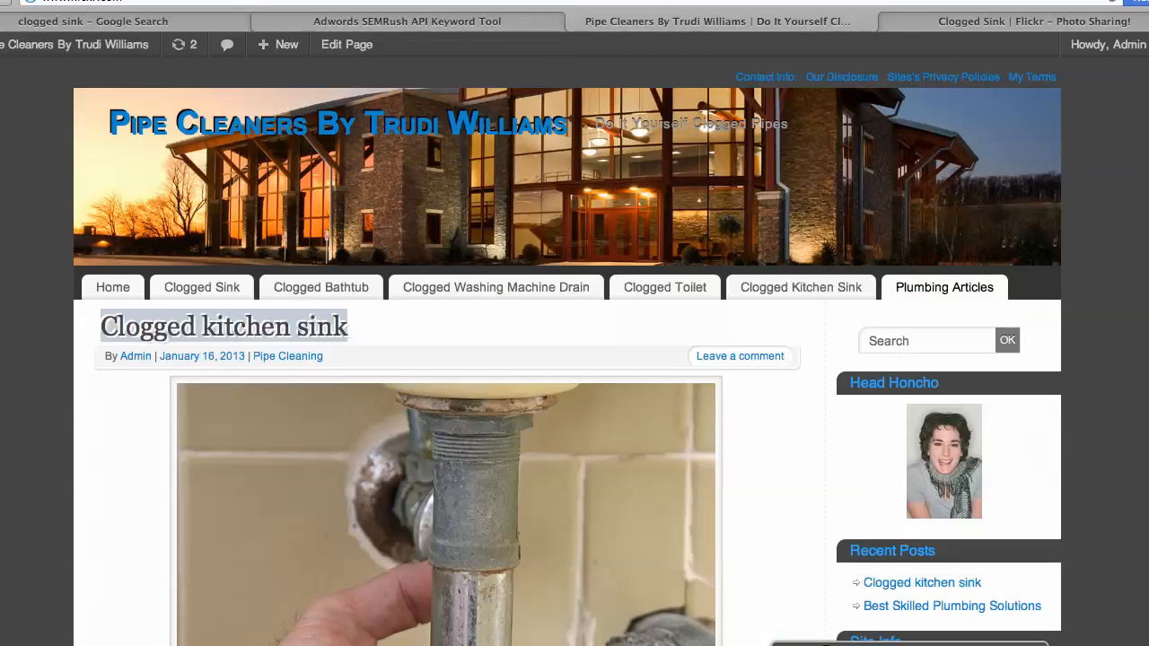
scroll("down", 3)
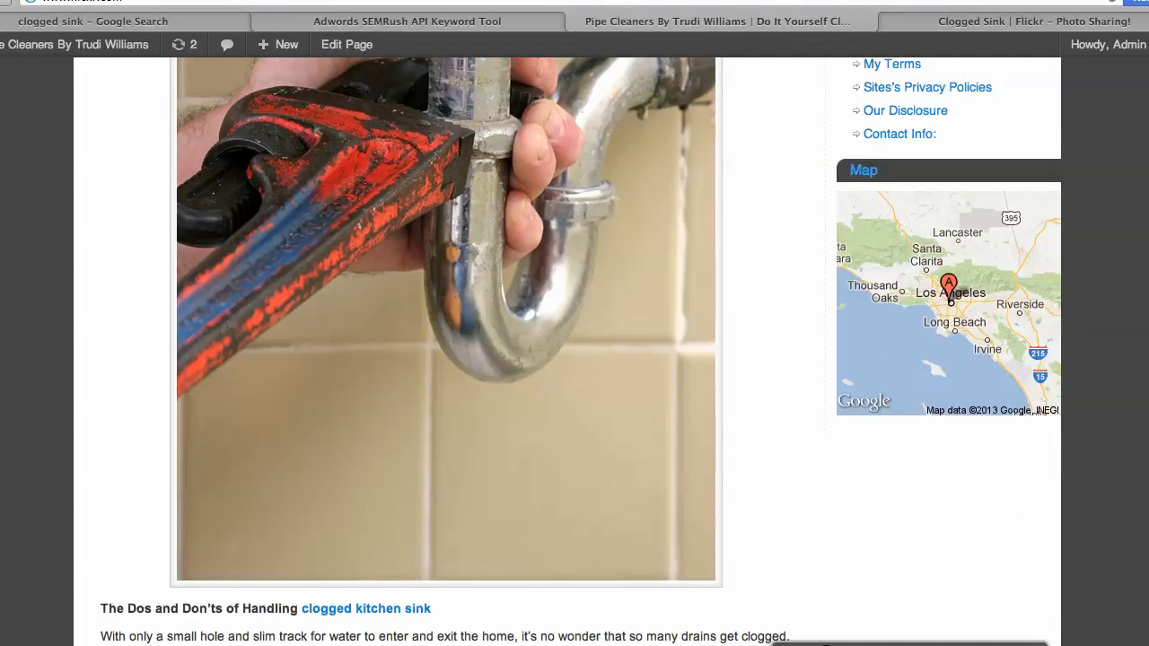
scroll("up", 3)
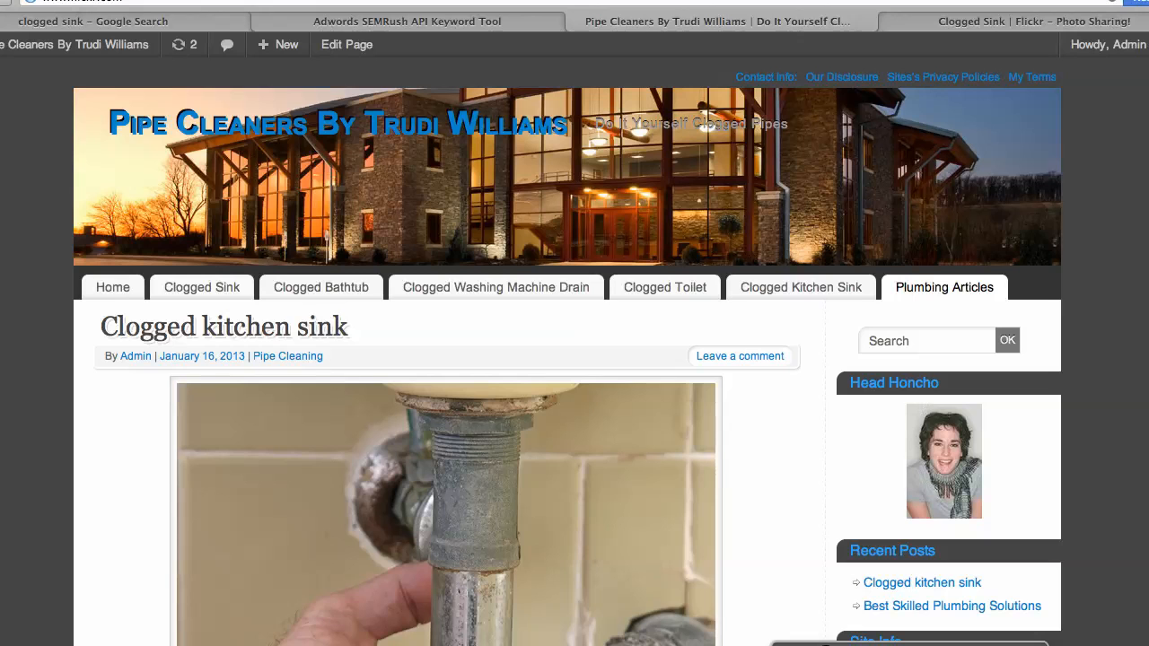
mouse_move(496, 287)
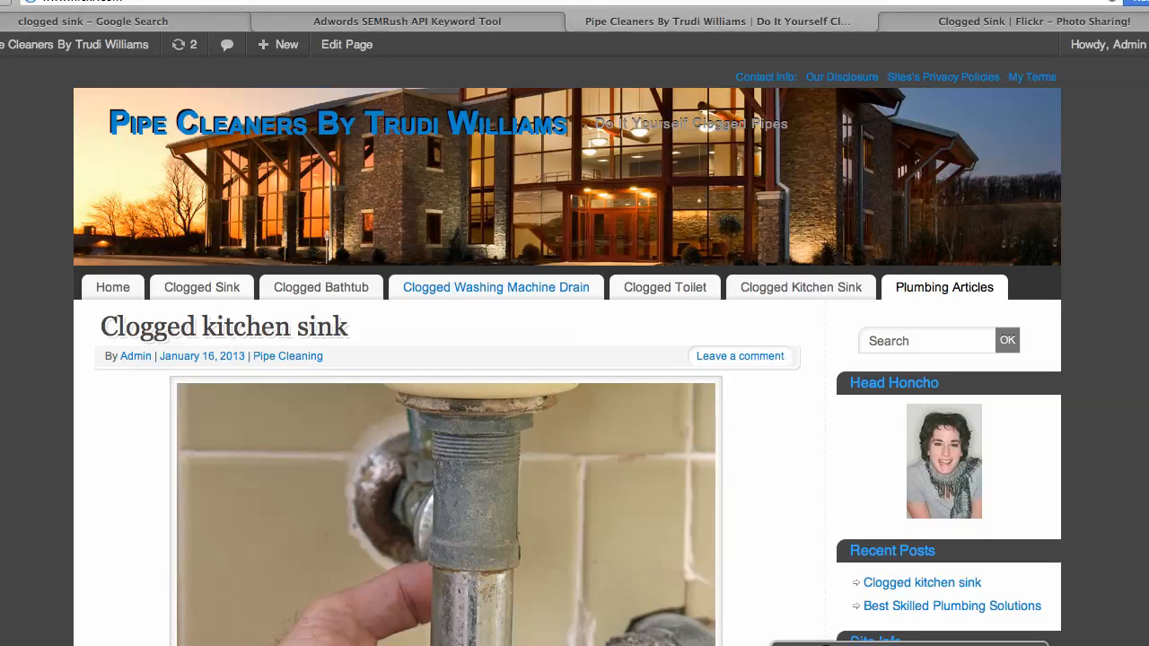
scroll("down", 3)
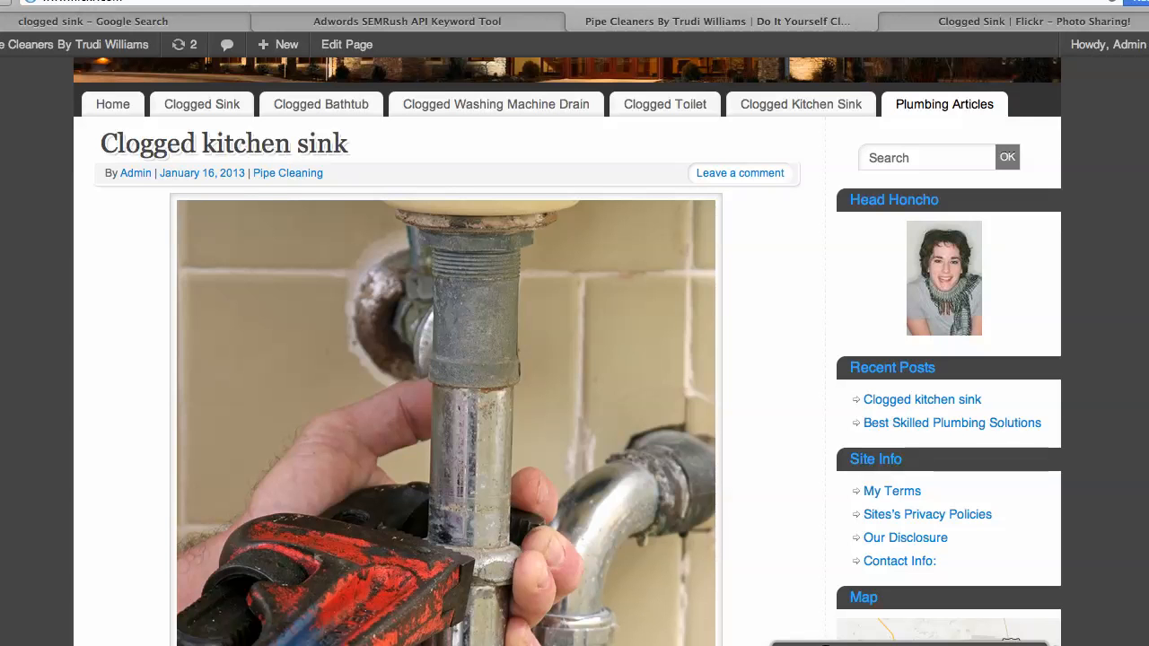
scroll("up", 3)
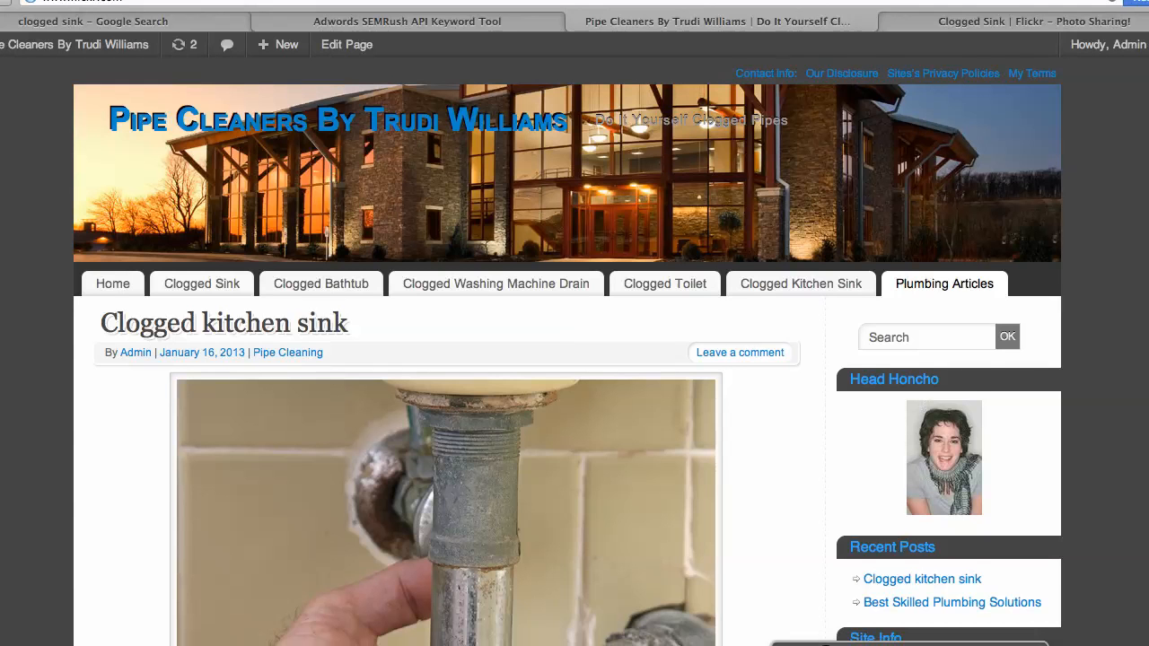
mouse_move(346, 44)
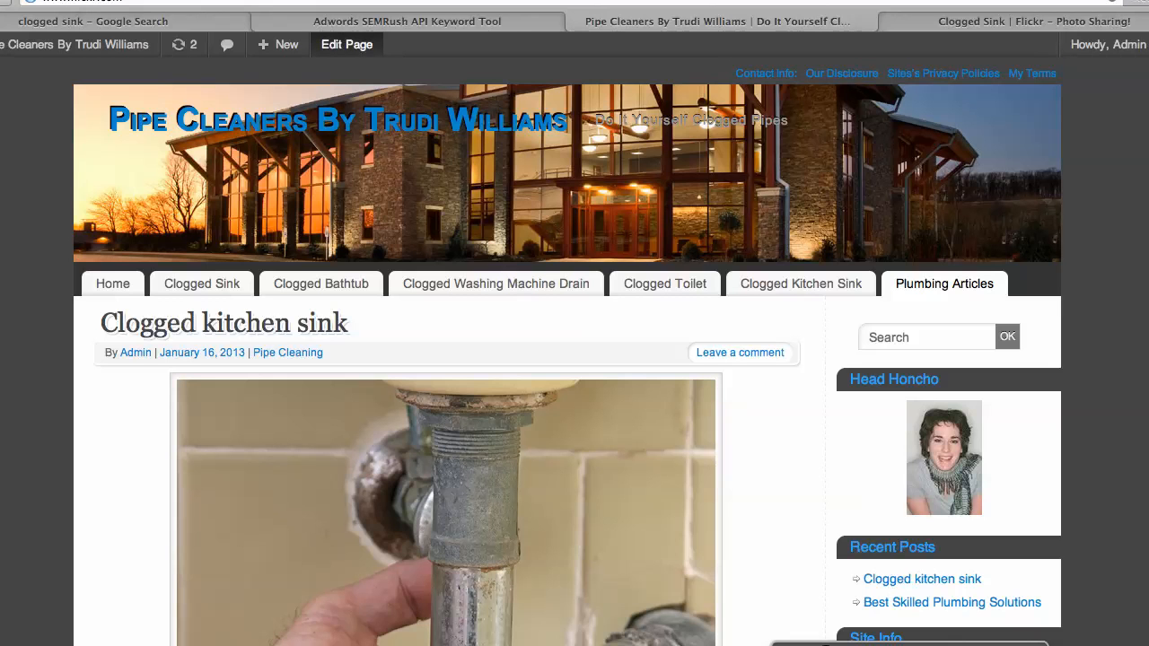
Open the Plumbing Articles page in the editor and scroll through it.
left_click(347, 44)
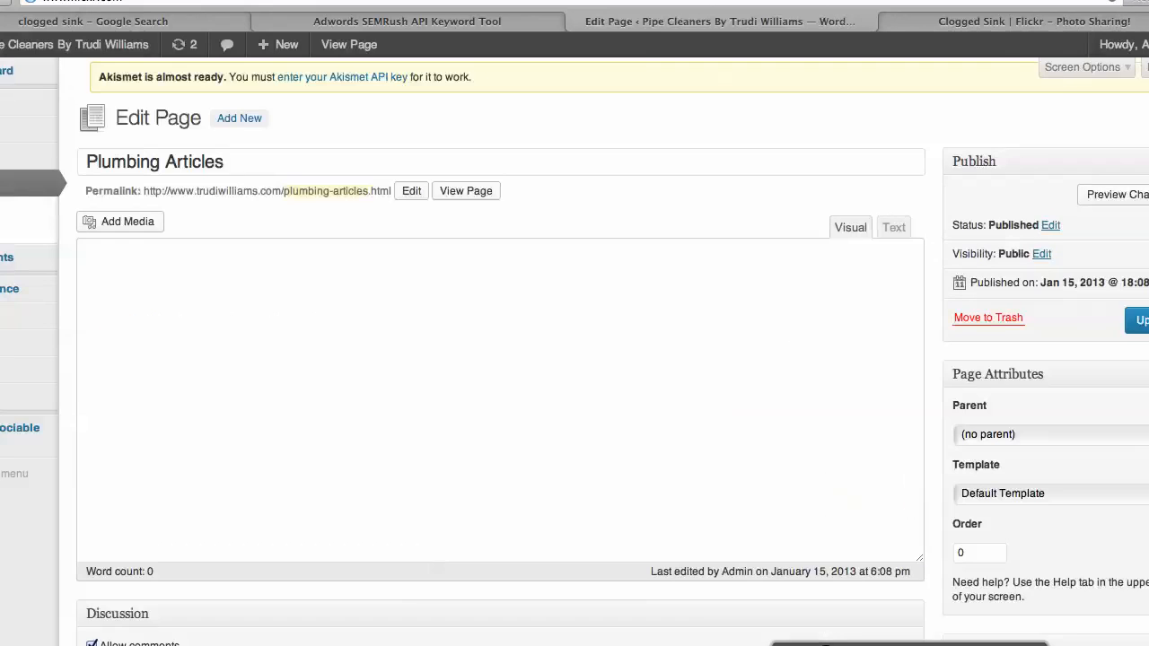
scroll("down", 3)
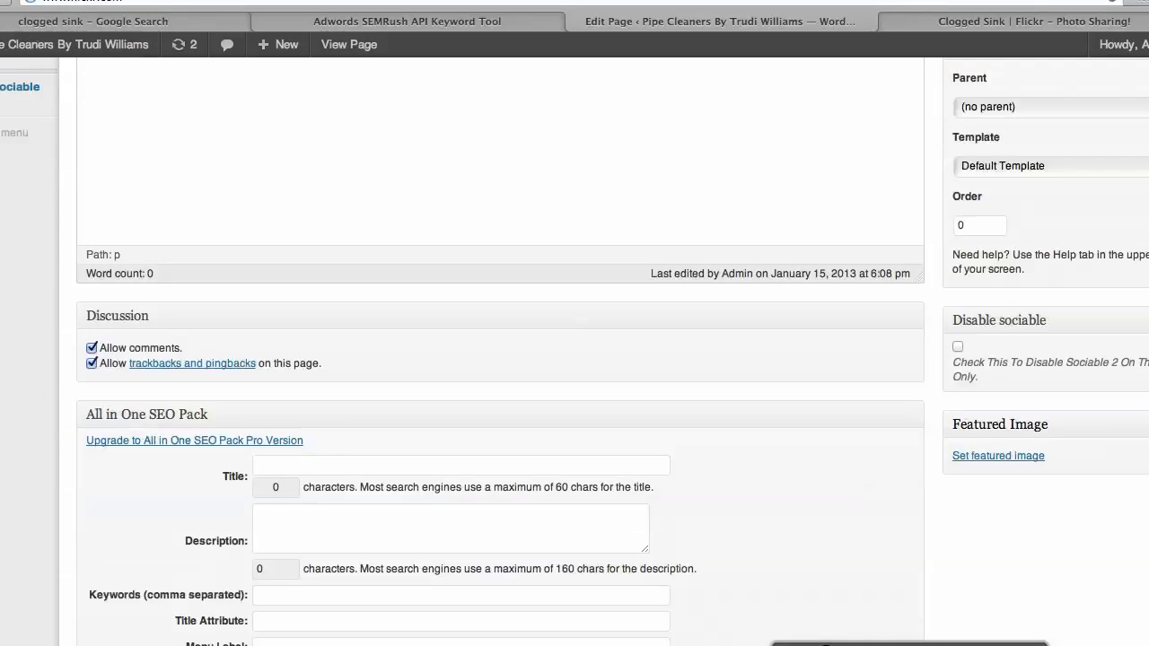
scroll("down", 3)
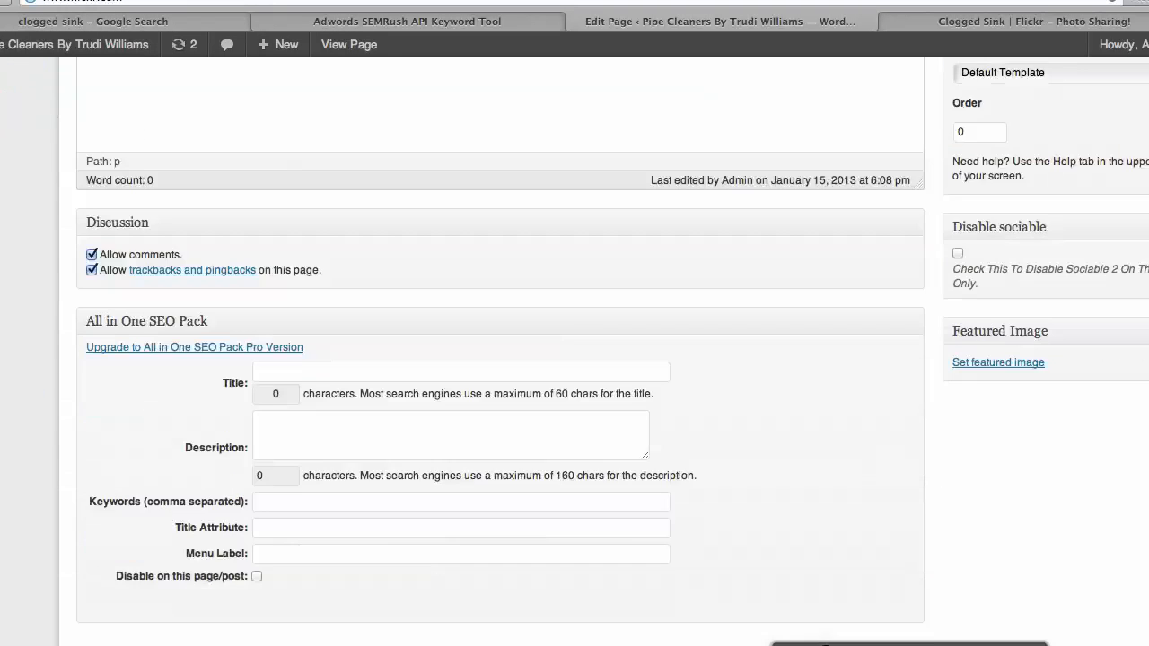
scroll("up", 3)
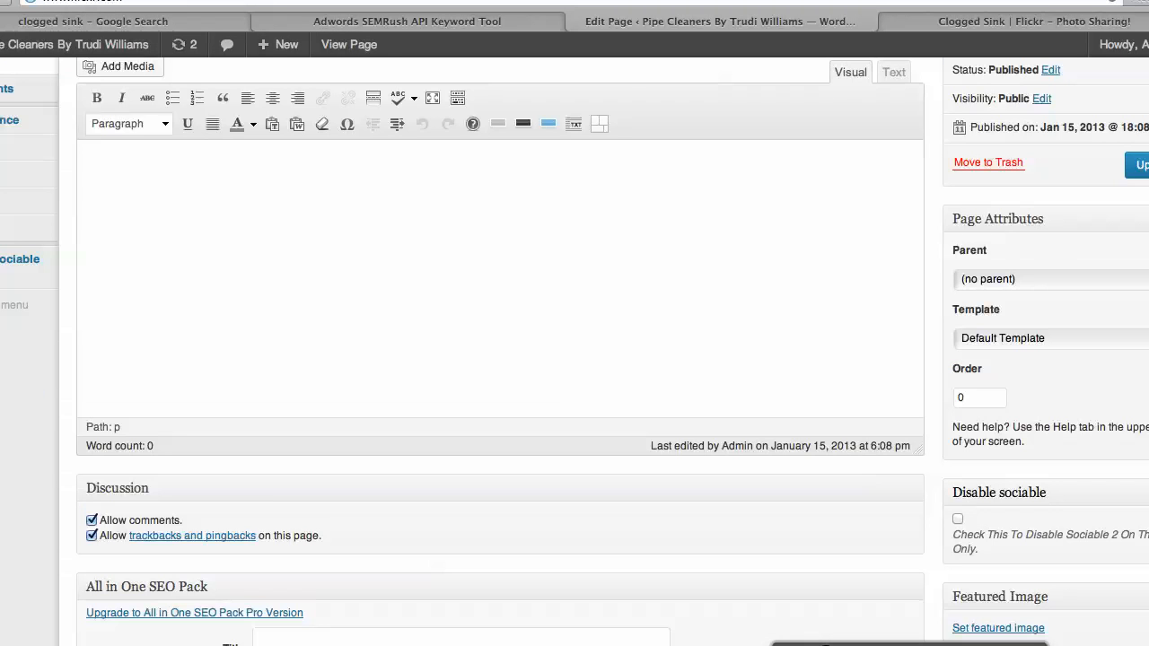
Collapse the Disable sociable box and expand the page's Screen Options panel.
left_click(998, 491)
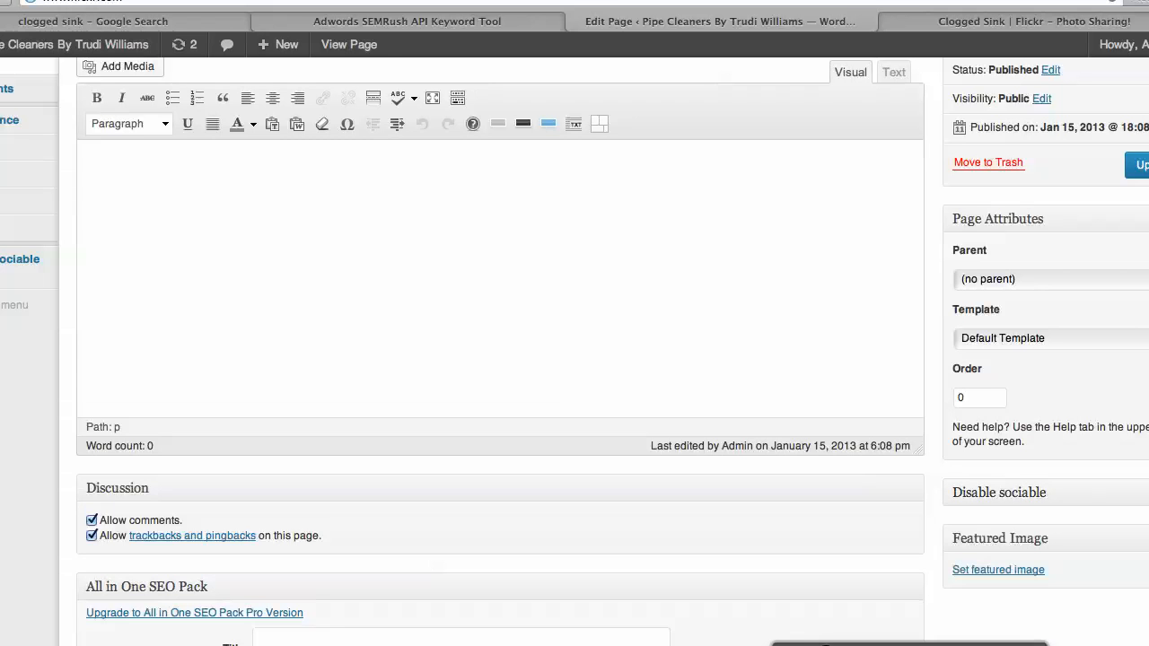
scroll("down", 3)
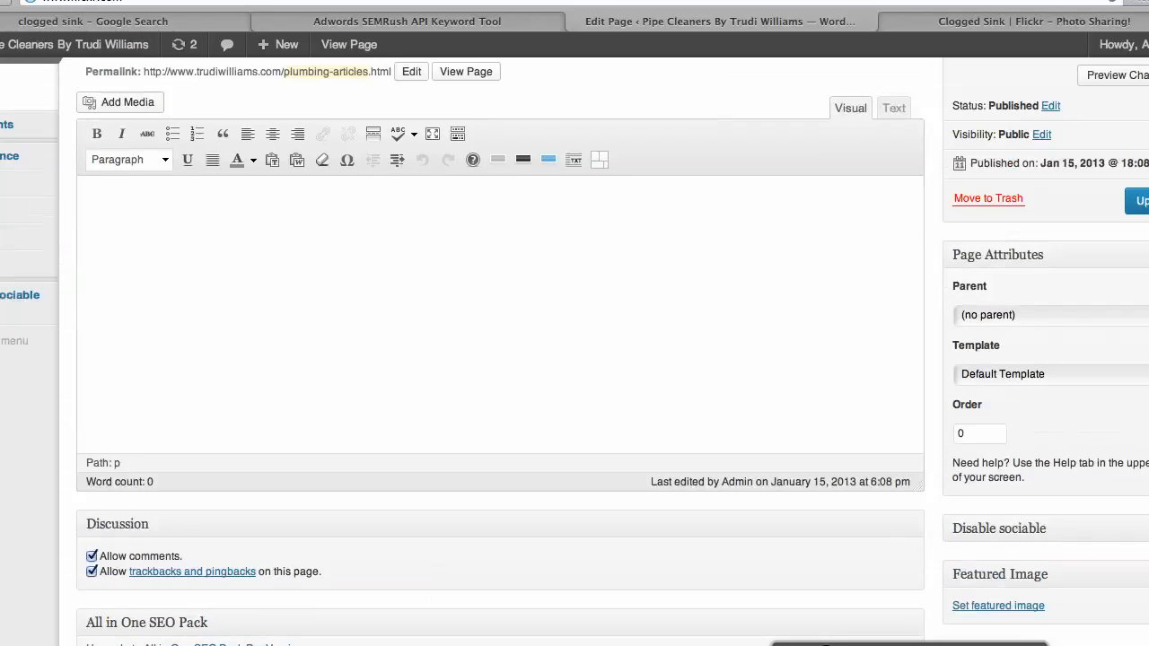
scroll("up", 3)
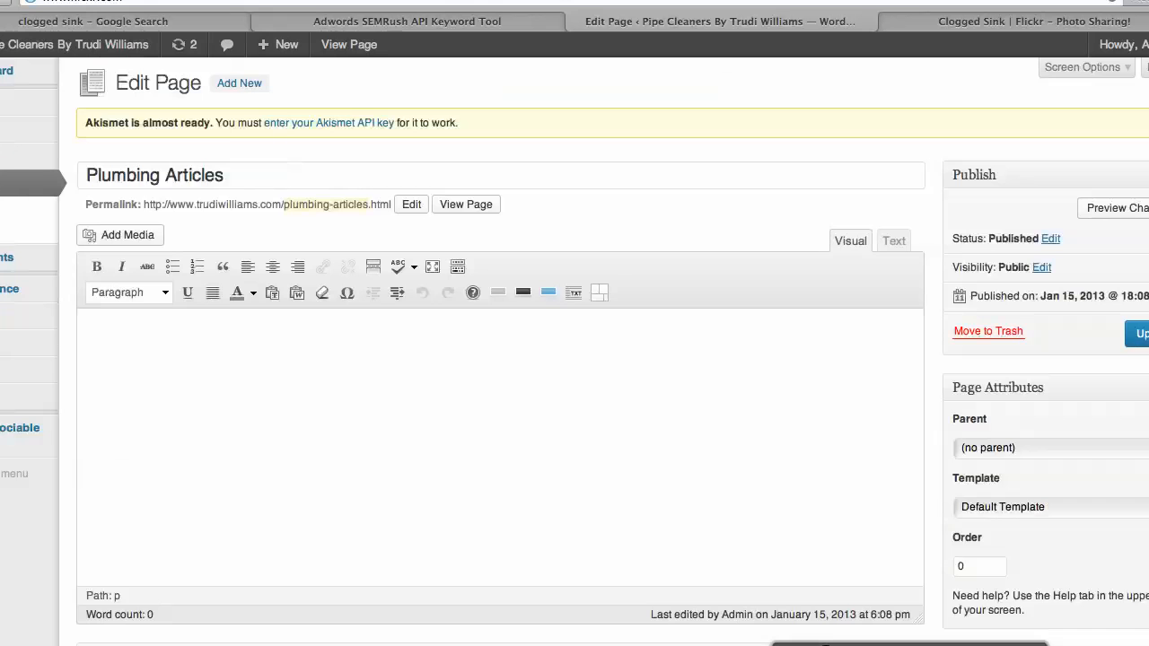
left_click(1082, 67)
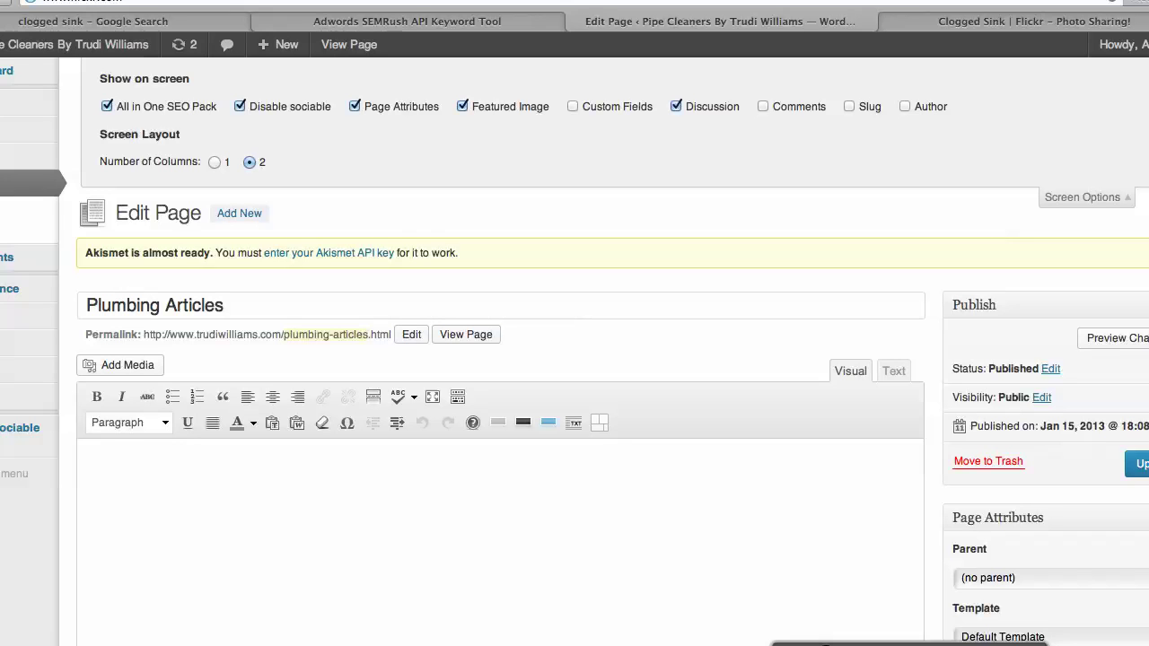
Enable the Author box in Screen Options and check it on the edit page.
left_click(904, 106)
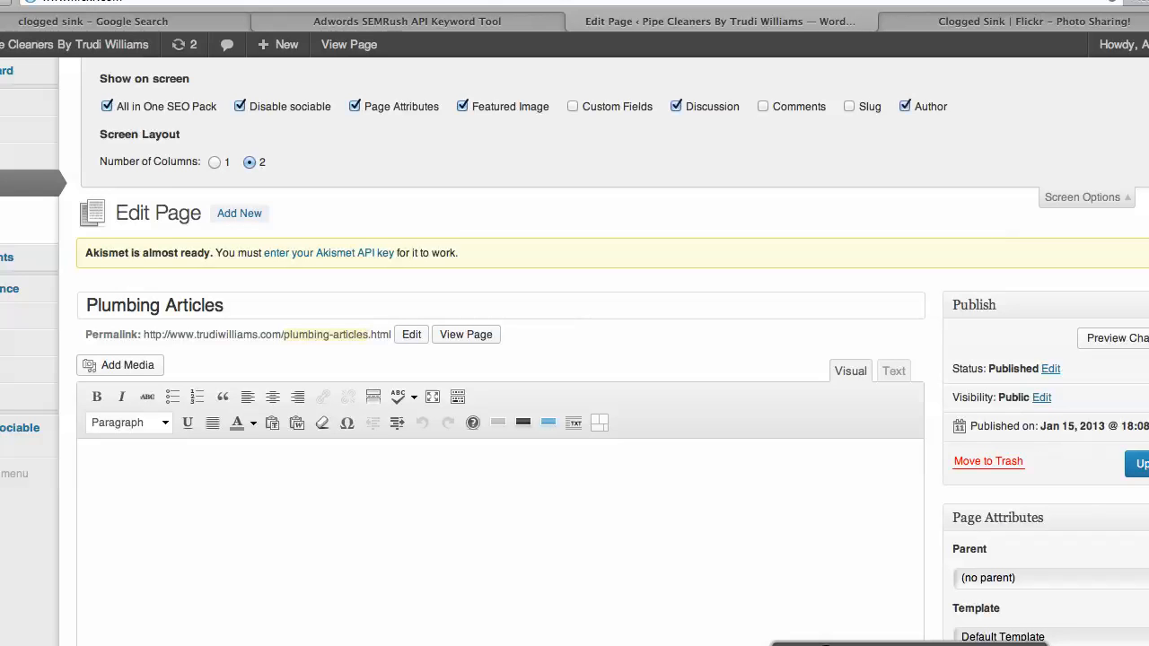
scroll("down", 3)
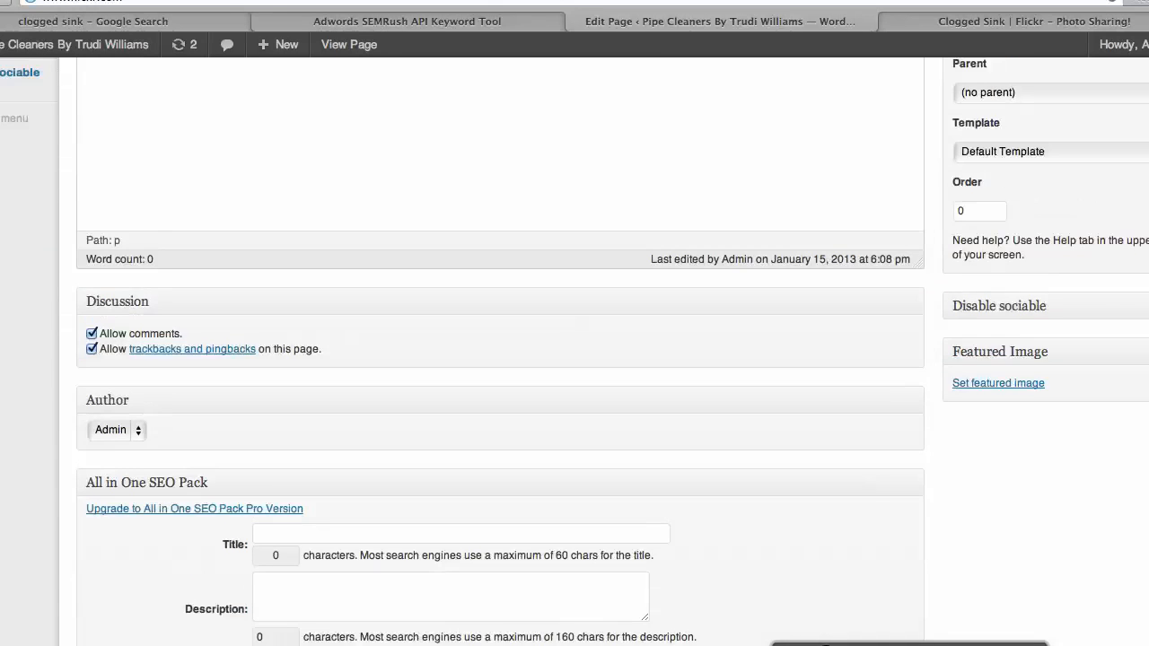
scroll("up", 3)
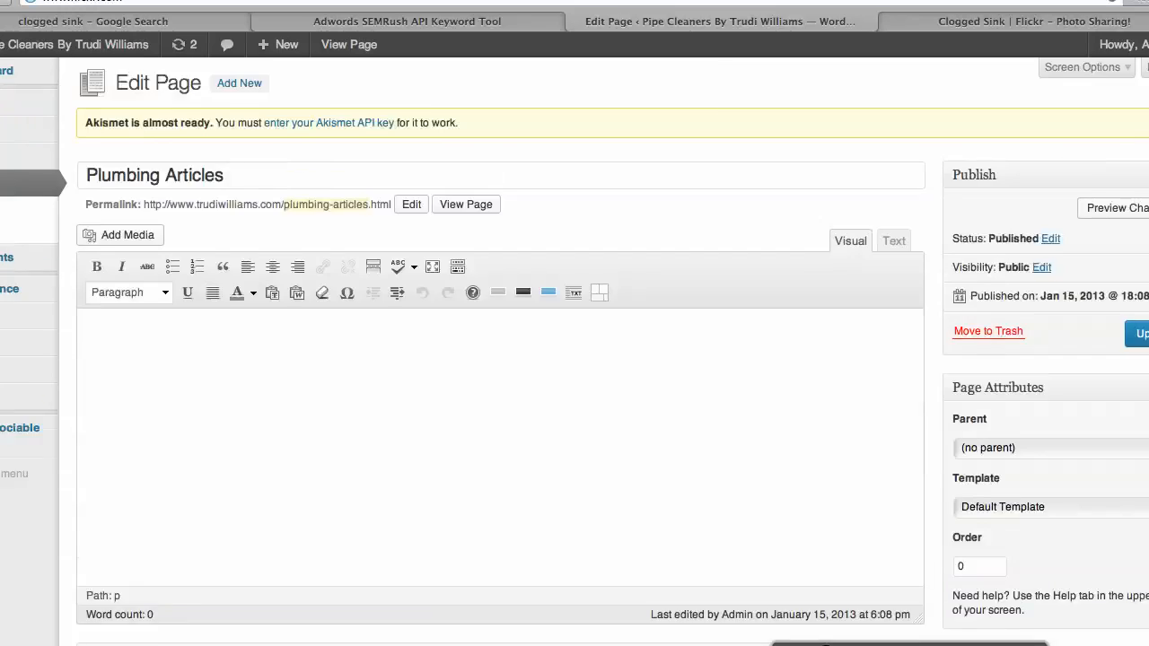
scroll("down", 3)
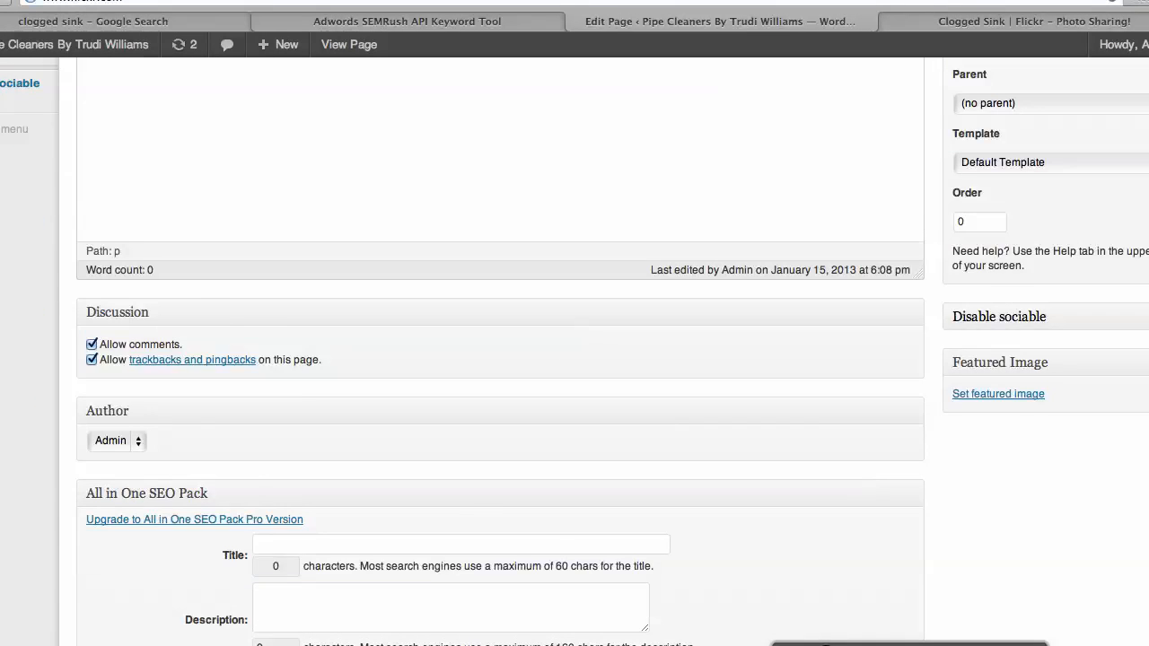
scroll("down", 3)
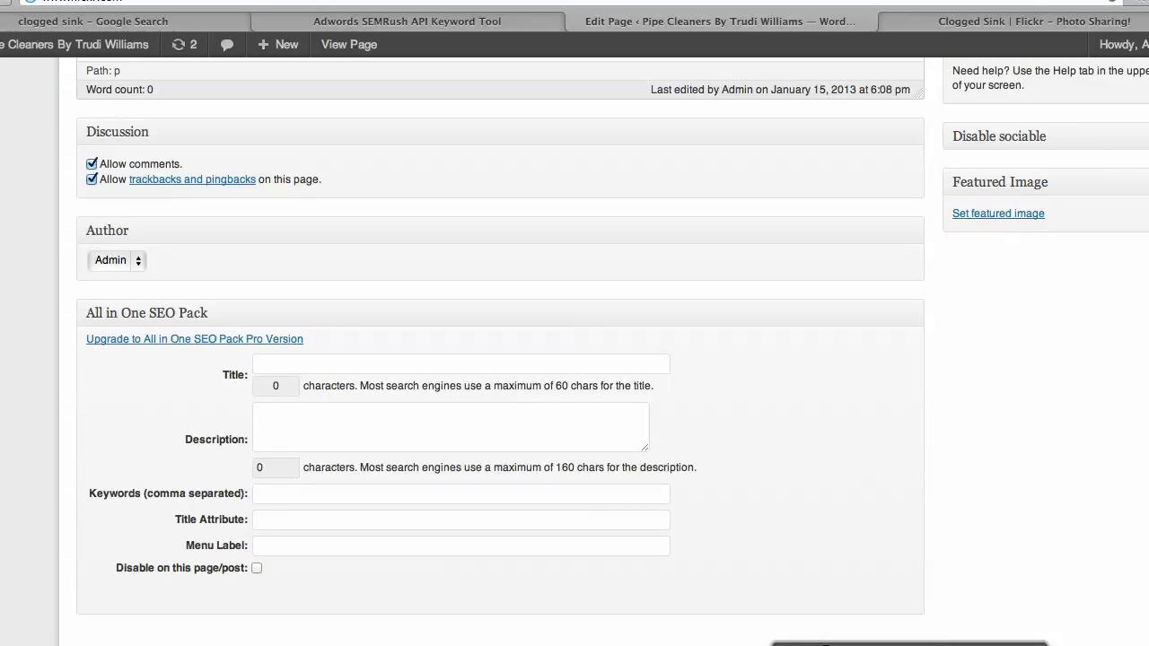
scroll("up", 3)
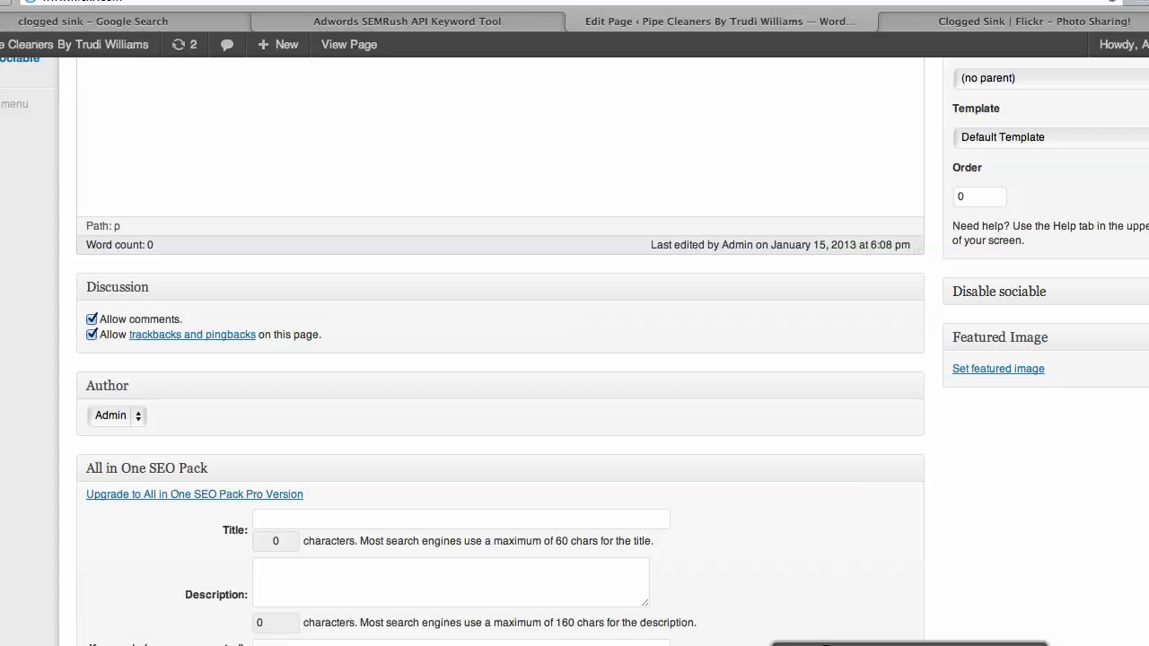
scroll("up", 3)
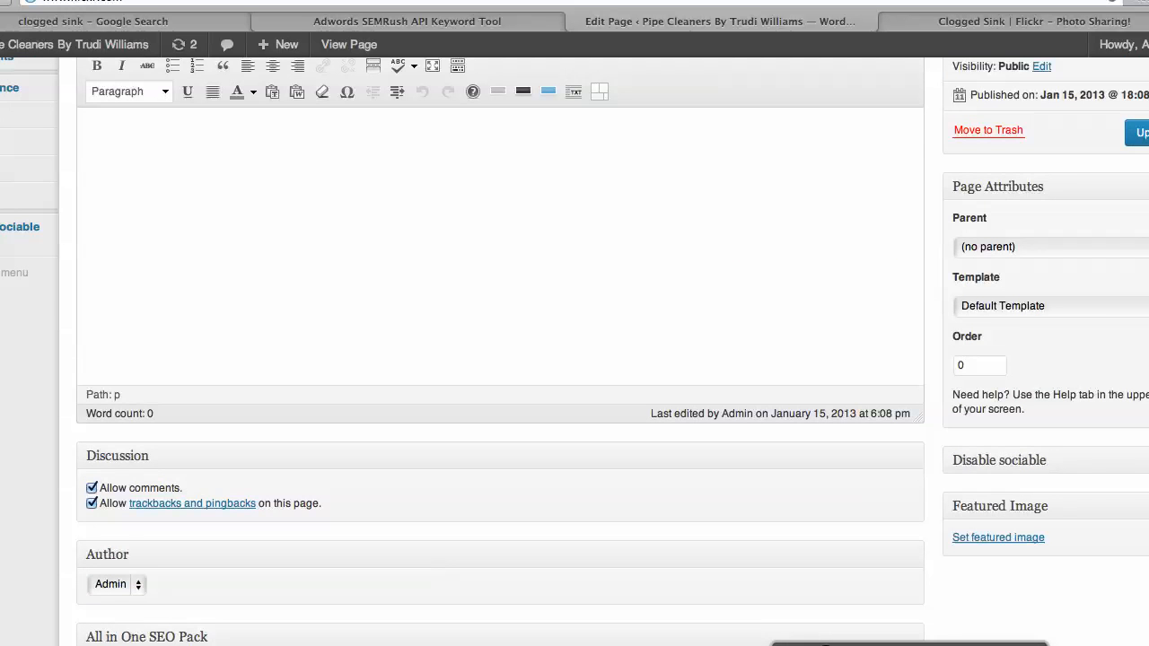
Scroll down to the empty All in One SEO Pack fields.
scroll("up", 3)
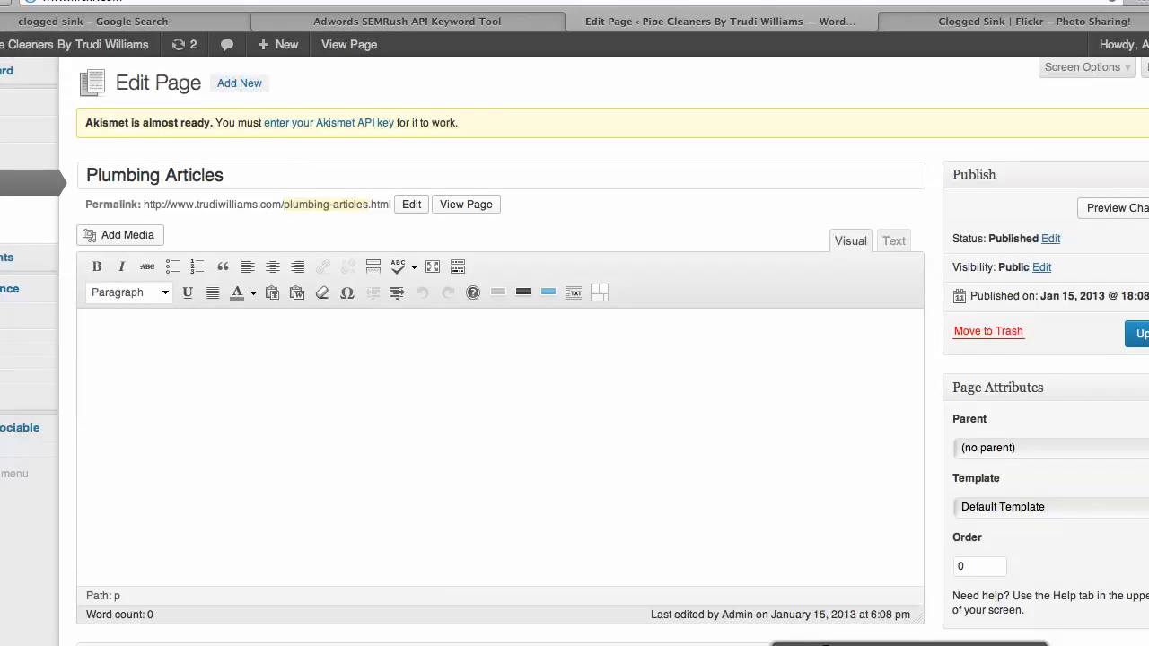
scroll("down", 3)
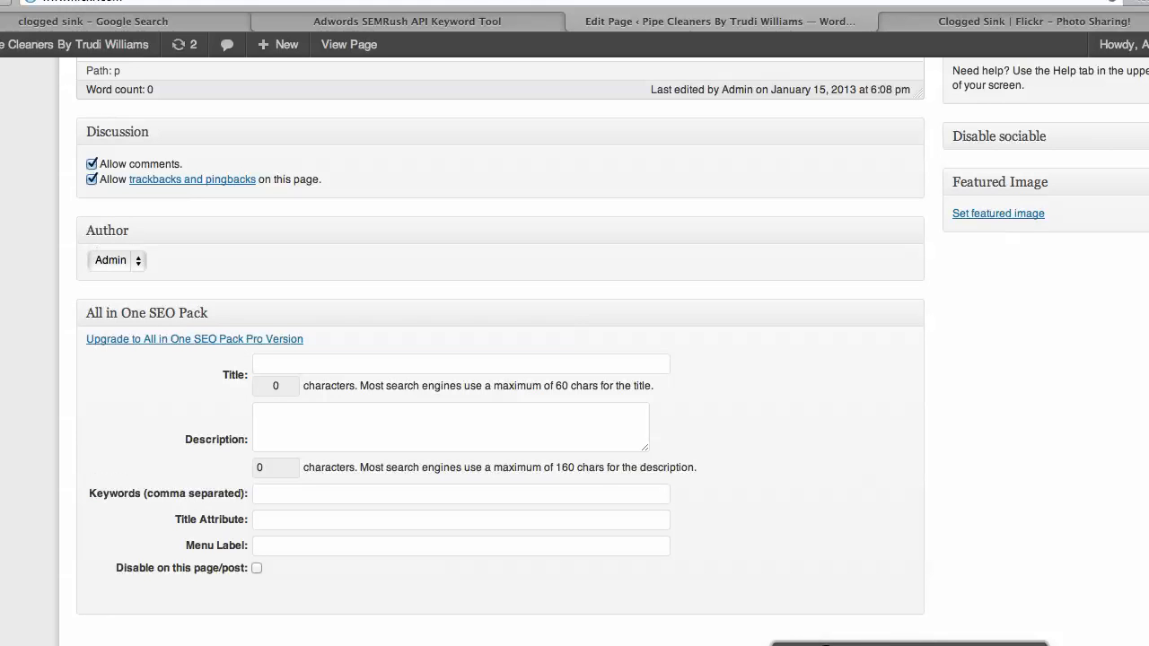
scroll("up", 3)
type("t")
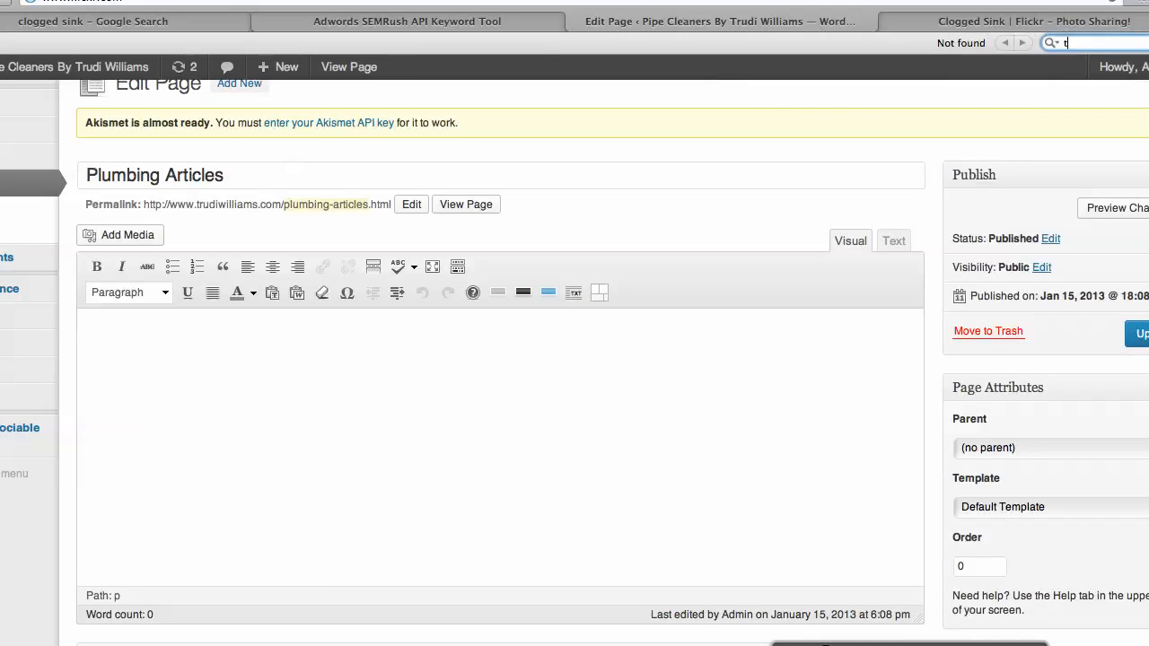
type("ags")
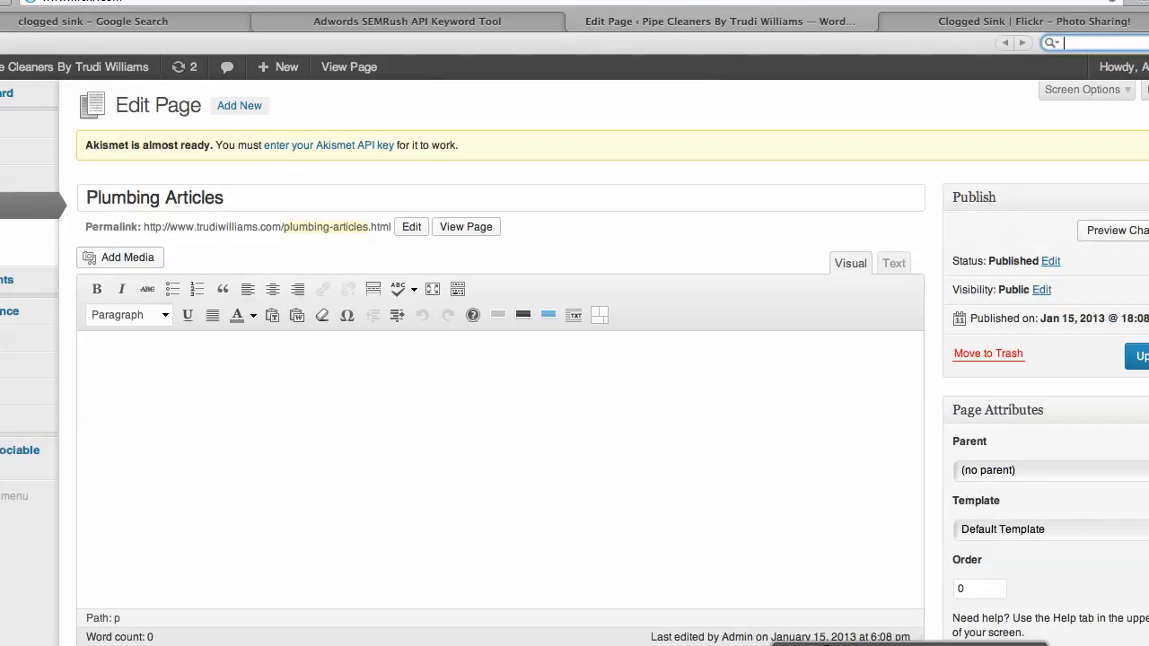
scroll("down", 3)
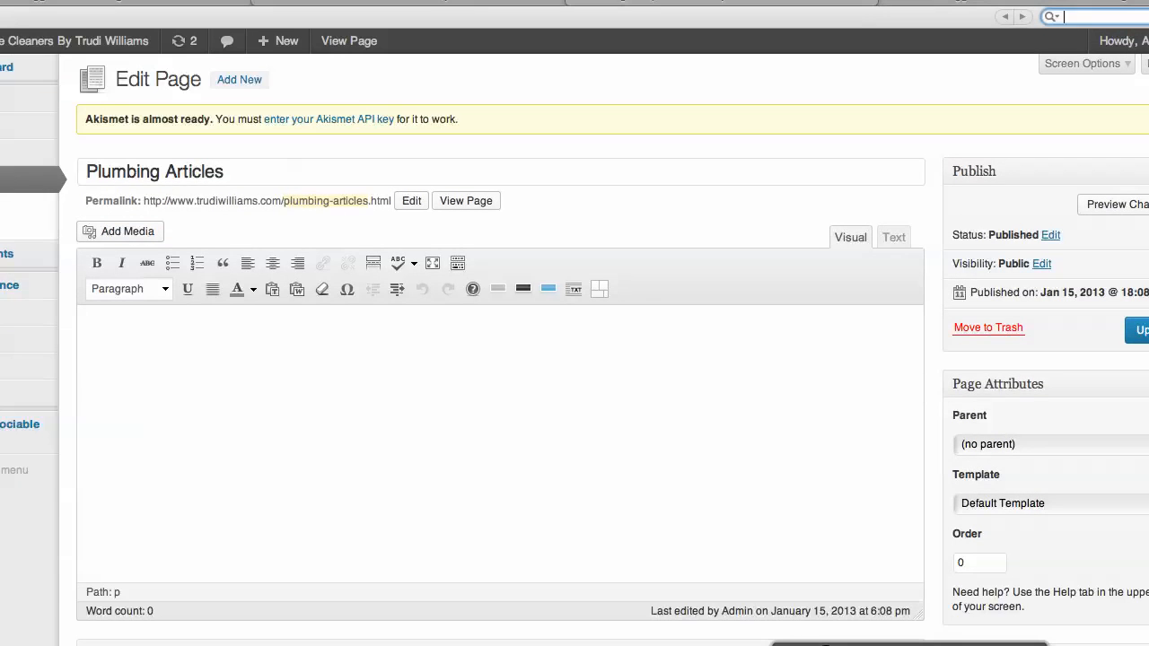
scroll("down", 3)
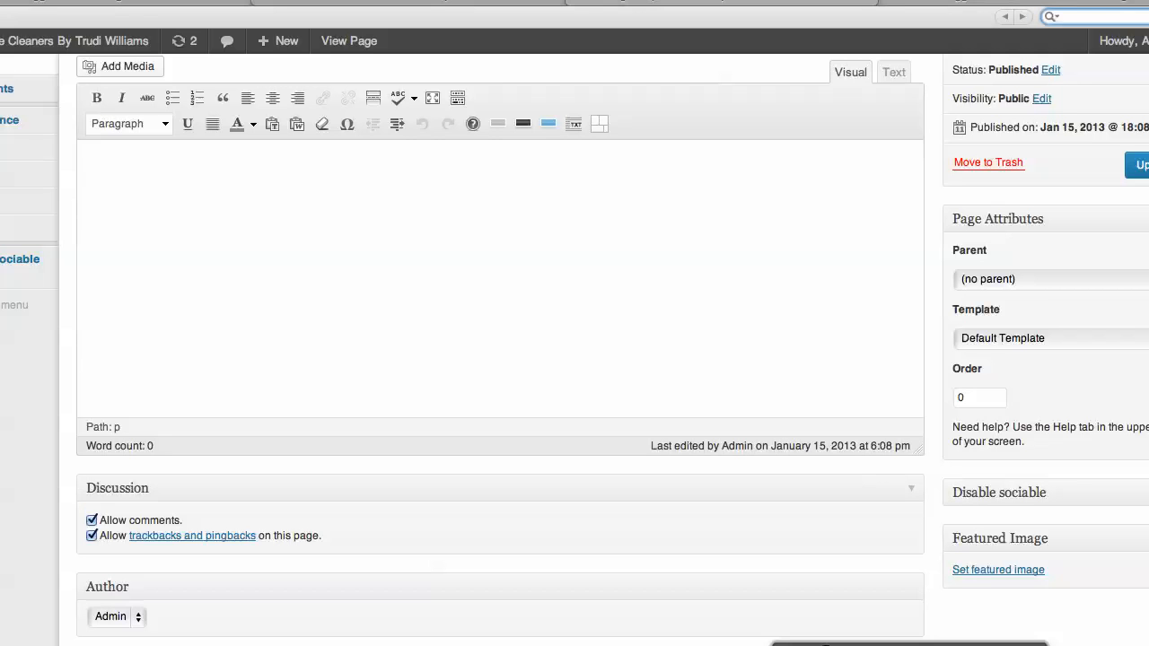
scroll("down", 3)
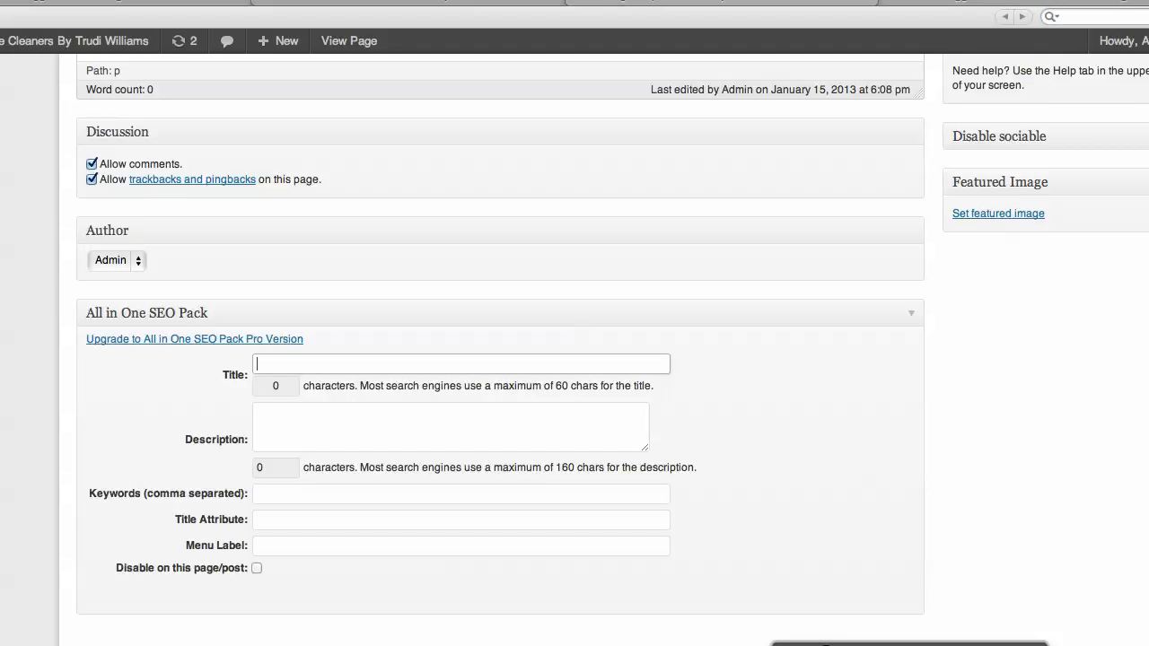
scroll("up", 3)
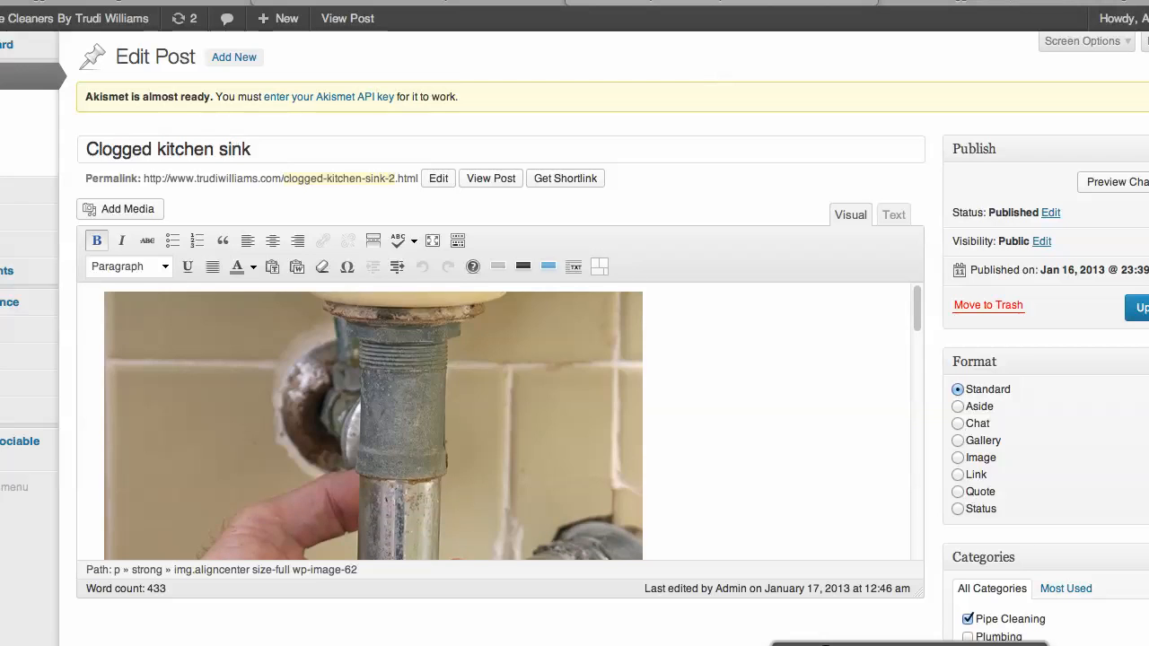
Enter 'The Dos and Don'ts of Handling clogged kitchen sink' as the SEO description.
scroll("down", 3)
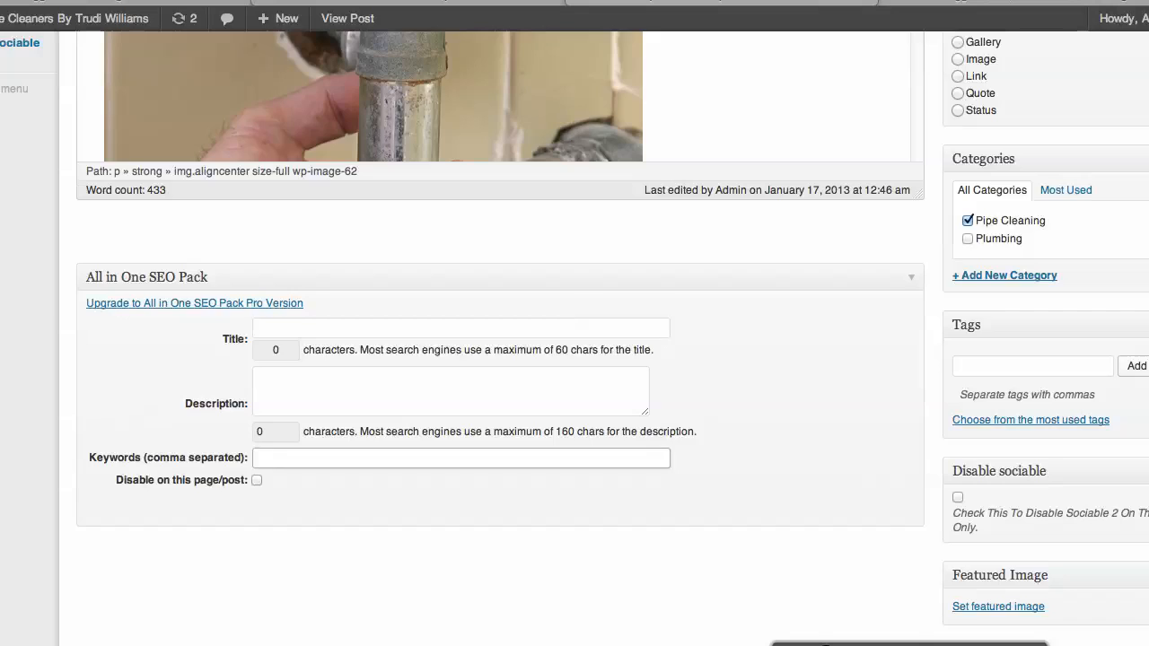
scroll("up", 3)
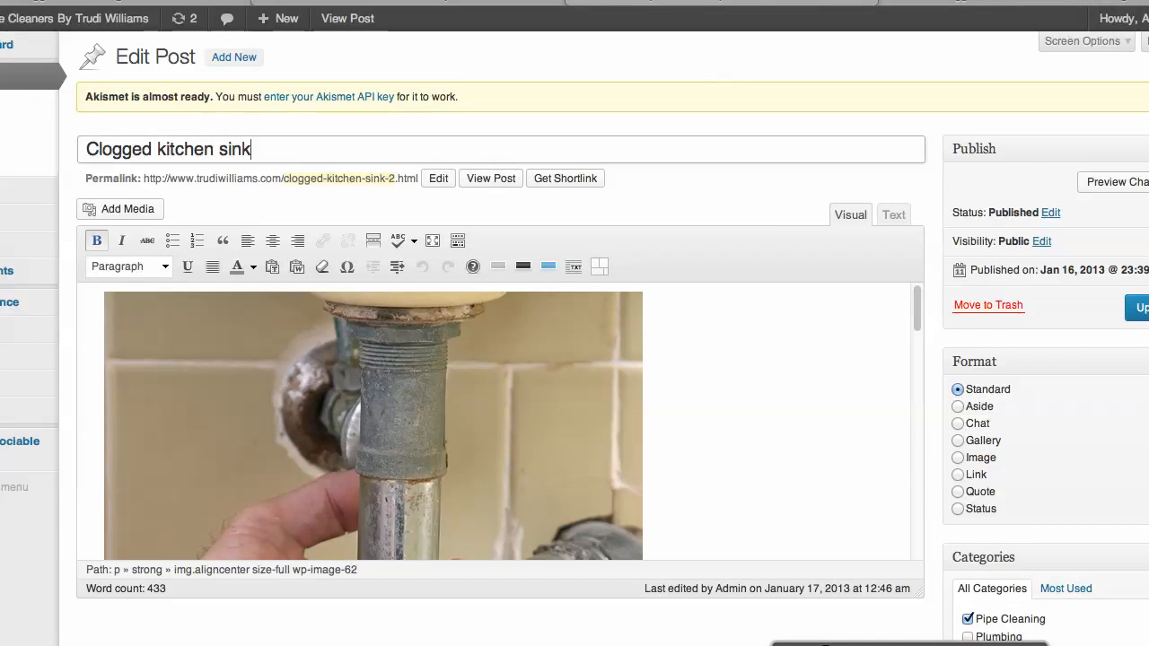
scroll("down", 3)
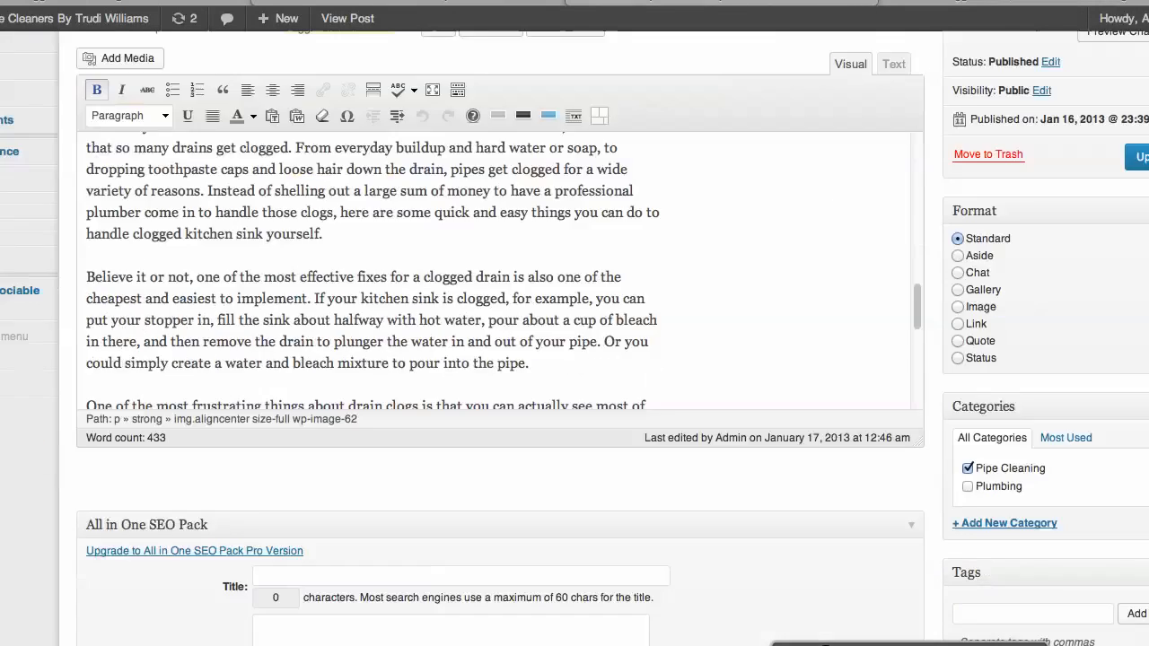
scroll("down", 3)
type("Clogged kitchen sink")
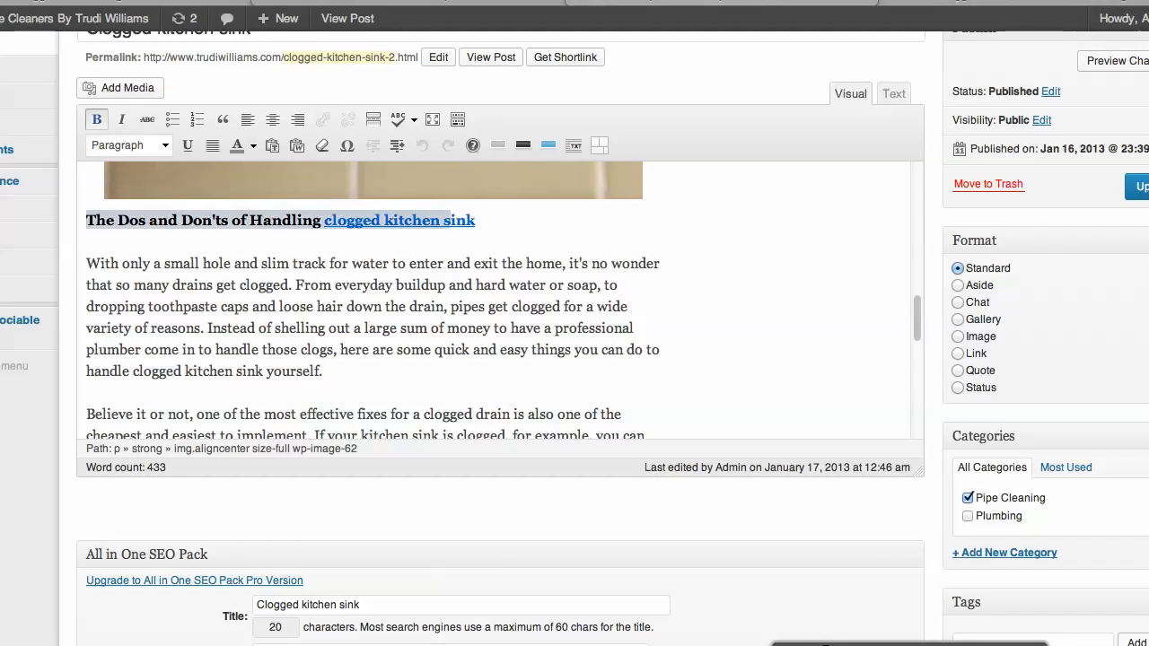
scroll("down", 3)
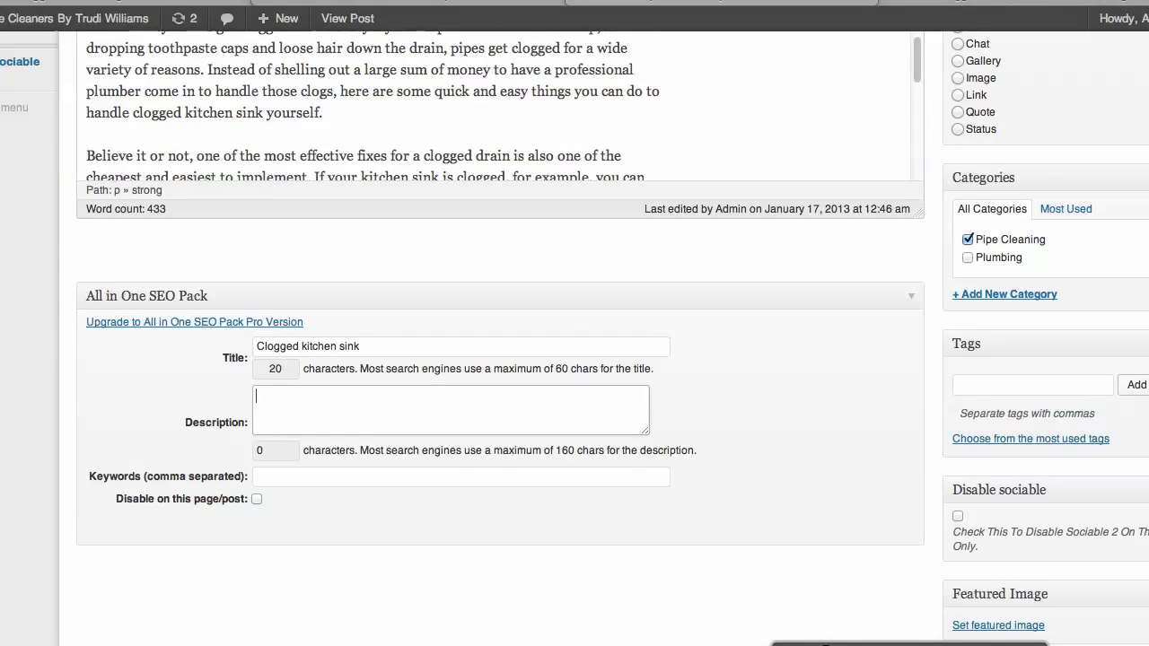
type("The Dos and Don'ts of Handling clogged kitchen sink")
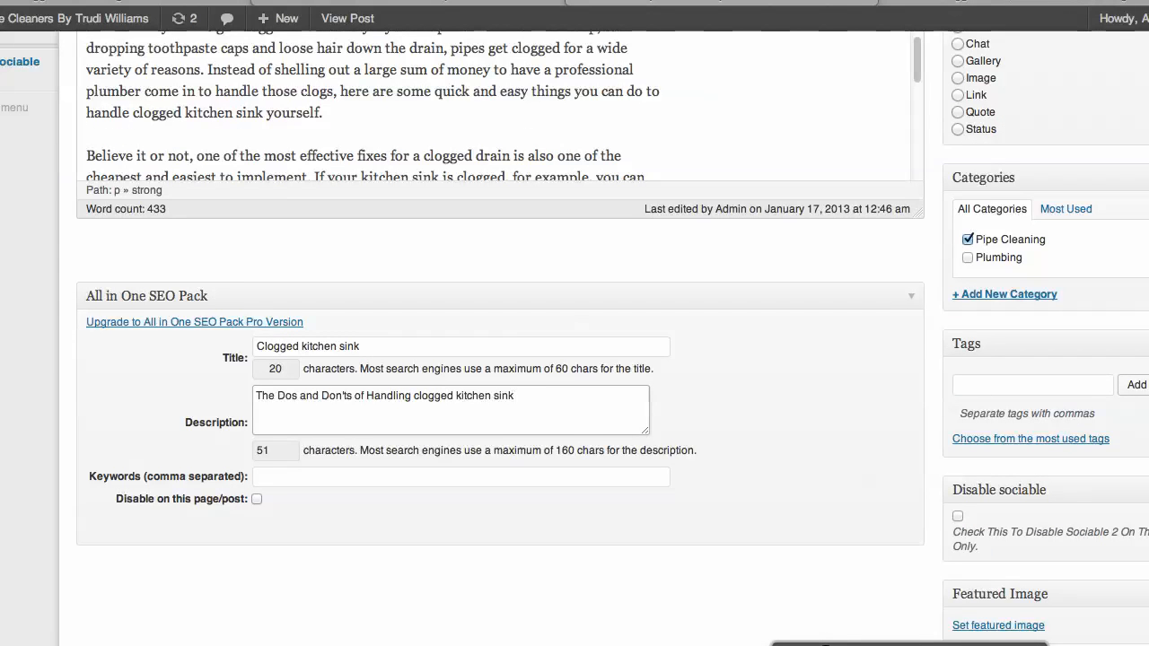
left_click(460, 476)
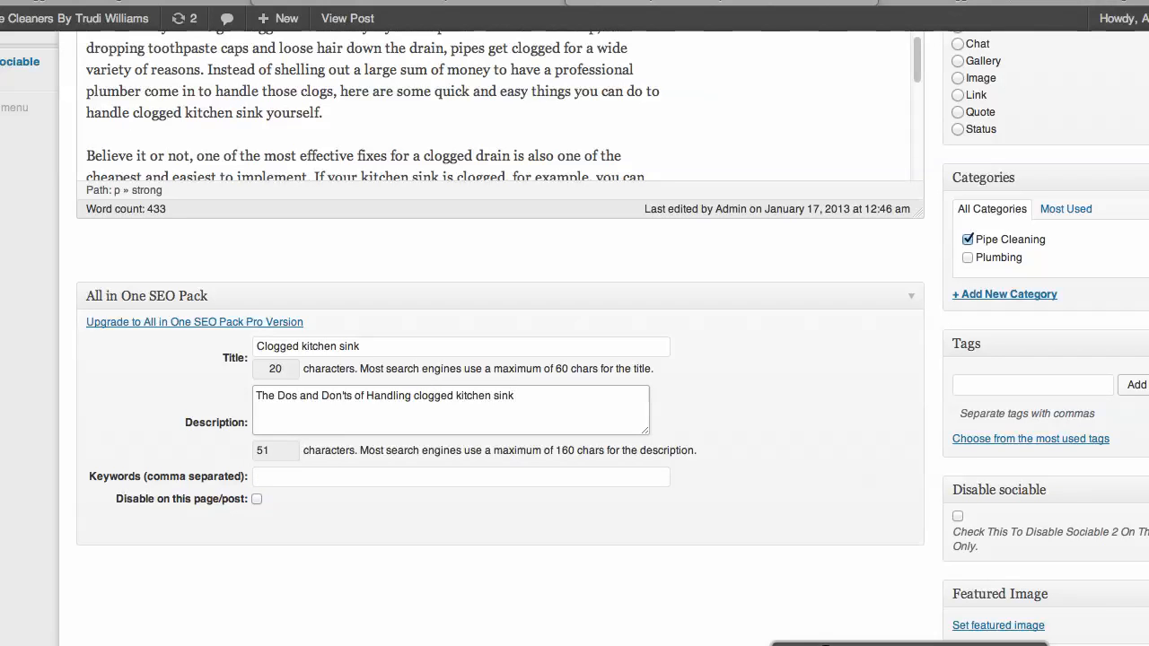
left_click(461, 476)
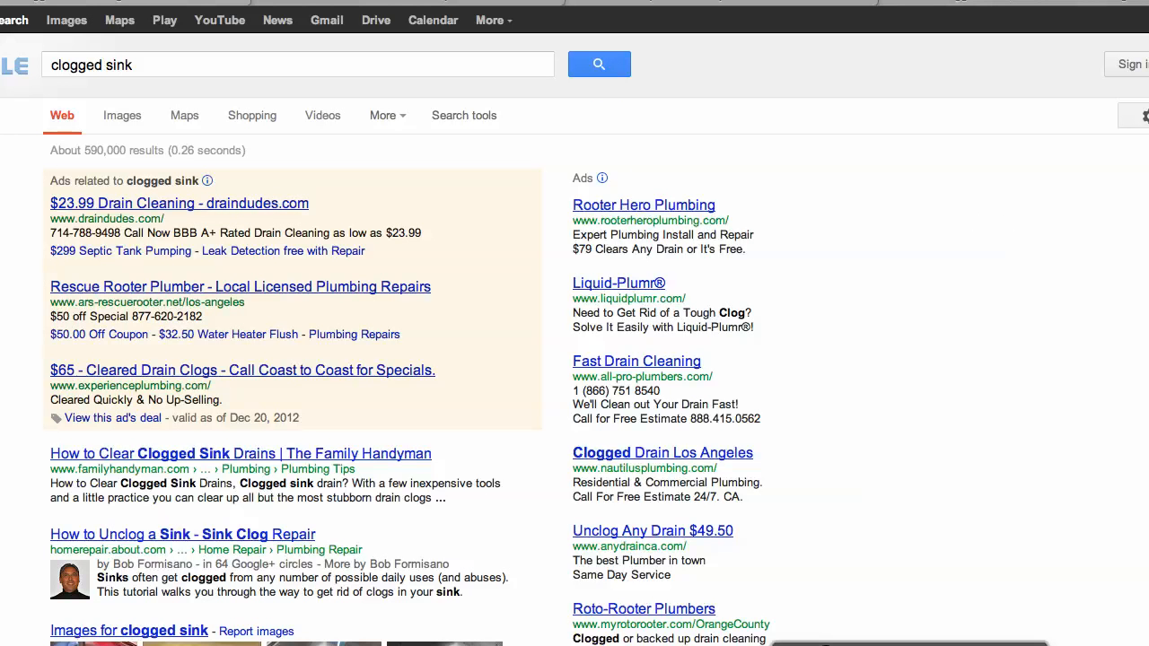
scroll("down", 3)
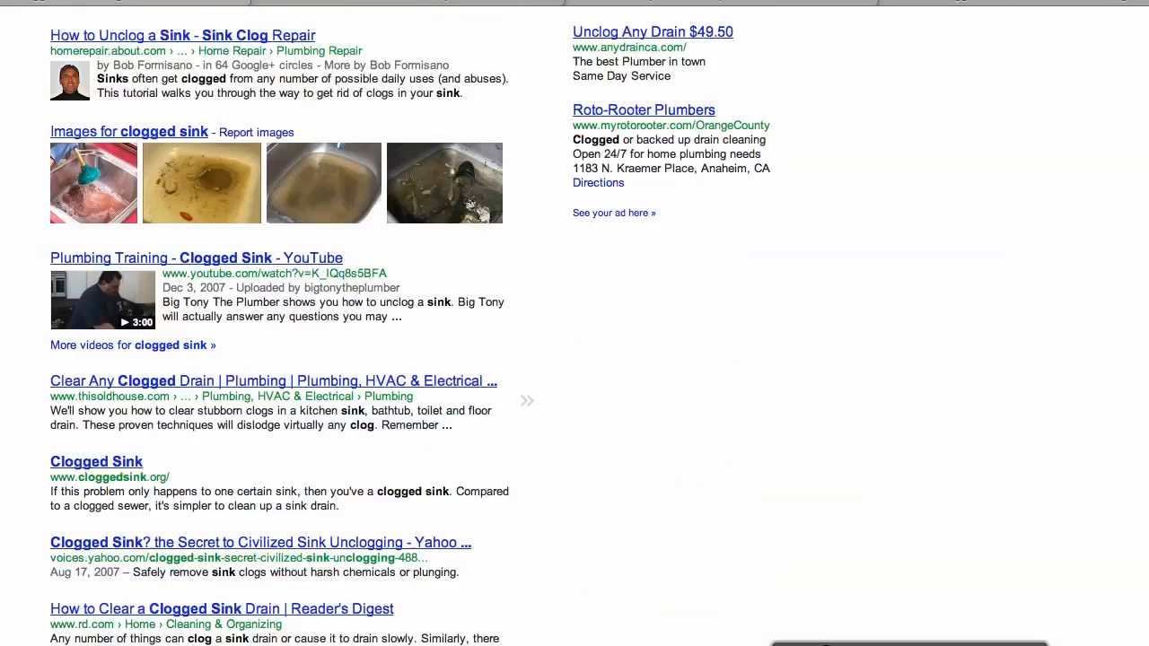
scroll("down", 3)
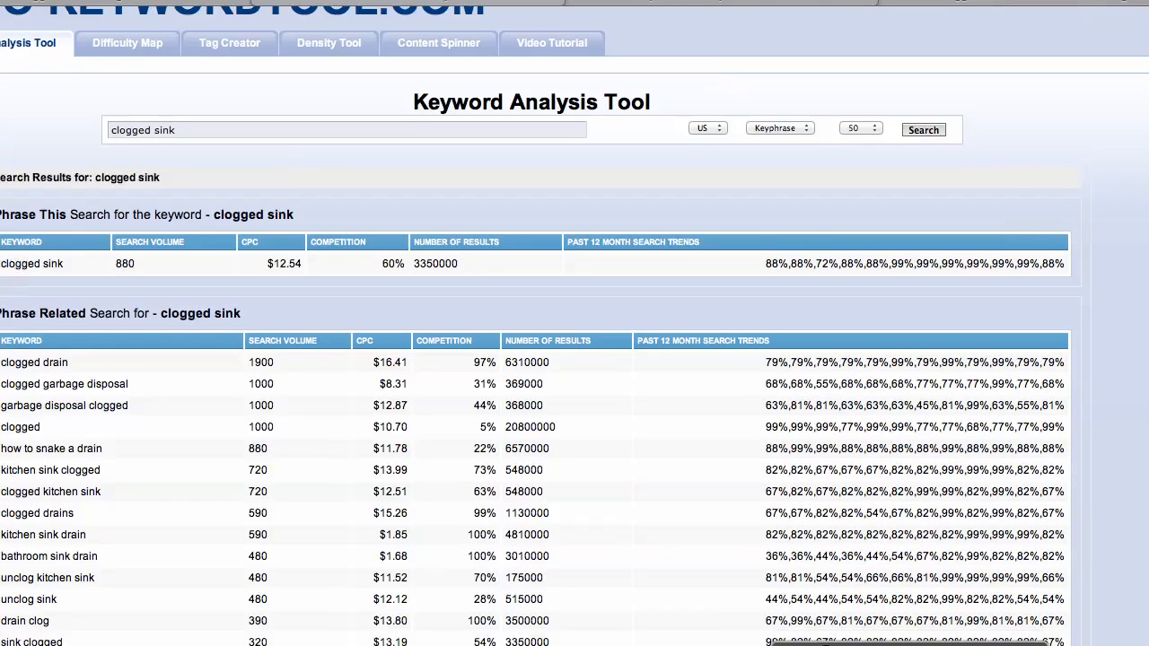
Review the 'clogged sink' Keyword Analysis results and copy the related phrases like clogged pipes.
scroll("down", 3)
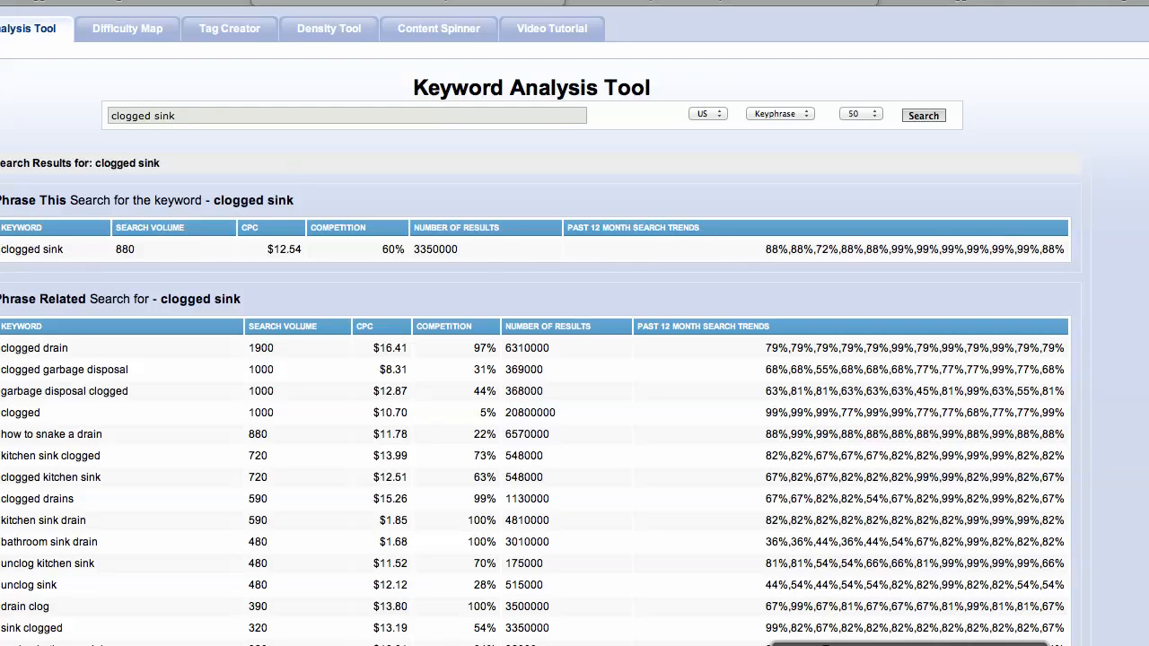
scroll("down", 3)
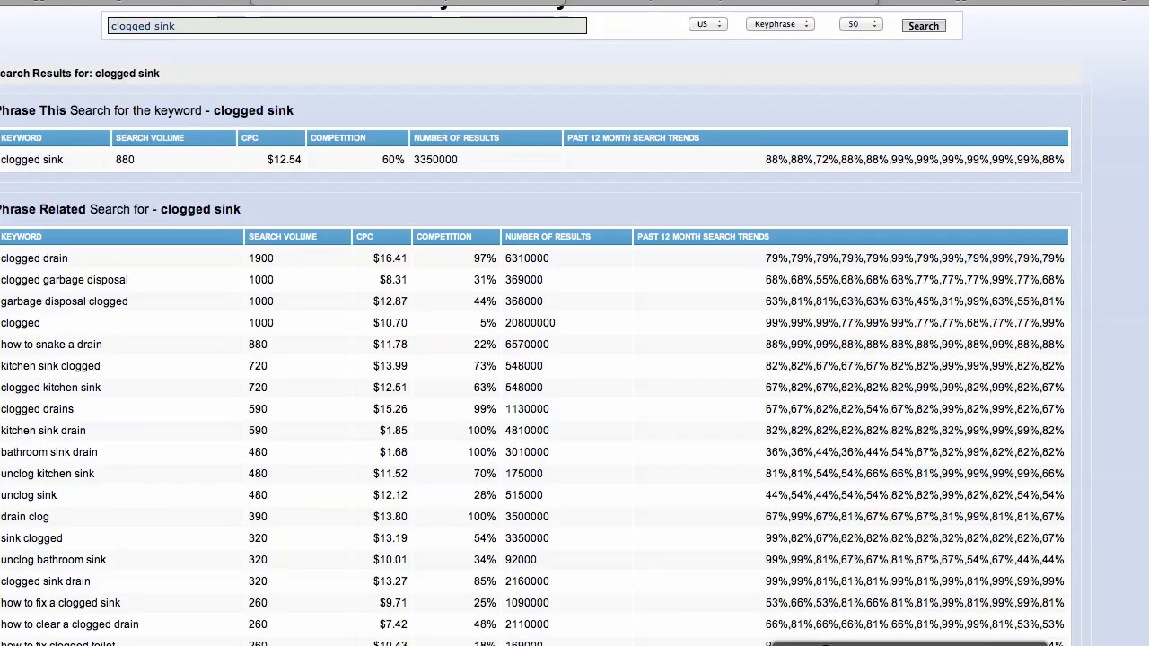
scroll("down", 3)
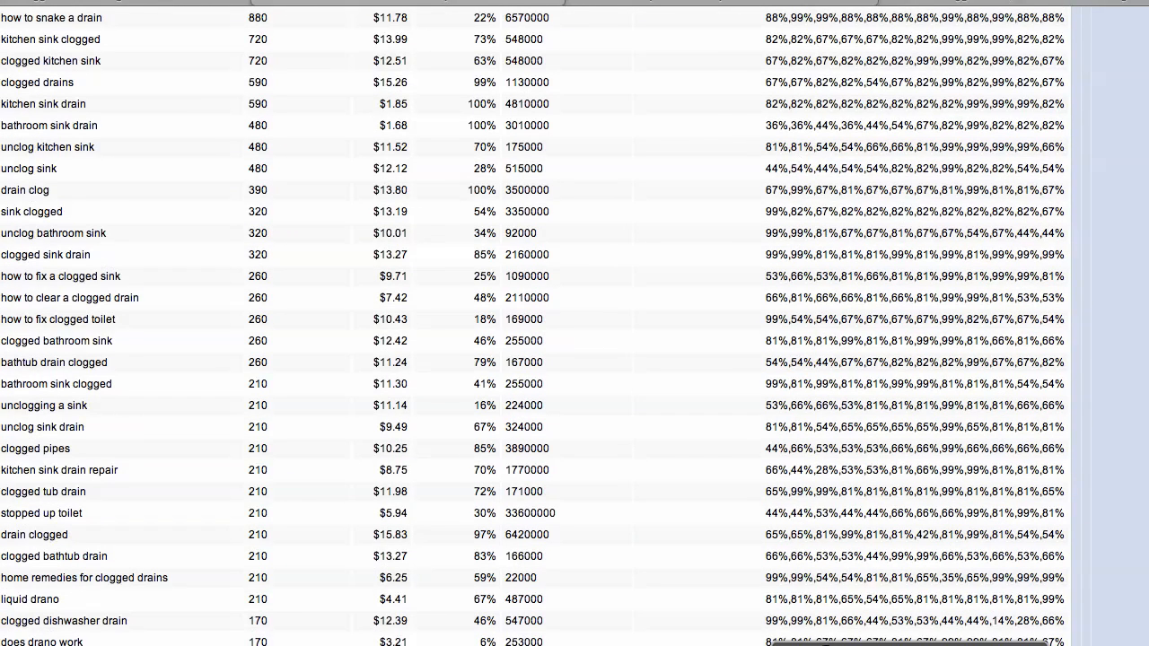
scroll("up", 3)
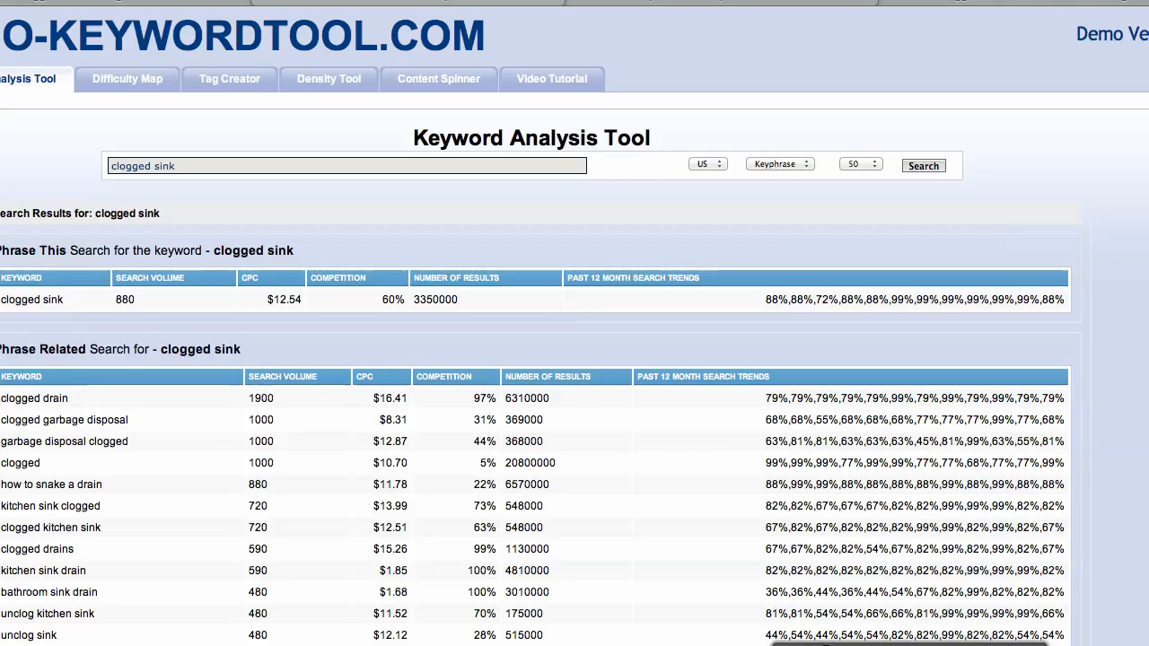
left_click(346, 165)
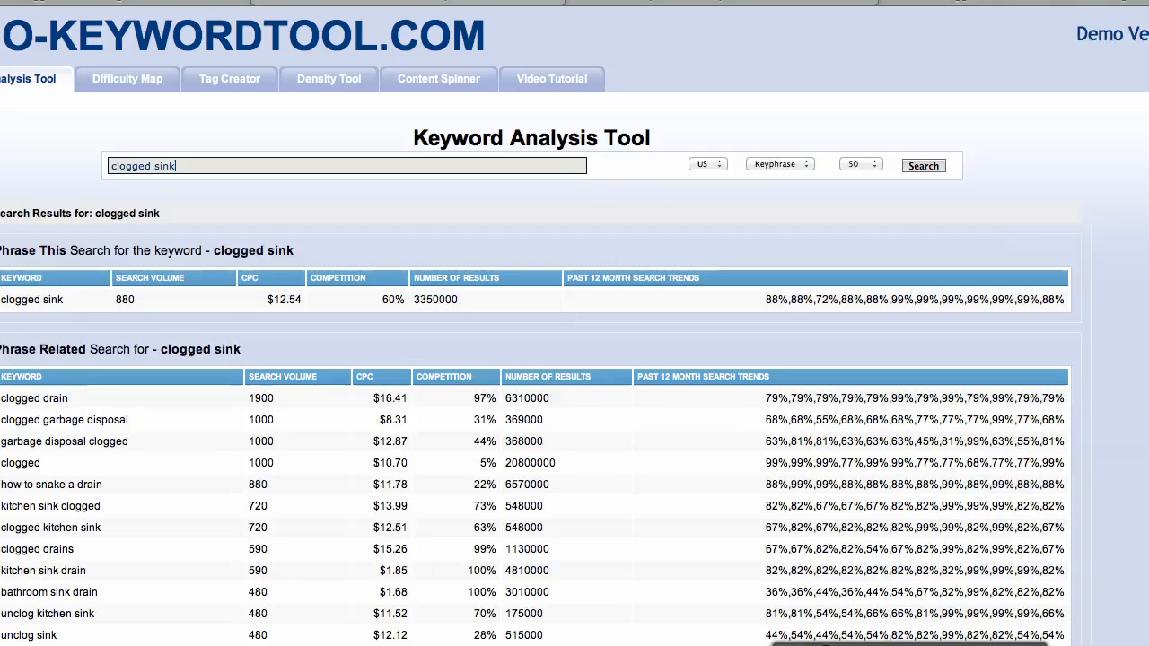
scroll("down", 3)
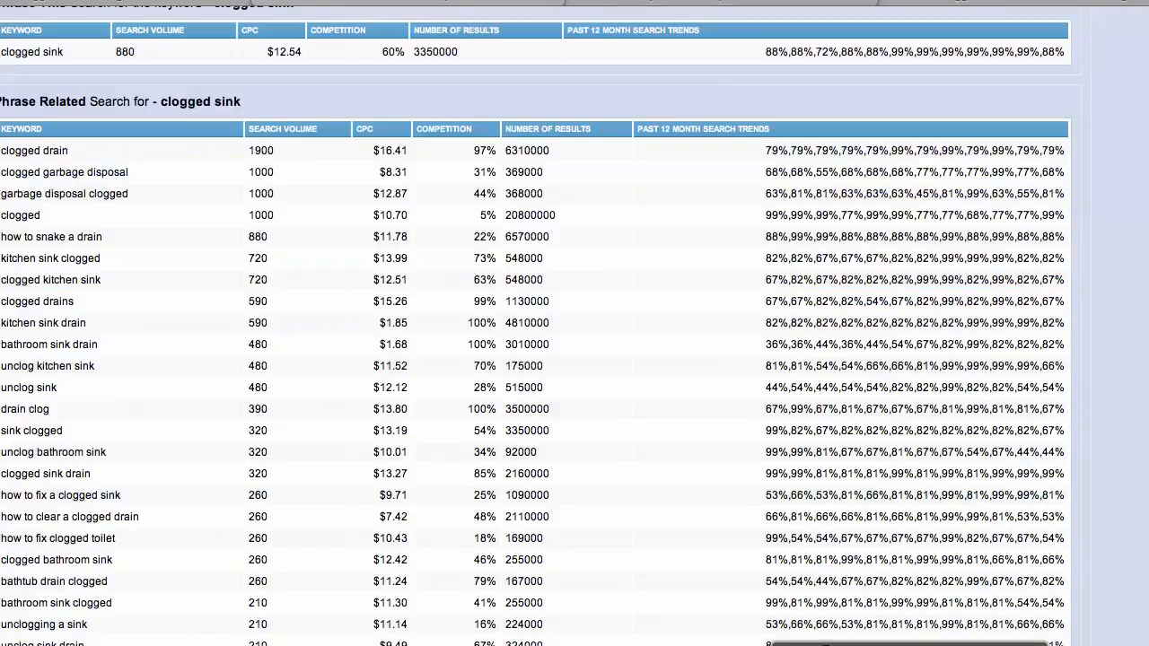
scroll("down", 3)
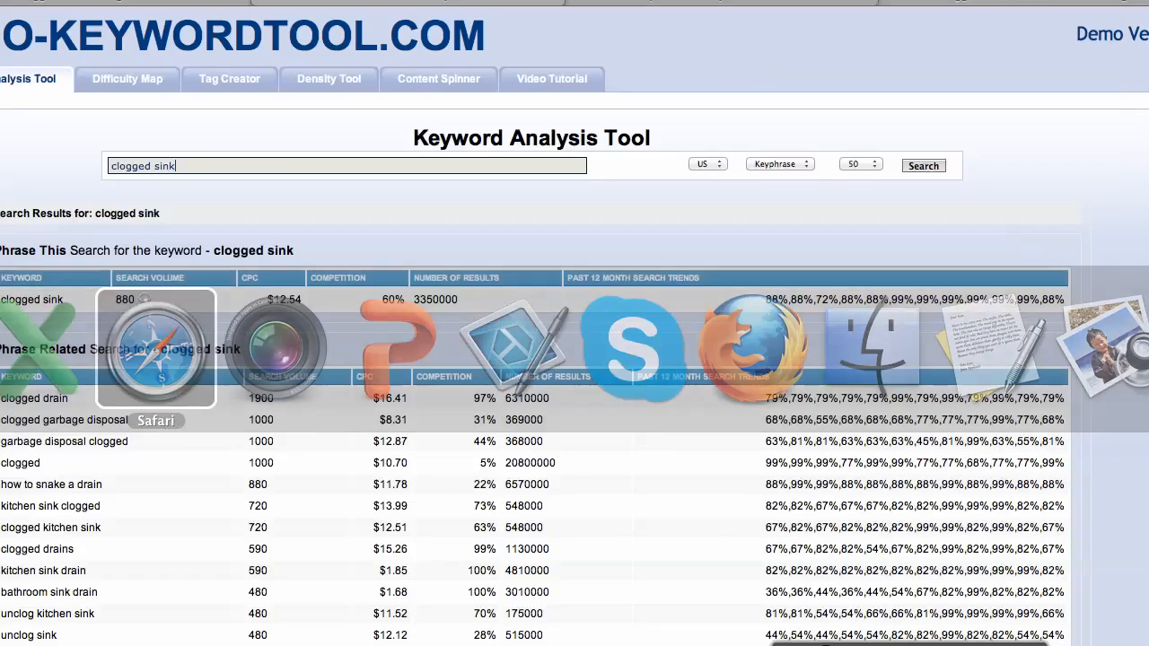
left_click(229, 79)
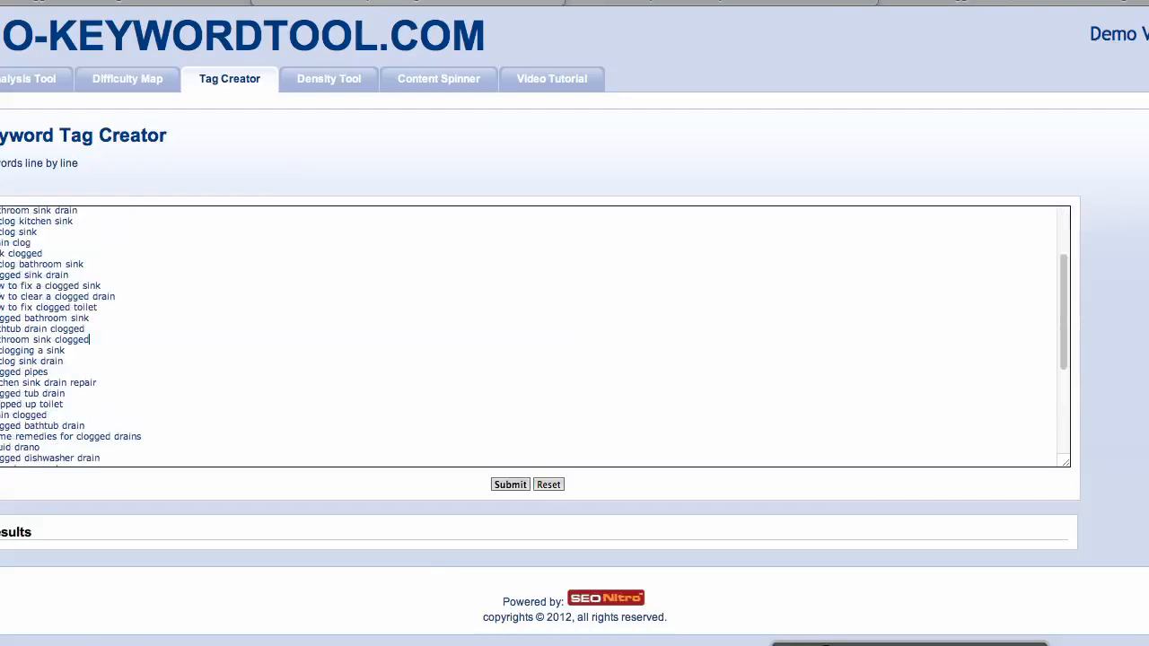
Check the pasted keyword phrases in Tag Creator and submit them for single-word tags.
scroll("down", 3)
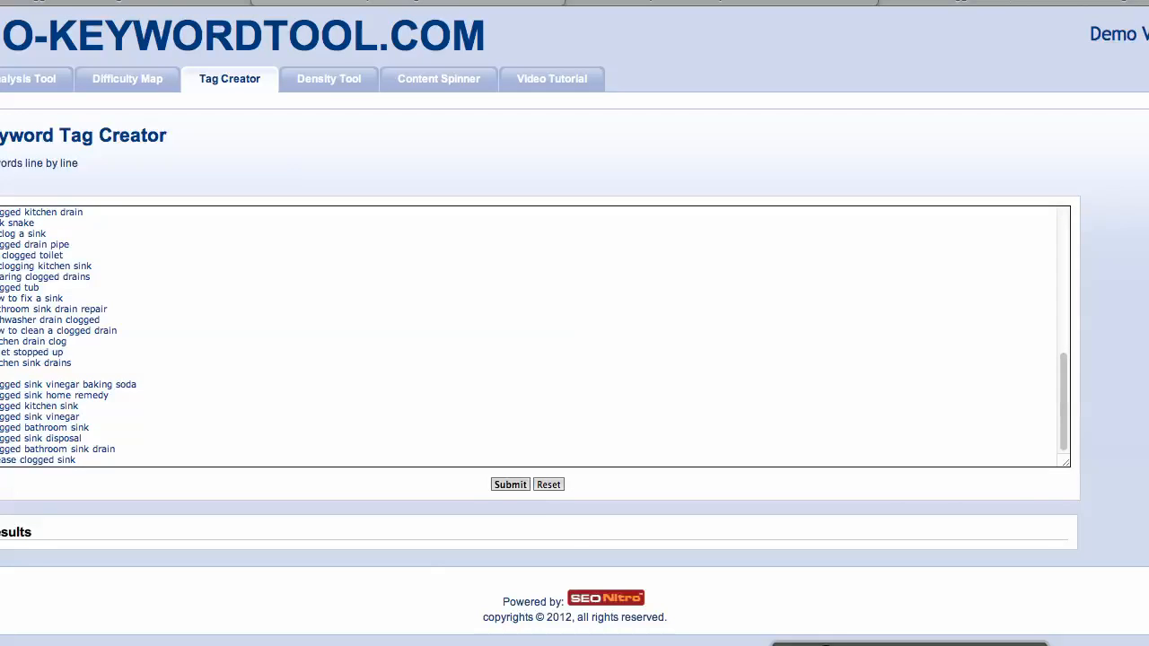
scroll("up", 3)
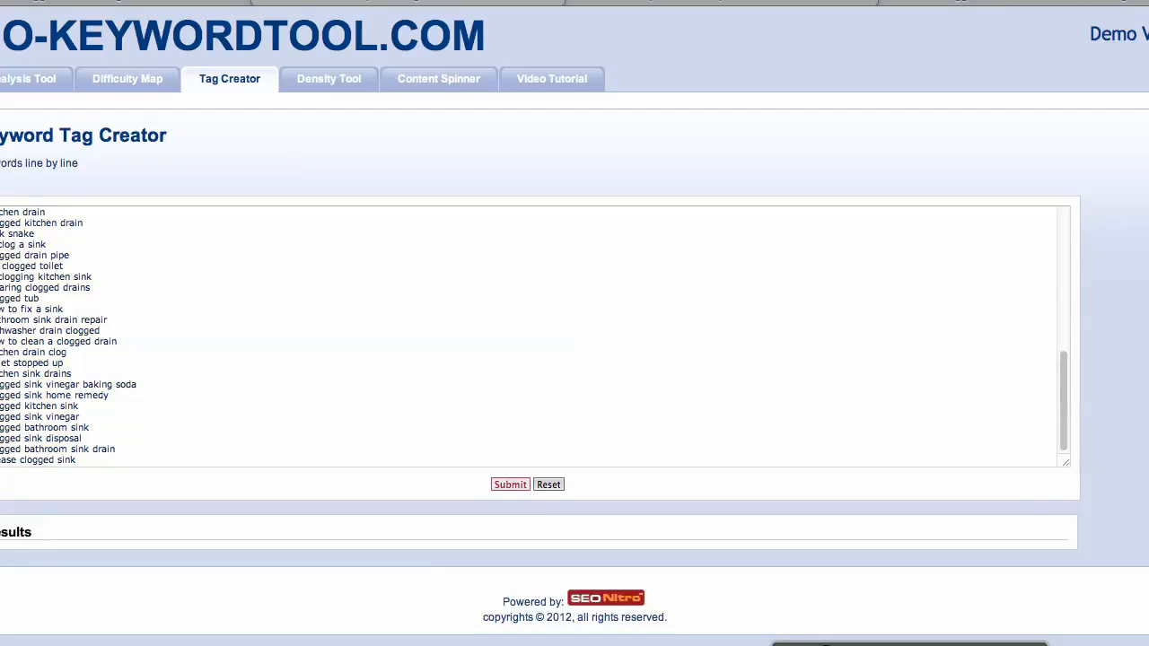
left_click(510, 484)
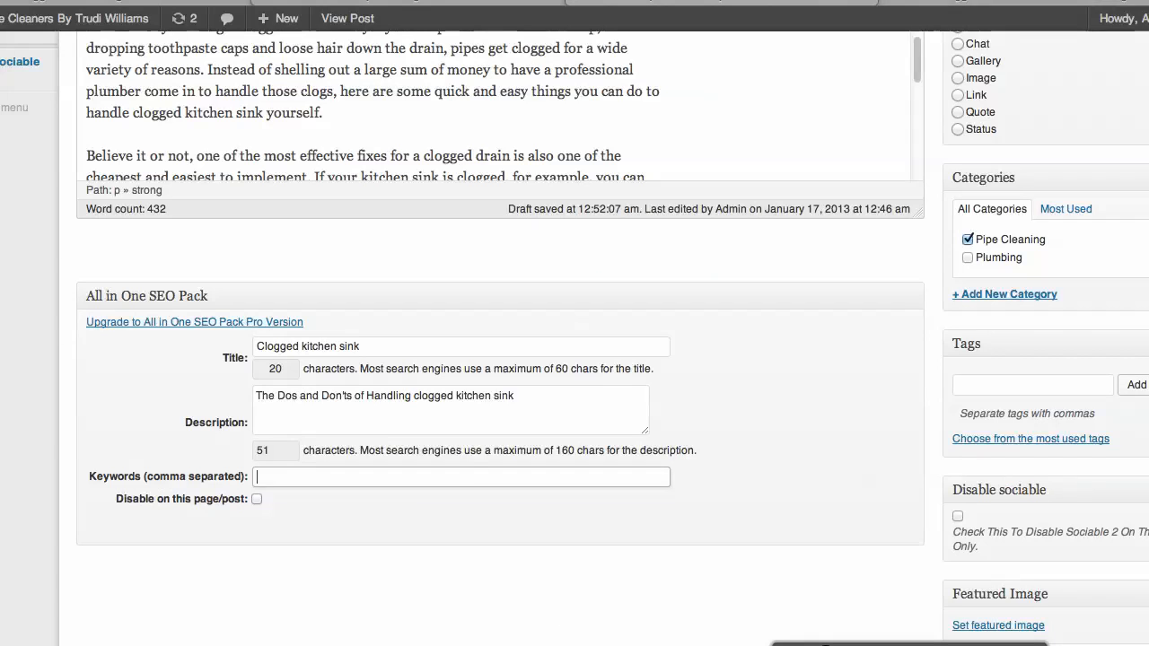
Paste the generated tags (repair, sink, snake, soda, unclog, vinegar…) into the SEO Keywords field.
type("repair, sink, snake, soda, stopped, to, toilet, tub, unclog, unclogging, up, vinegar, work")
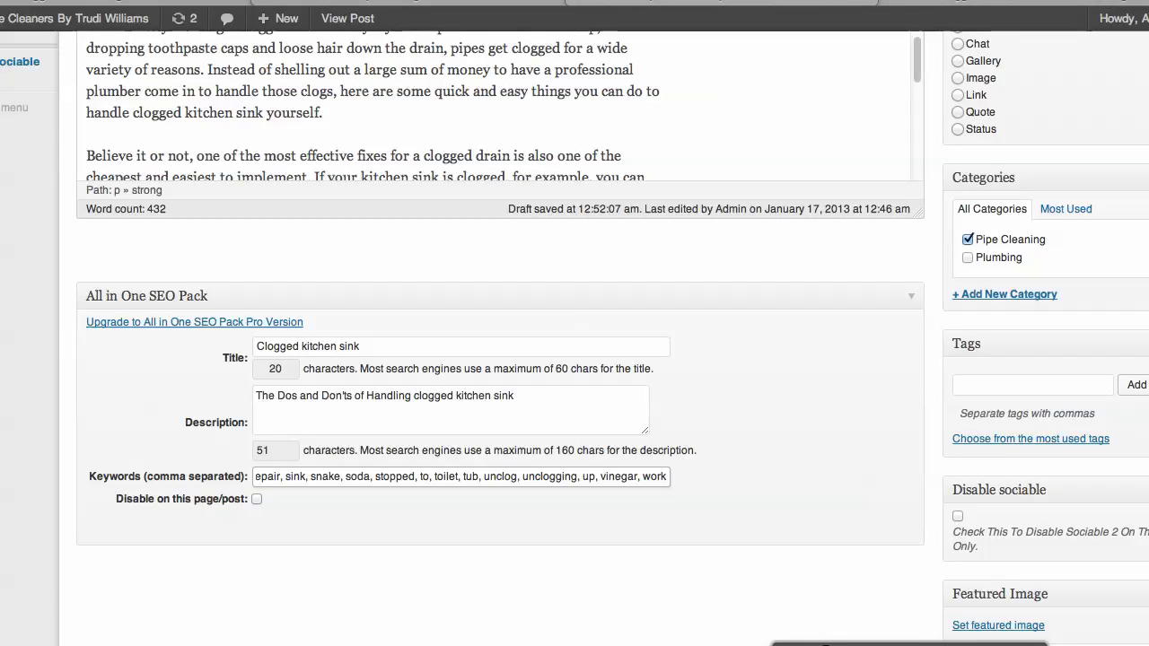
scroll("up", 3)
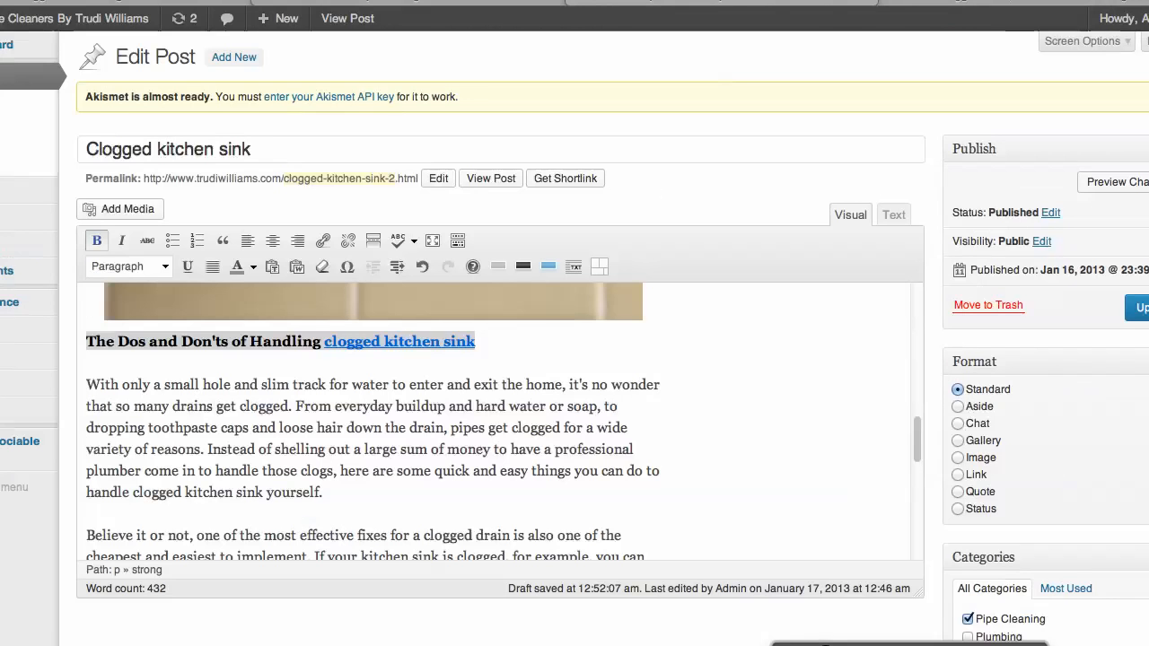
left_click(1139, 307)
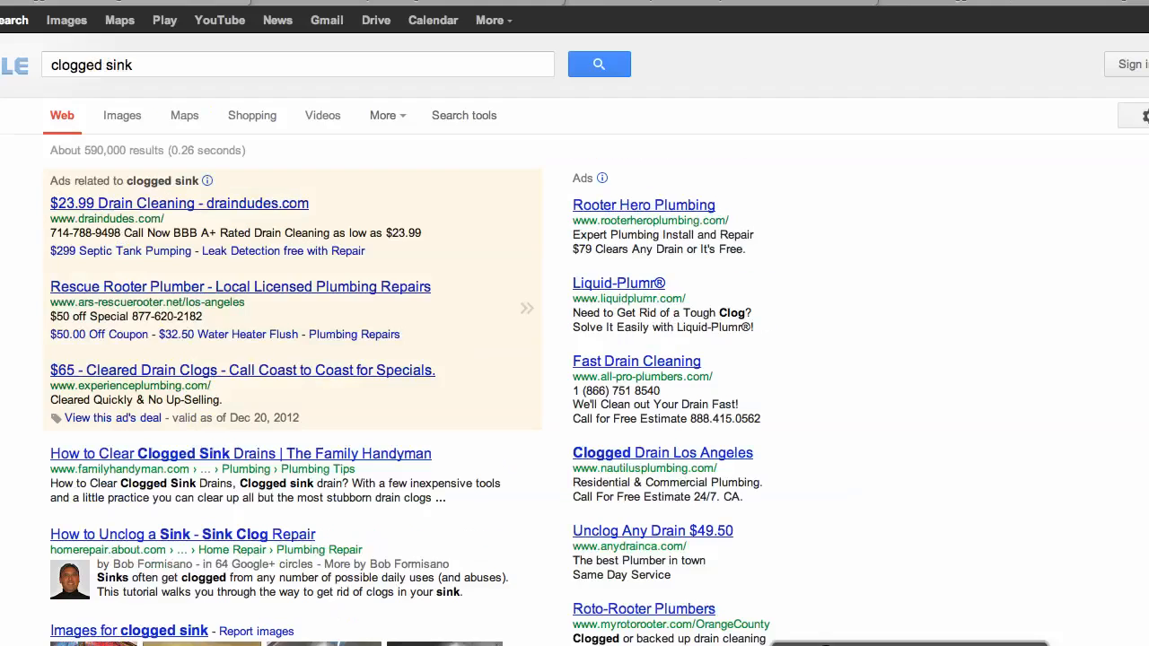
View Google image results for 'north hollywood plumbing services', then search 'north hollywood plumbers'.
type("nor")
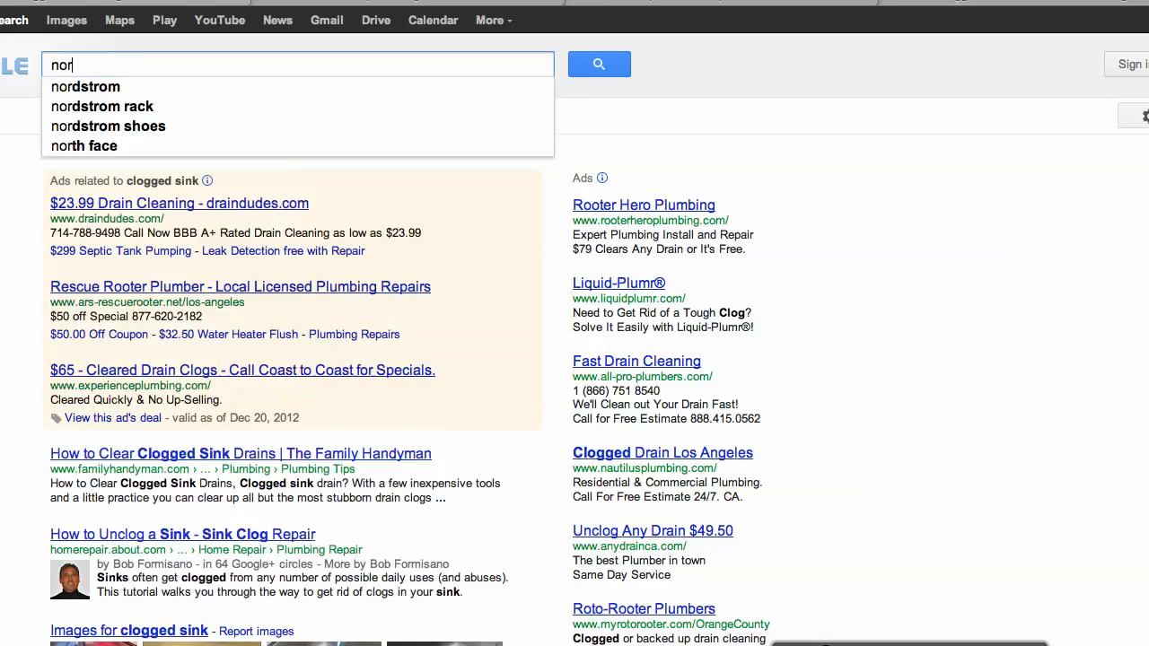
type("north hollywood")
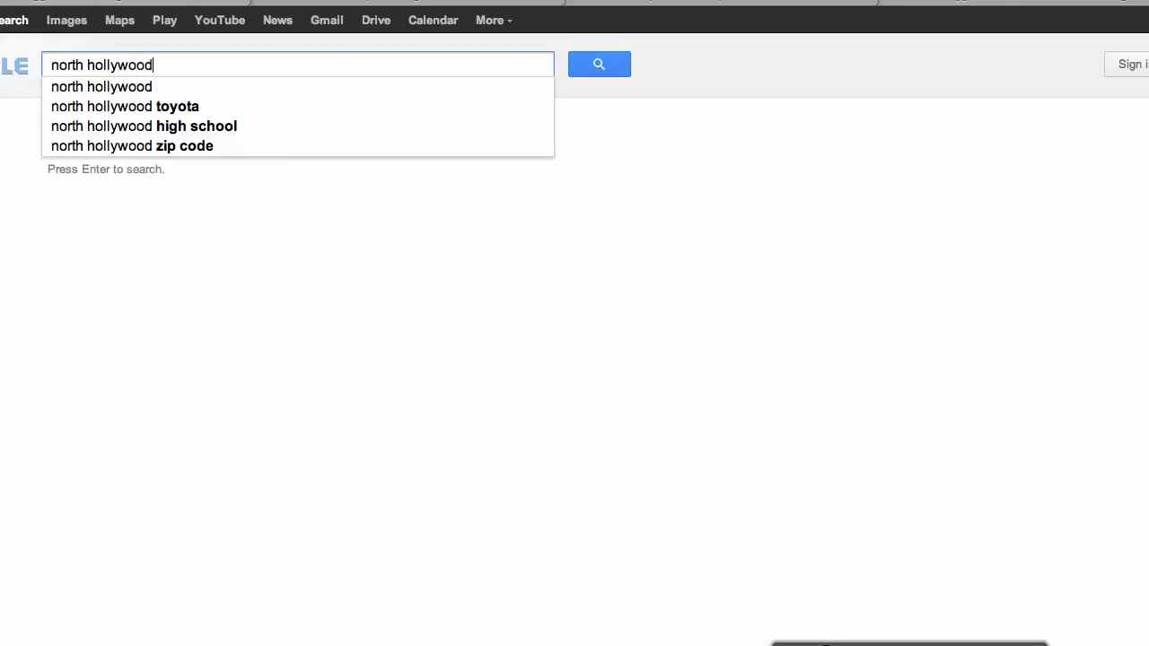
type("plumbing services")
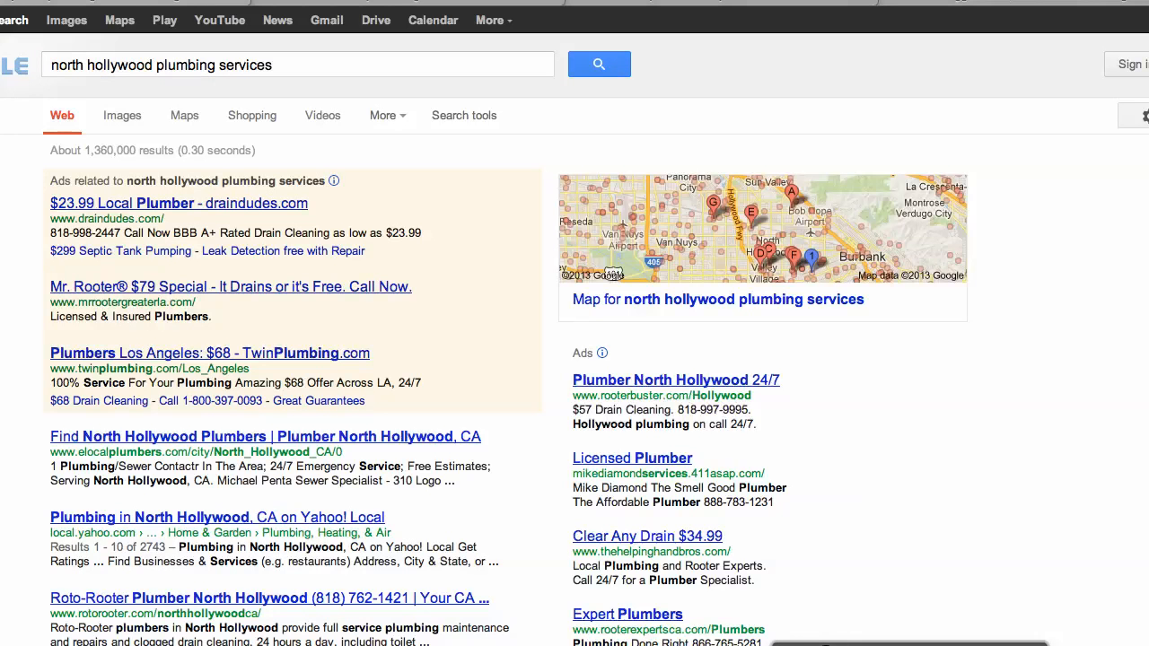
left_click(122, 115)
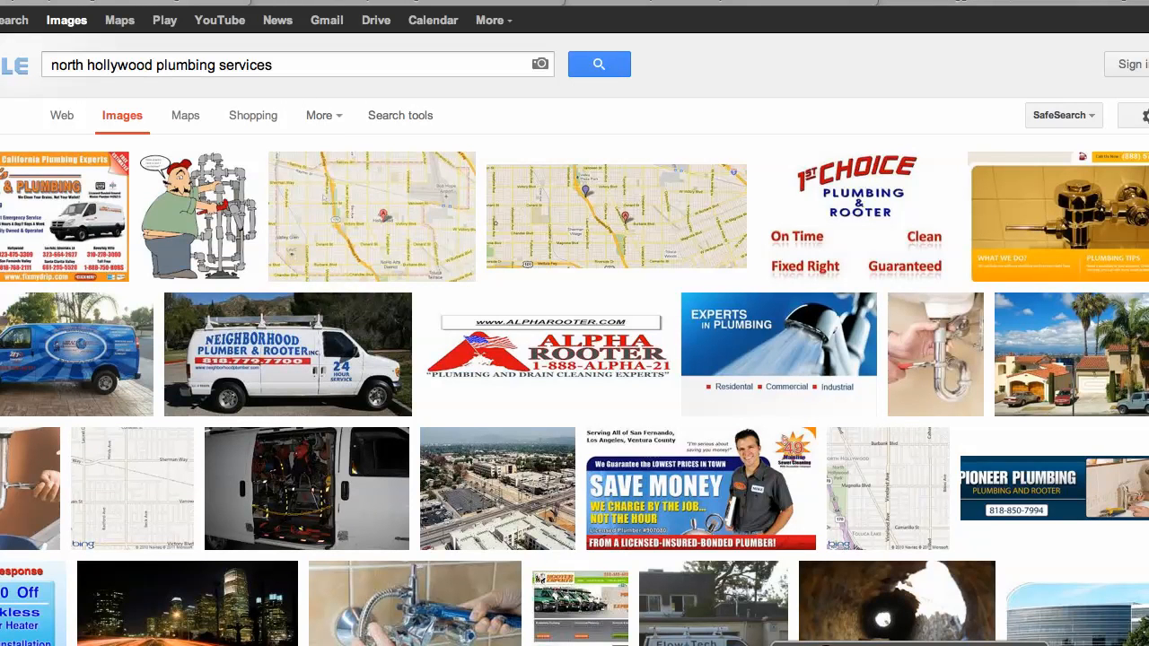
mouse_move(188, 215)
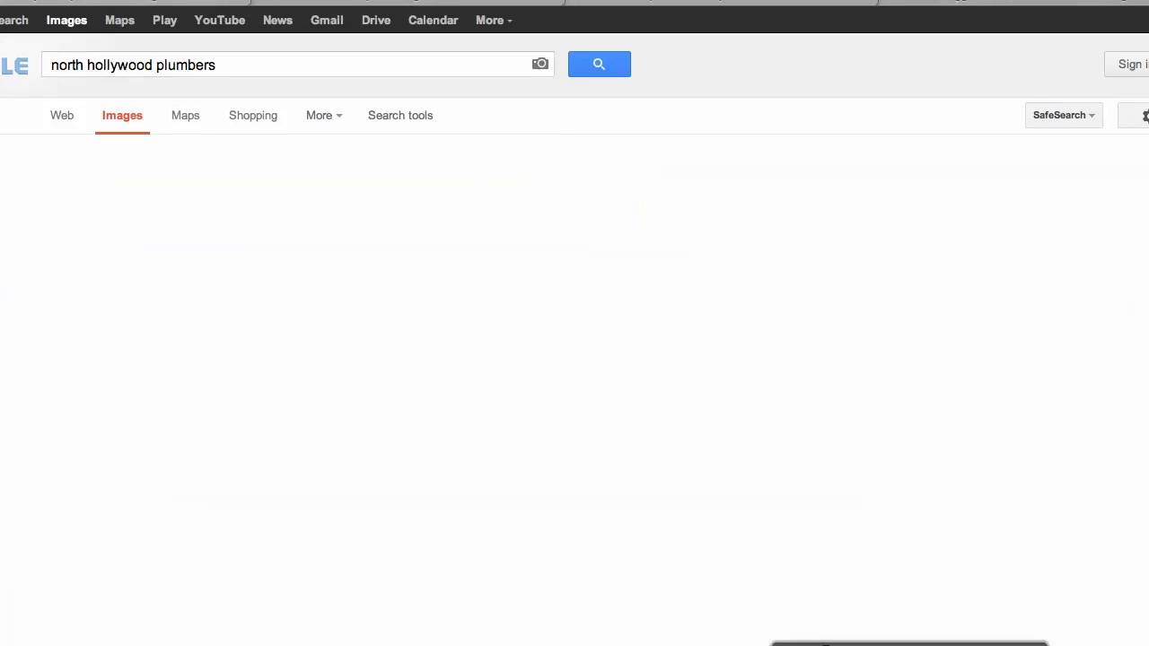
left_click(599, 64)
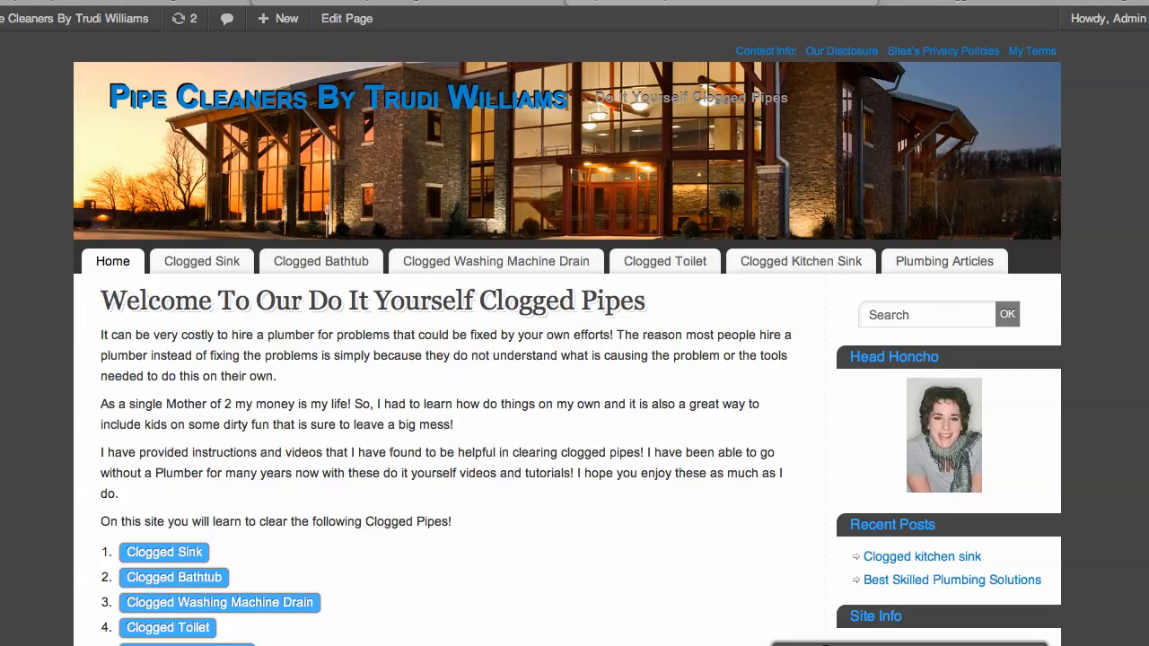
mouse_move(944, 261)
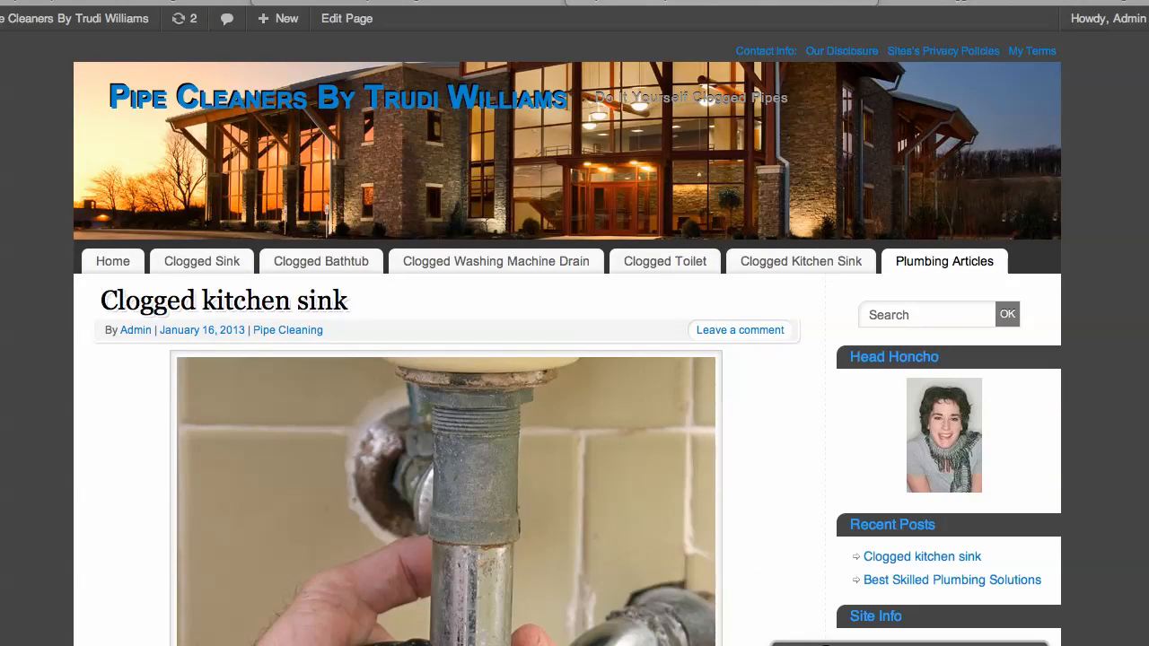
Scroll up and down through the live Clogged kitchen sink post to read it.
scroll("down", 3)
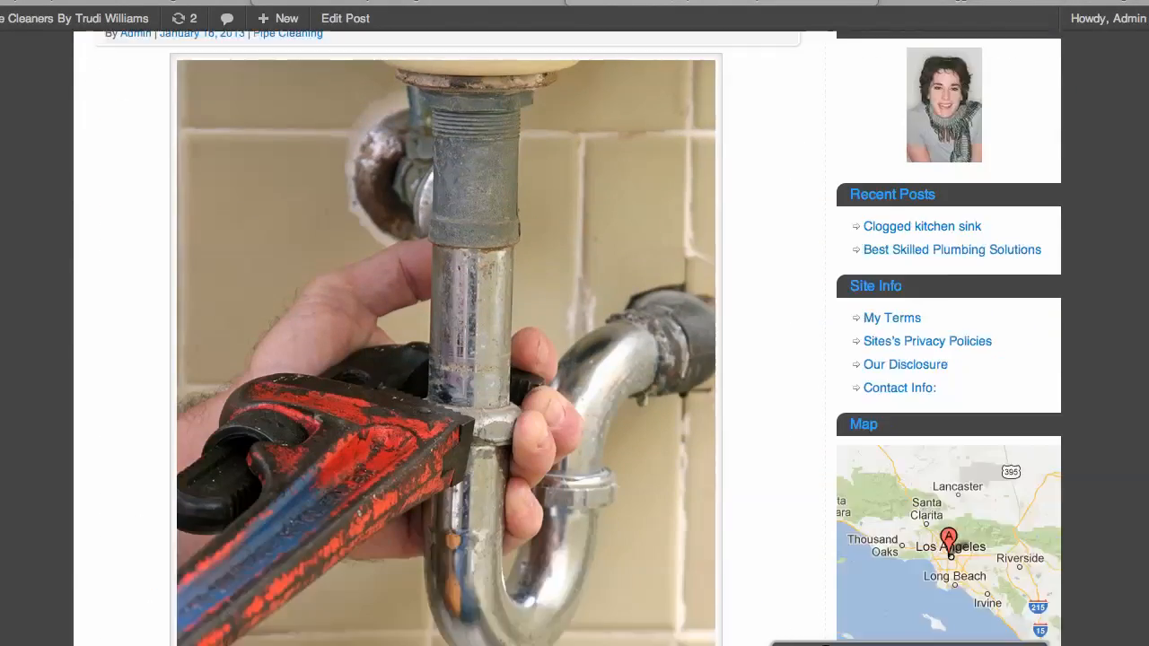
scroll("down", 3)
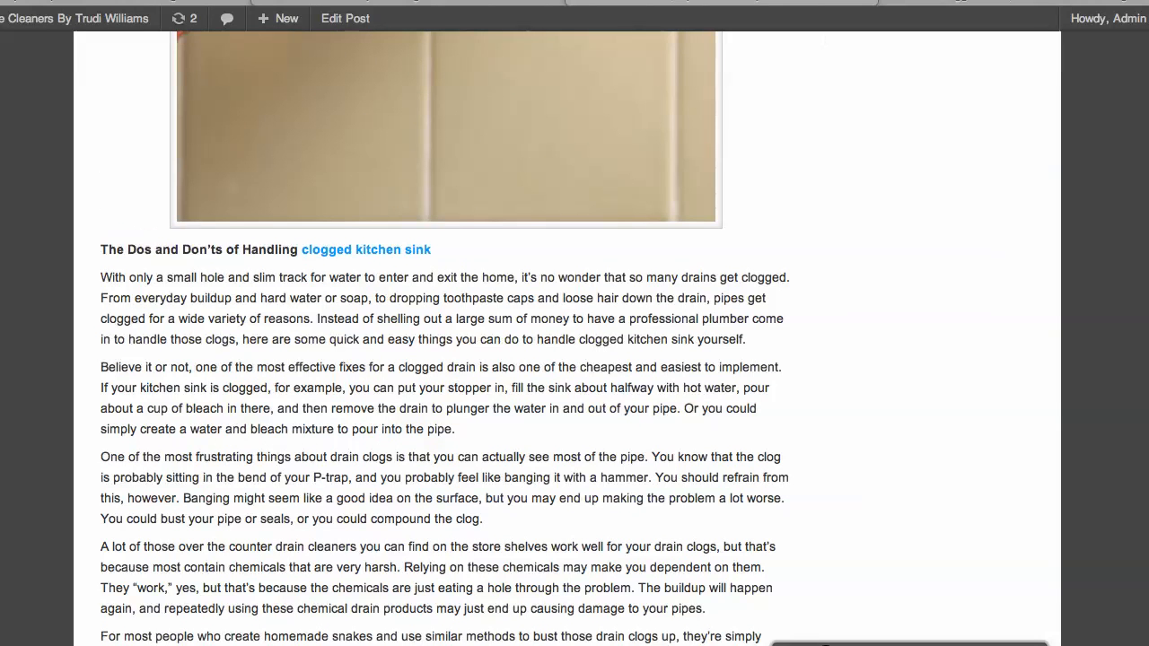
scroll("up", 3)
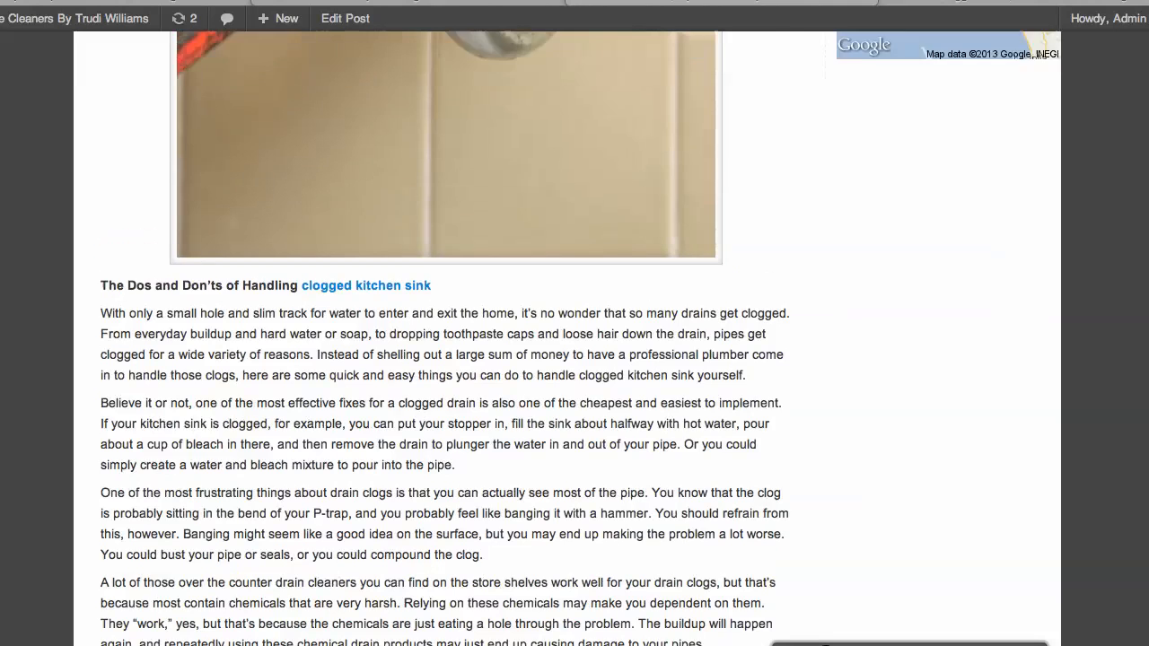
scroll("up", 3)
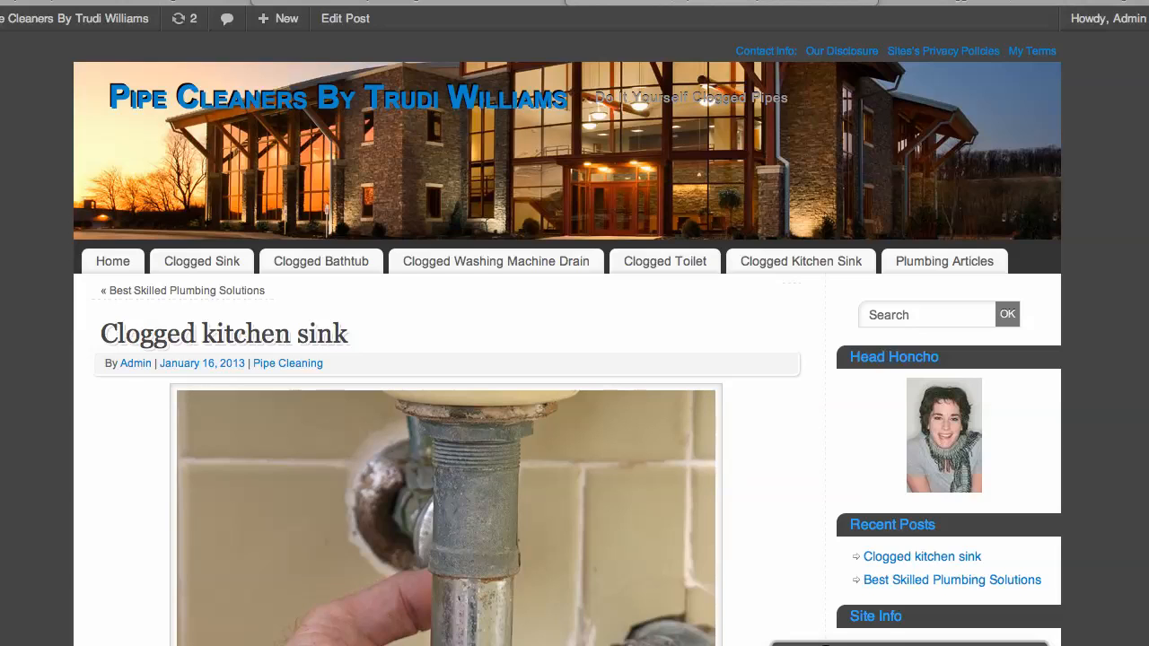
scroll("down", 3)
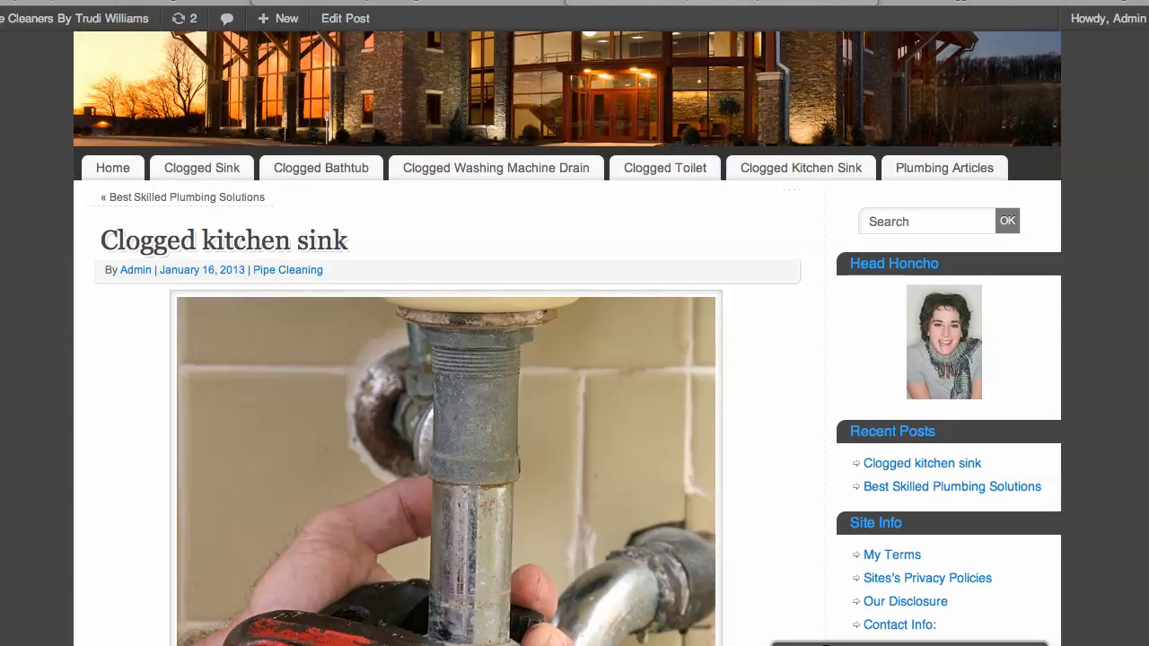
scroll("down", 3)
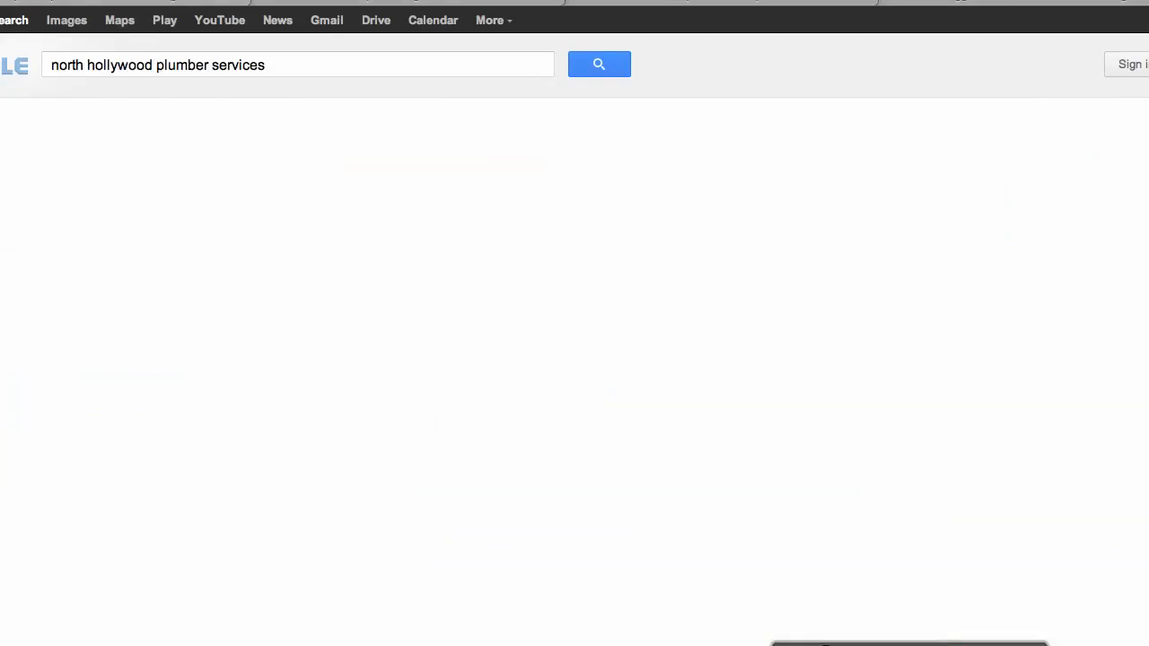
Run the 'north hollywood plumber services' search and browse the results.
left_click(597, 63)
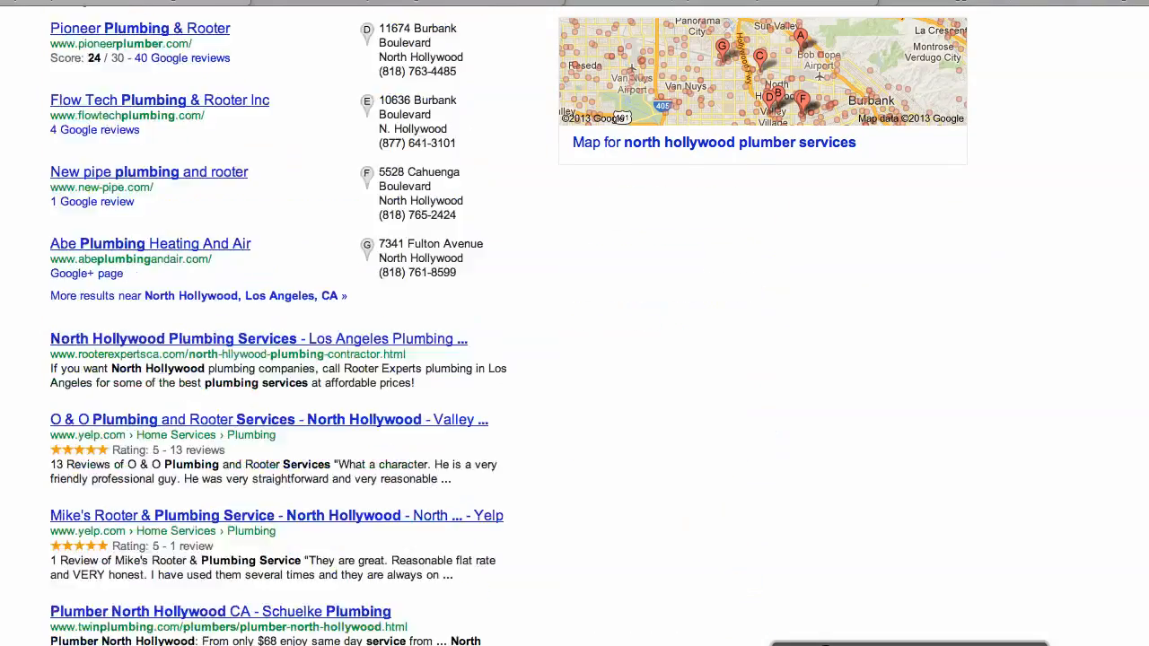
scroll("down", 3)
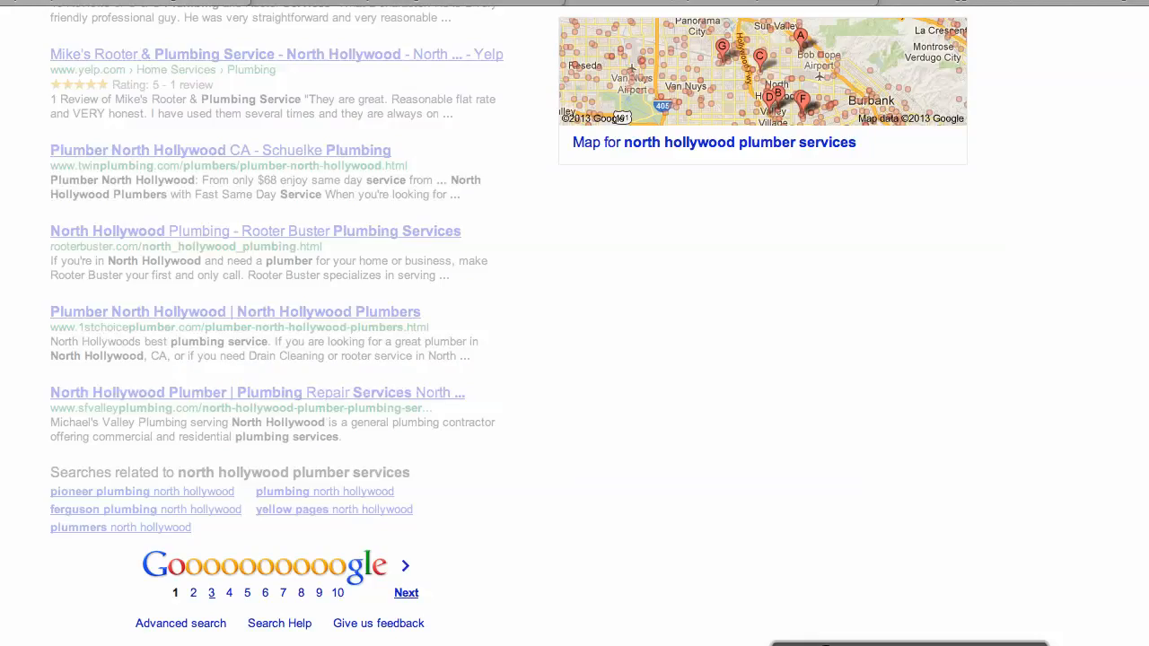
scroll("up", 3)
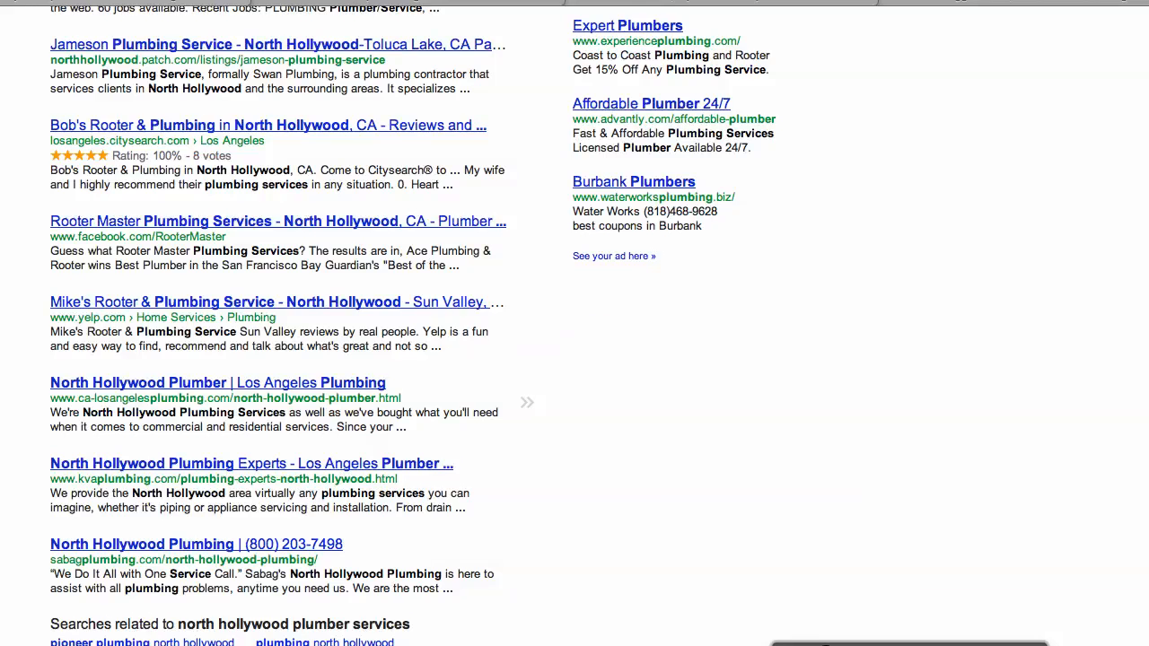
scroll("up", 3)
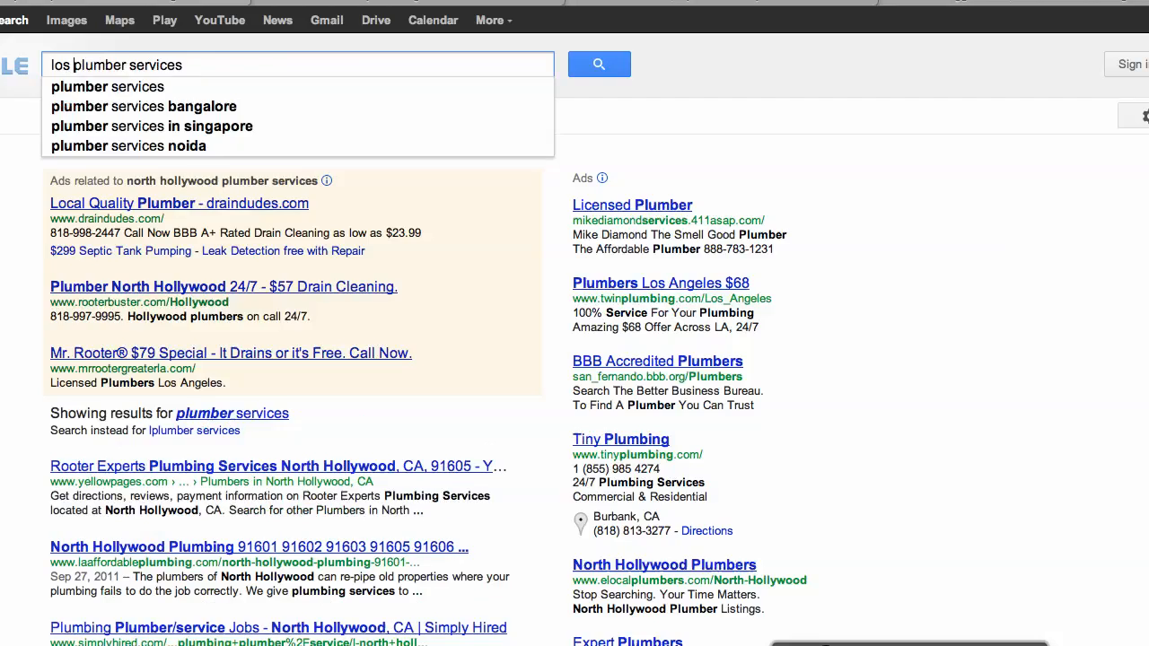
Search Google for 'los angeles plumber' and scroll down to the related searches.
type("angele")
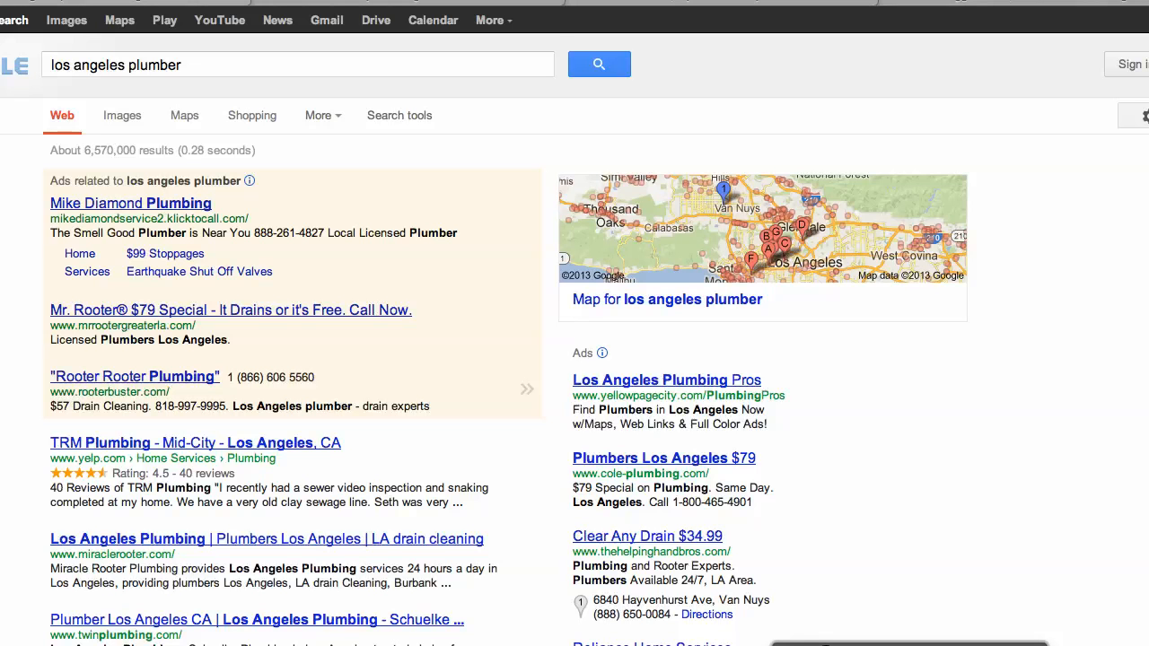
scroll("down", 3)
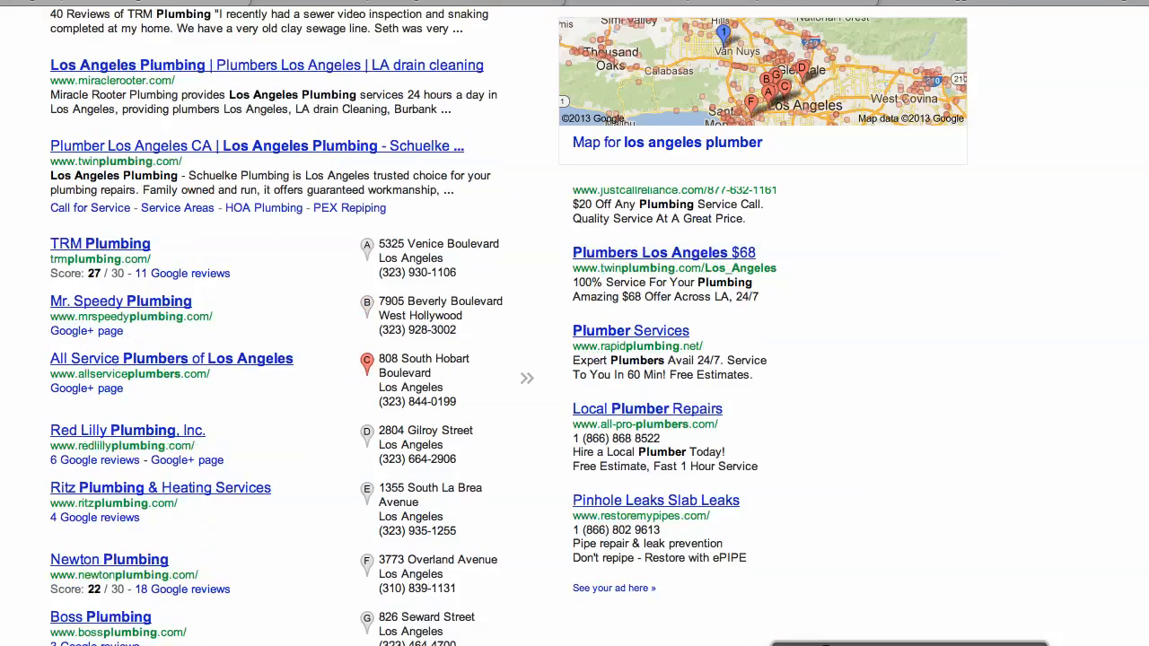
scroll("down", 3)
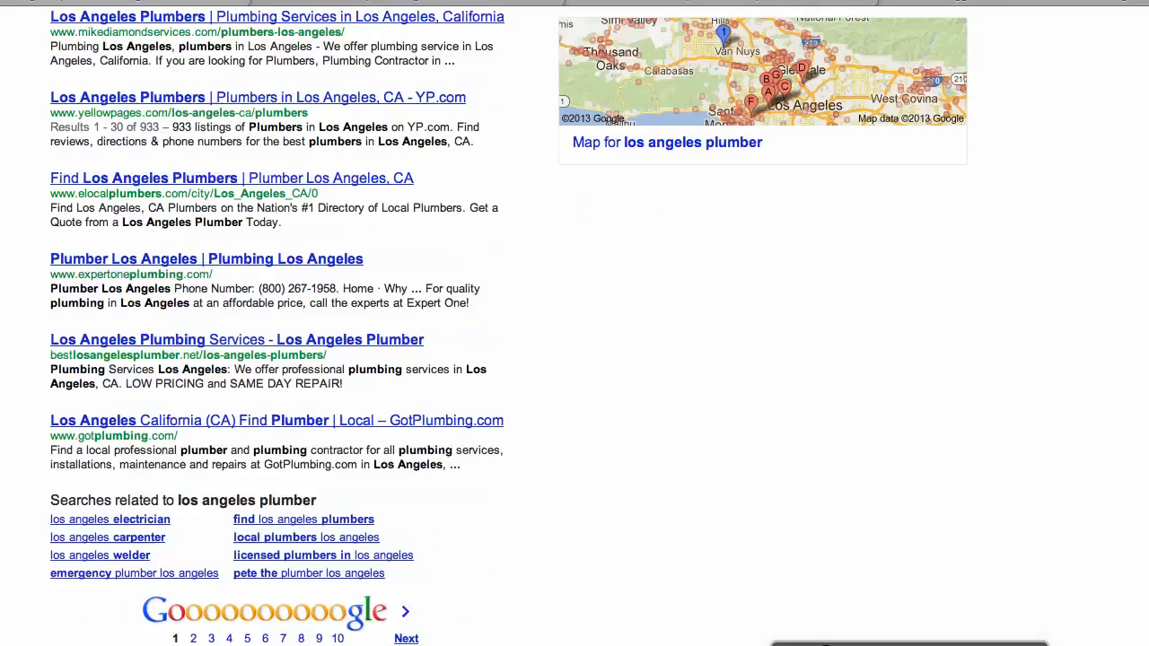
scroll("down", 3)
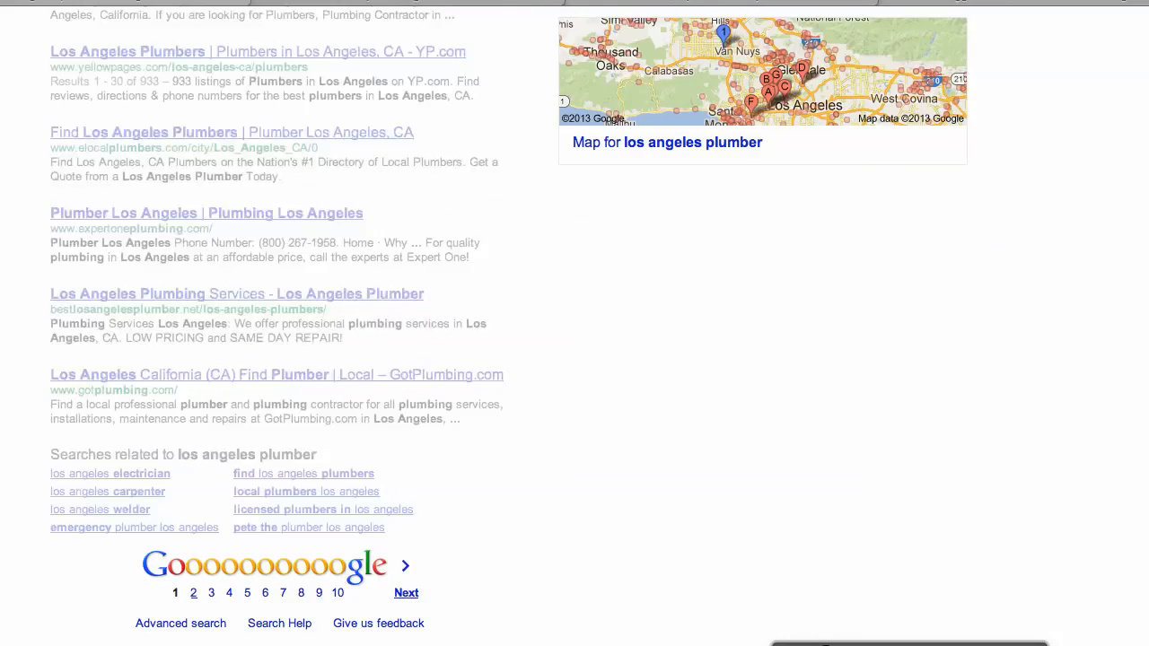